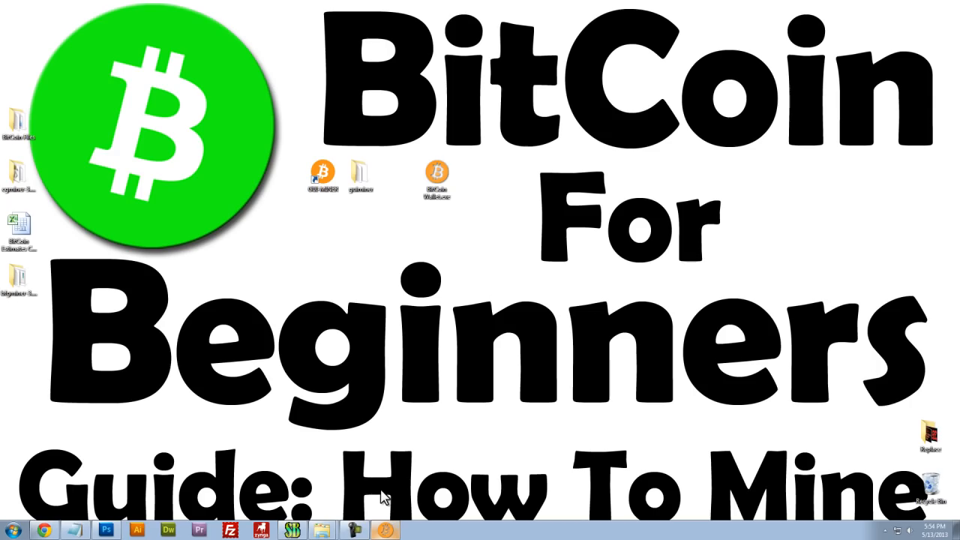
mouse_move(346, 279)
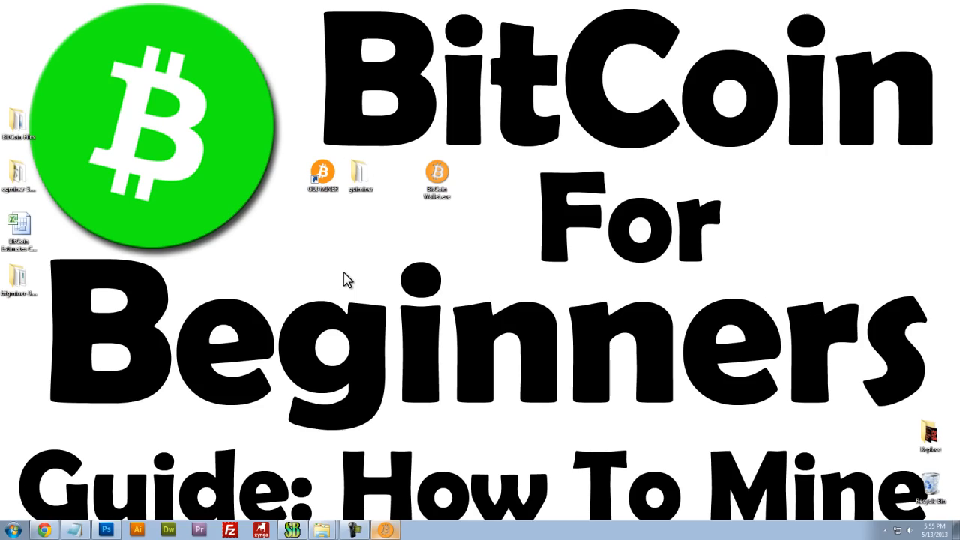
Launch BitCoin Wallet.exe from the desktop, bringing up the unverified-publisher warning.
double_click(437, 177)
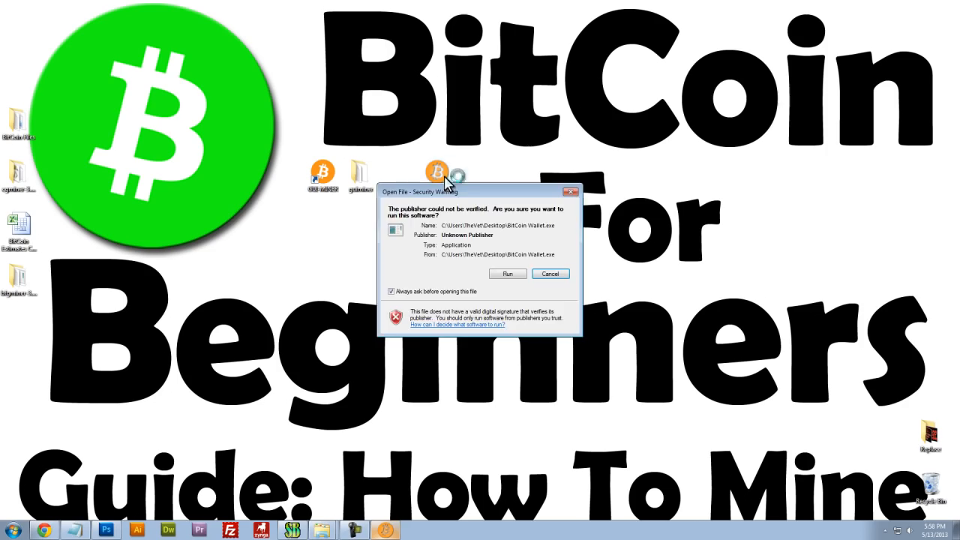
Allow the unverified Bitcoin wallet program to run past the security warning.
click(508, 273)
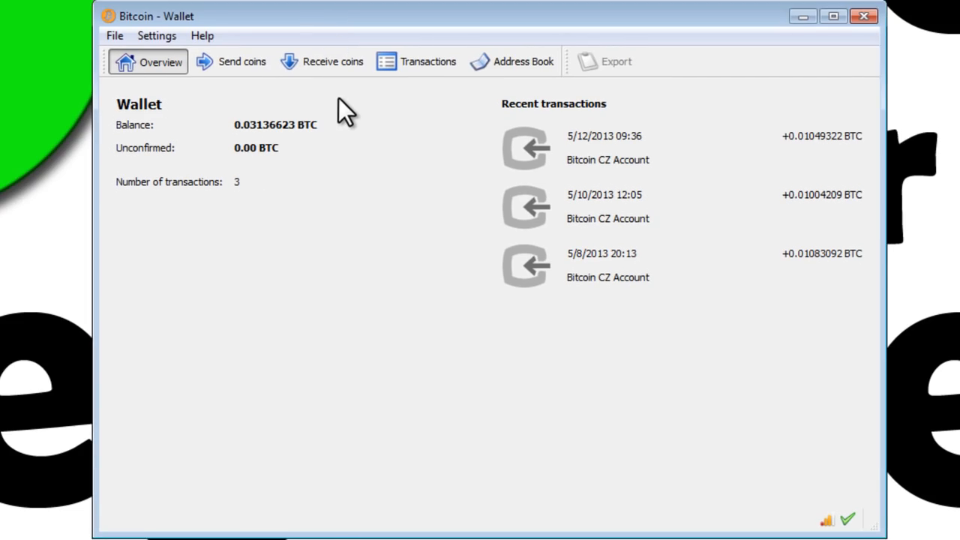
mouse_move(109, 191)
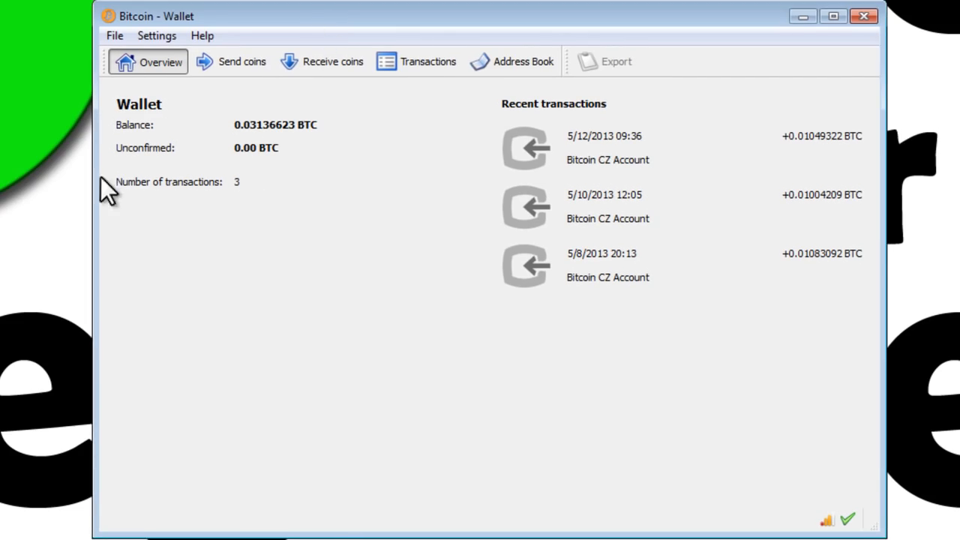
mouse_move(728, 199)
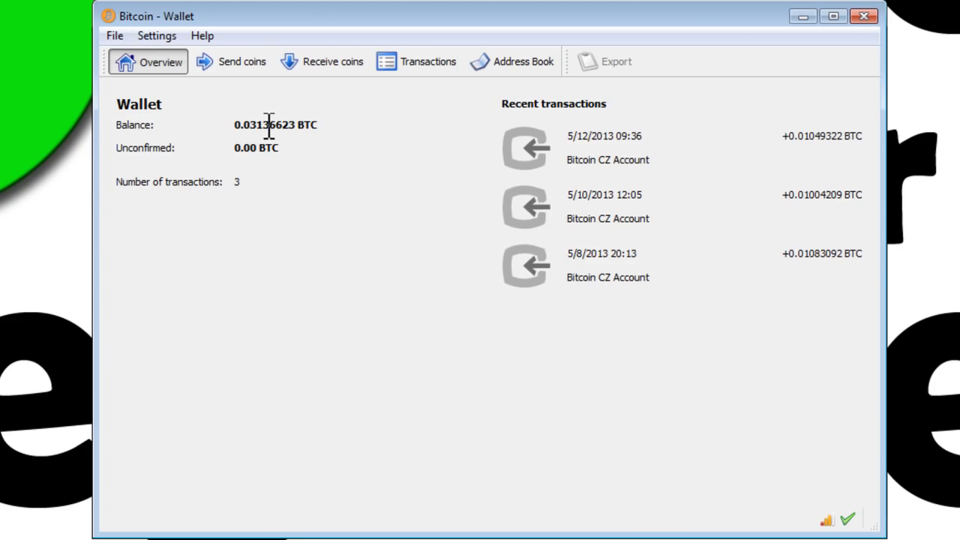
mouse_move(282, 116)
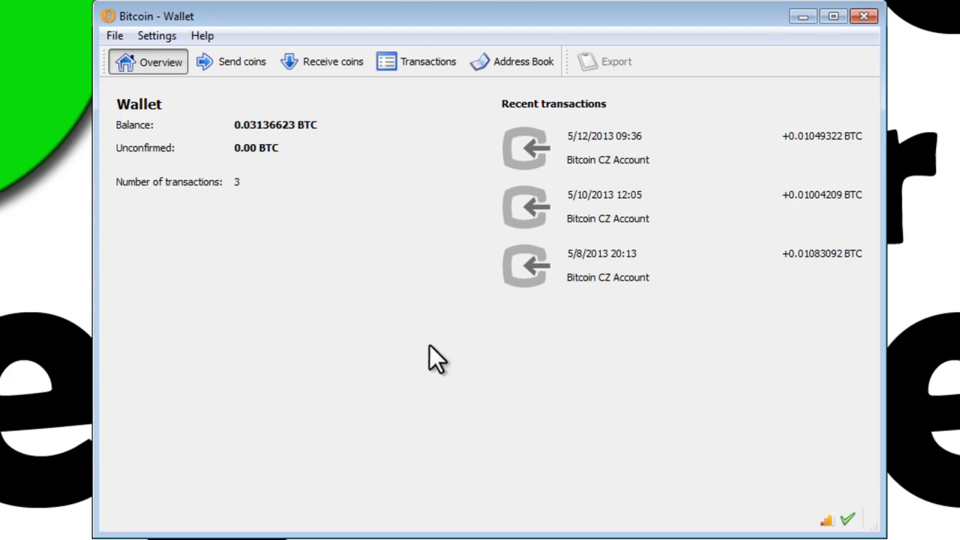
mouse_move(345, 521)
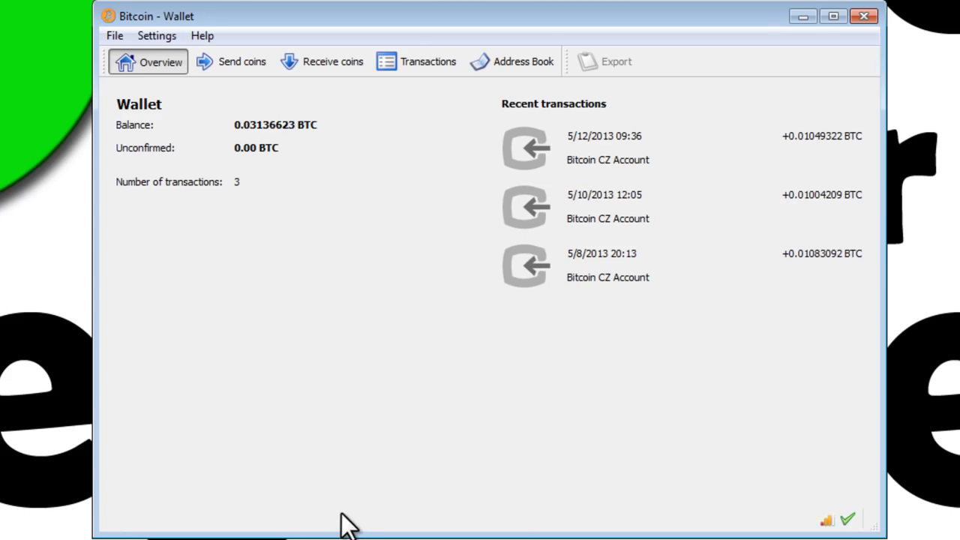
mouse_move(162, 529)
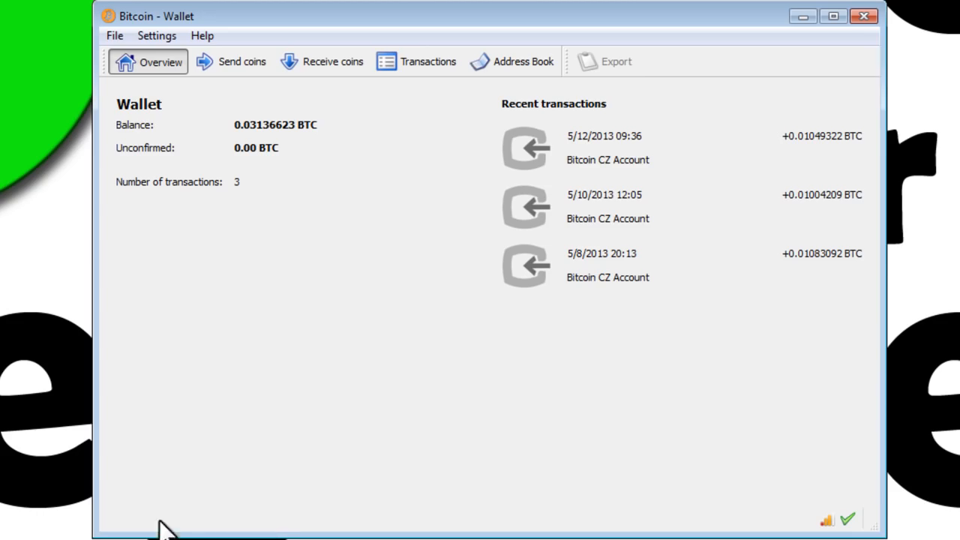
mouse_move(218, 529)
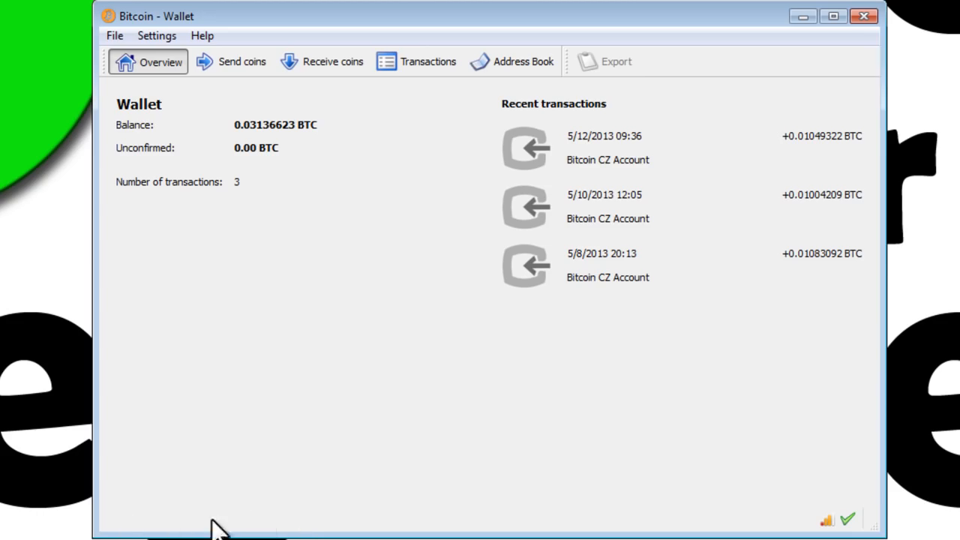
mouse_move(230, 518)
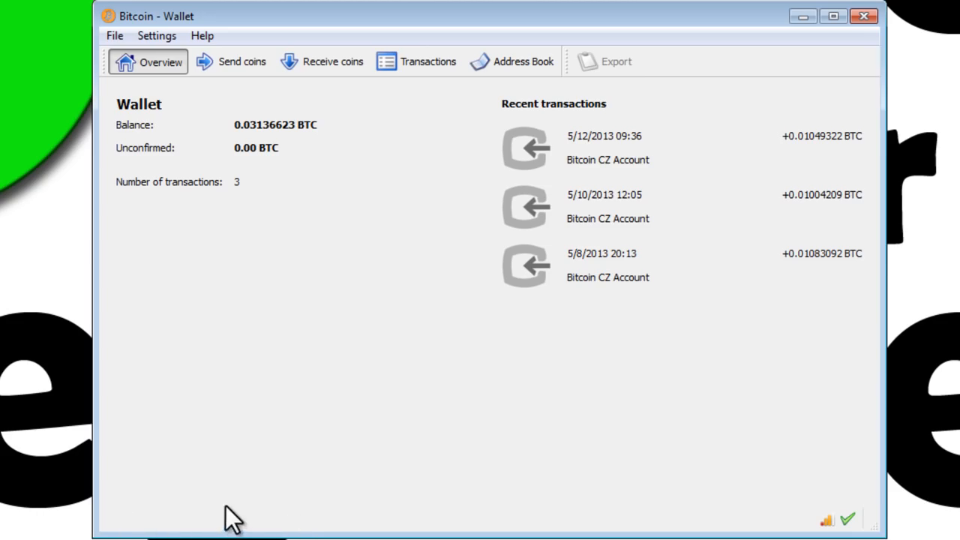
mouse_move(235, 513)
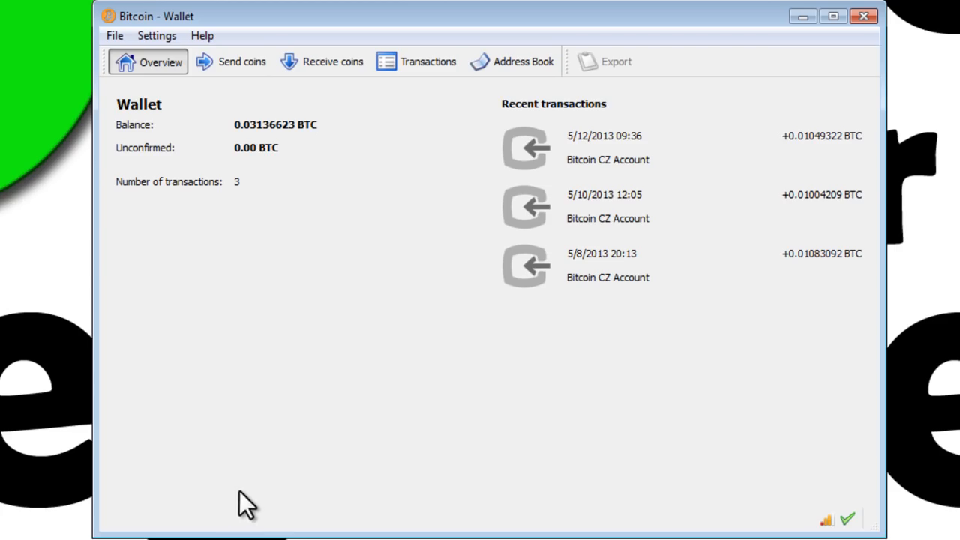
mouse_move(584, 298)
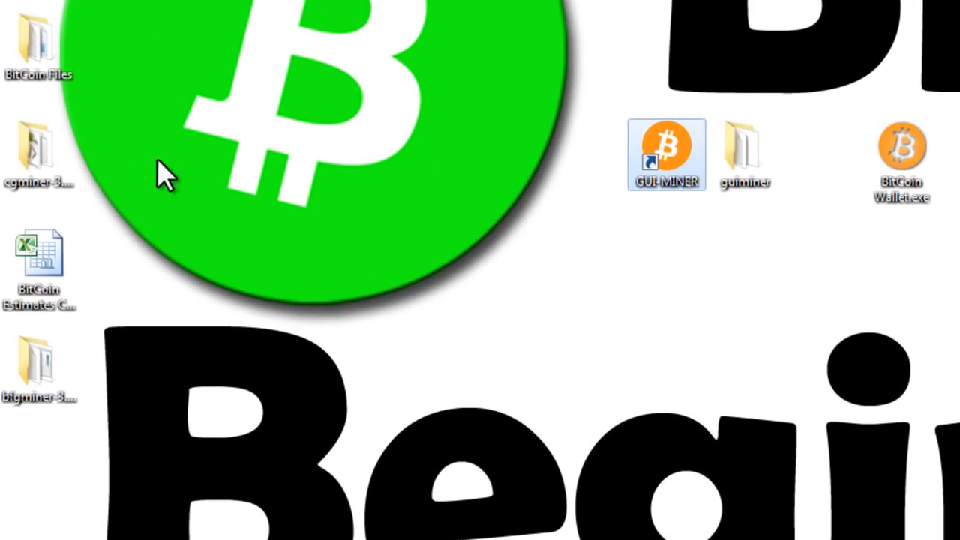
Move the wallet window aside and select the GUI-MINER desktop shortcut.
click(39, 361)
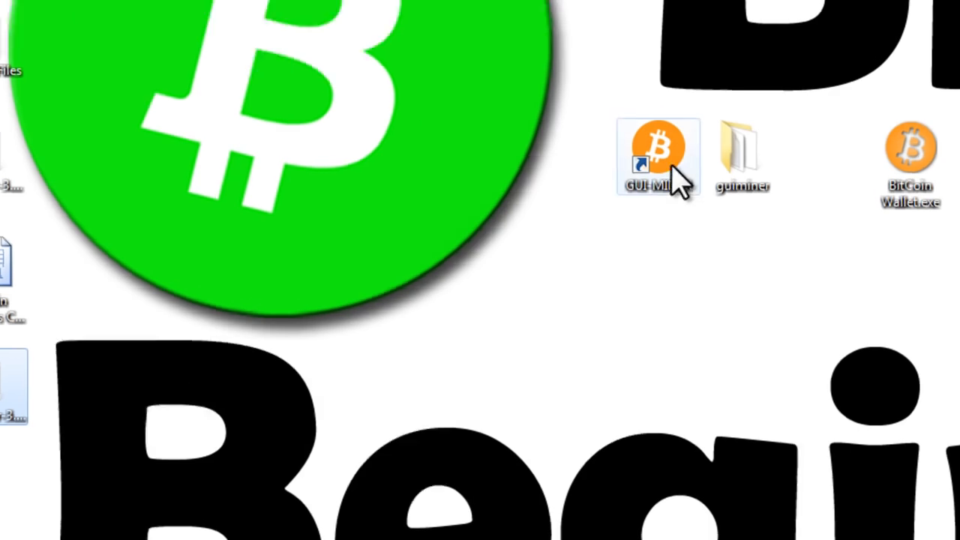
click(657, 155)
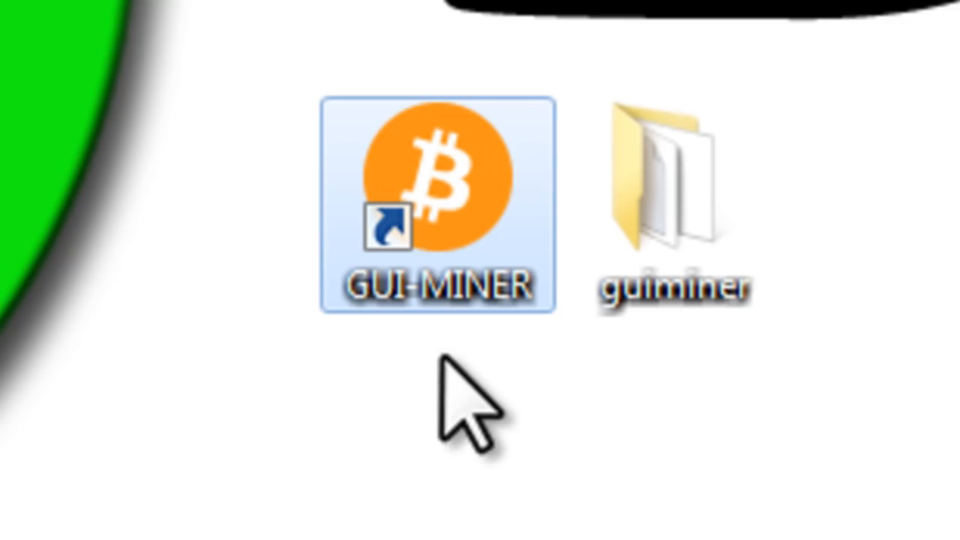
mouse_move(472, 416)
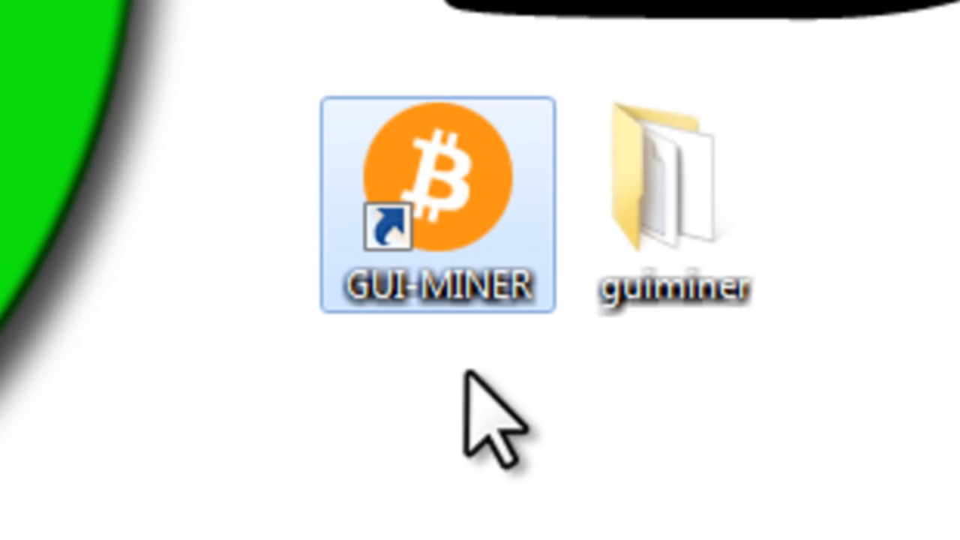
mouse_move(484, 420)
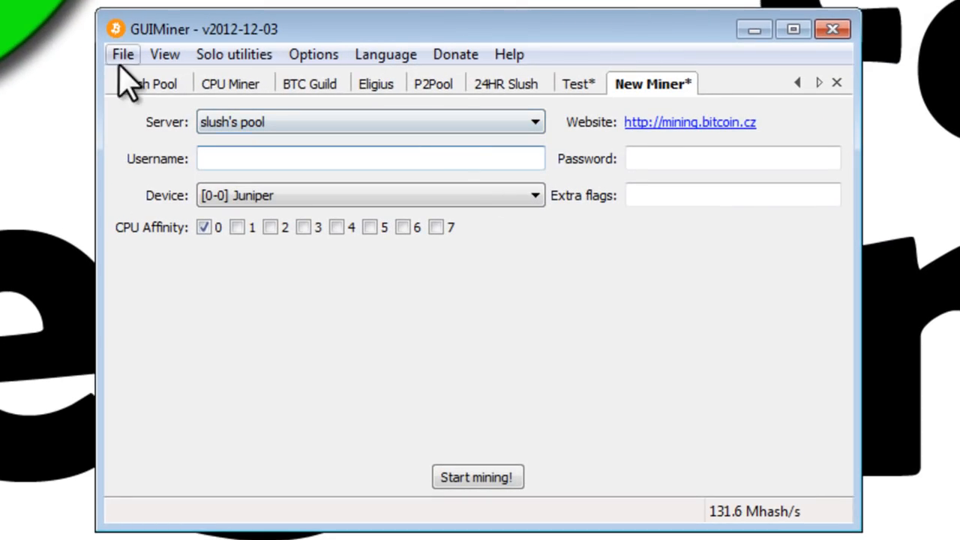
Create a new miner named 'Test Miner For Beginners' via File > New miner.
click(151, 83)
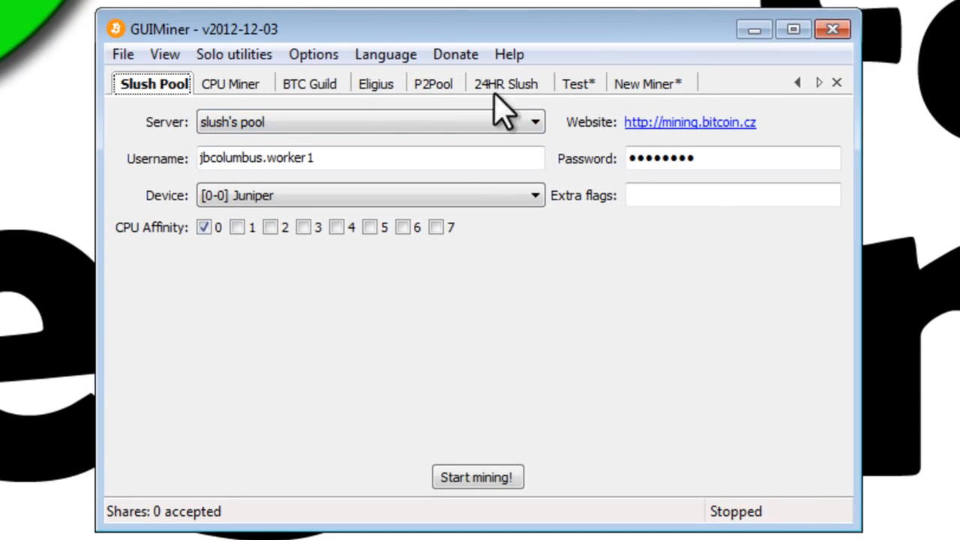
mouse_move(750, 123)
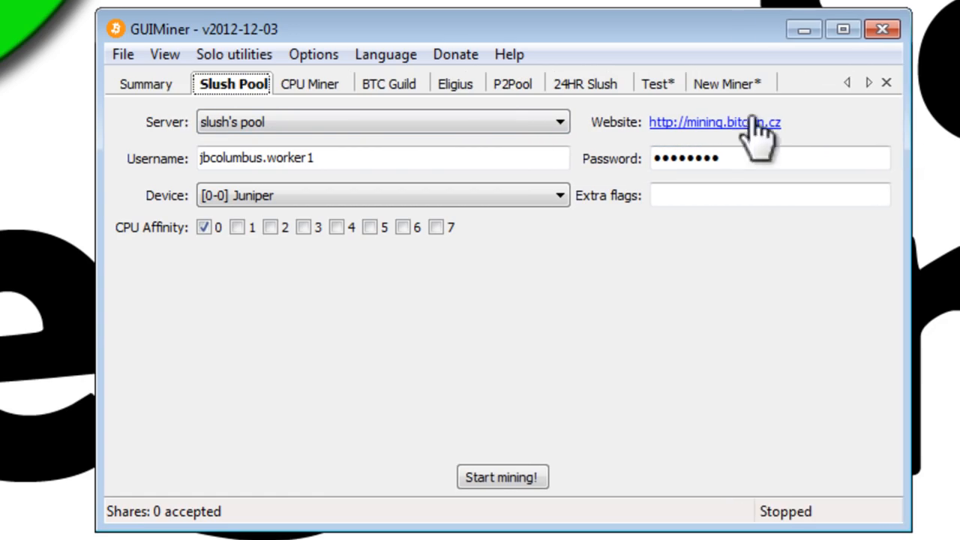
click(123, 54)
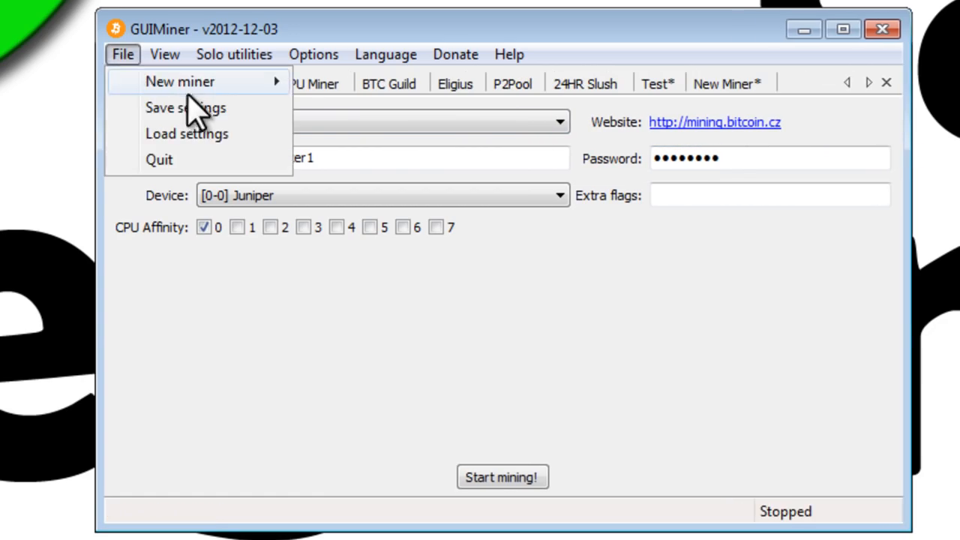
click(180, 81)
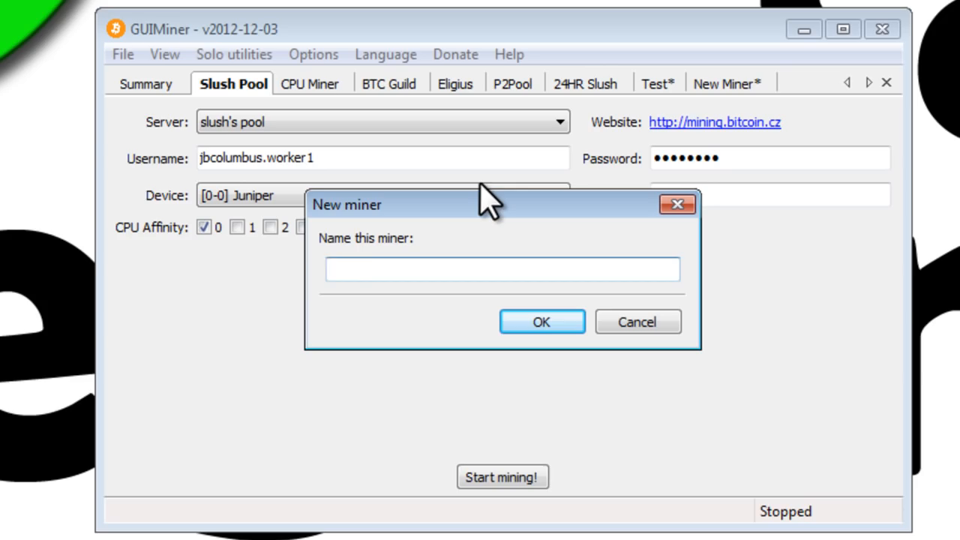
text(Test)
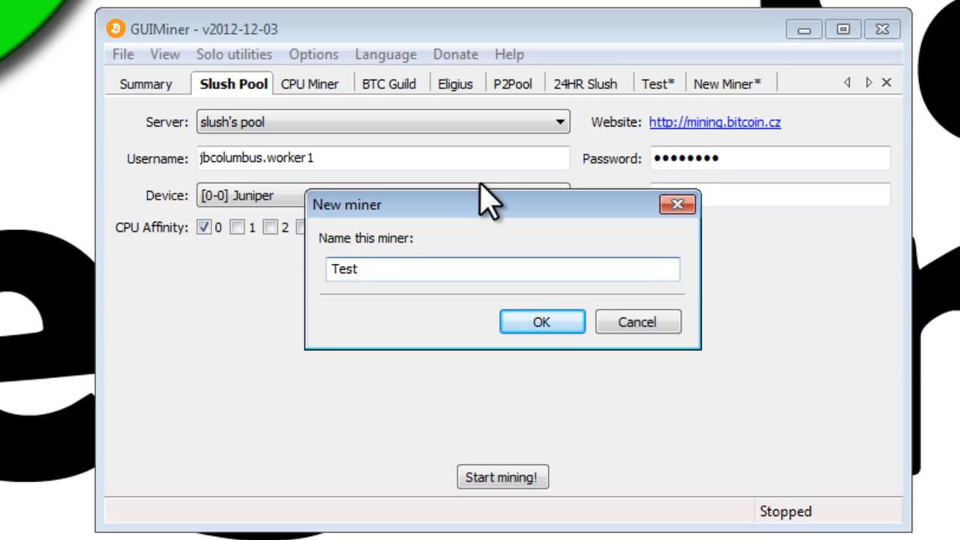
text(Miner)
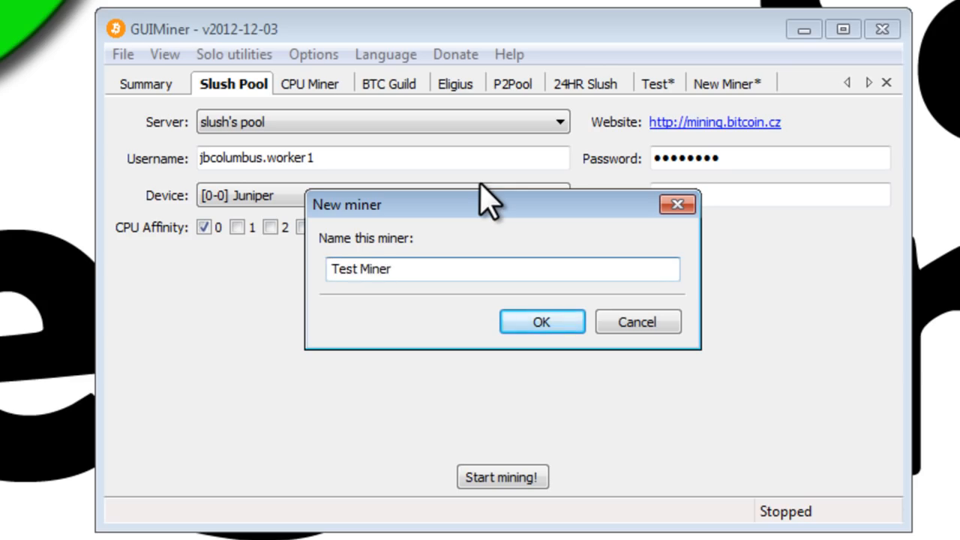
text(For Begin)
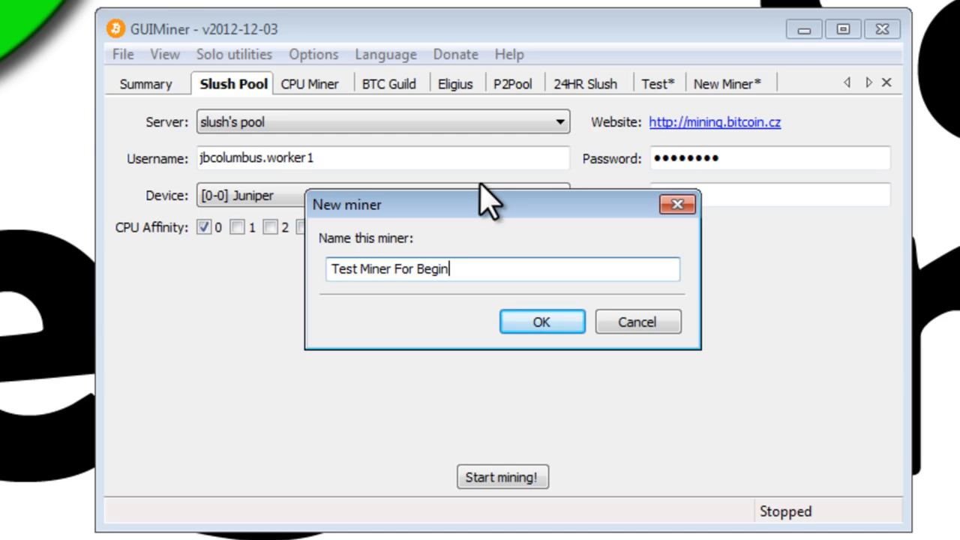
text(ners)
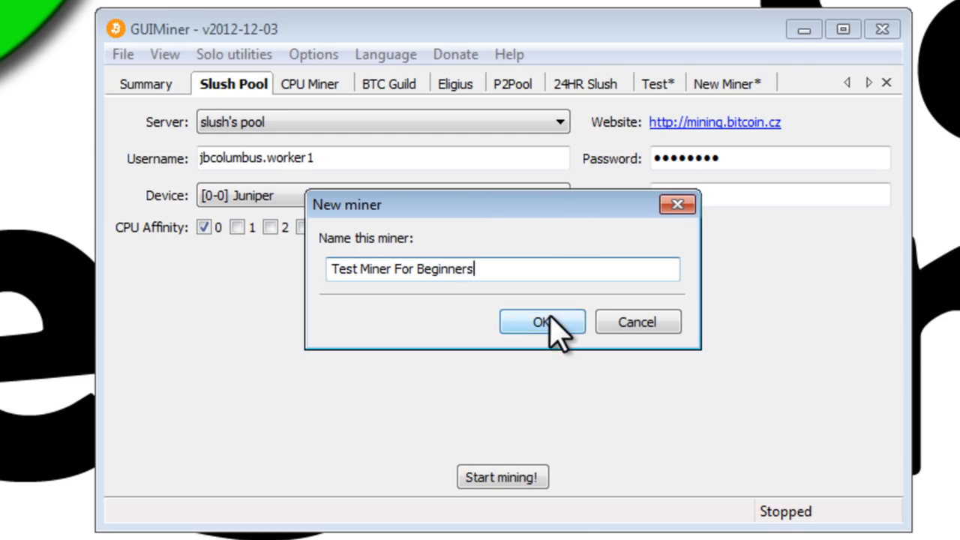
click(542, 322)
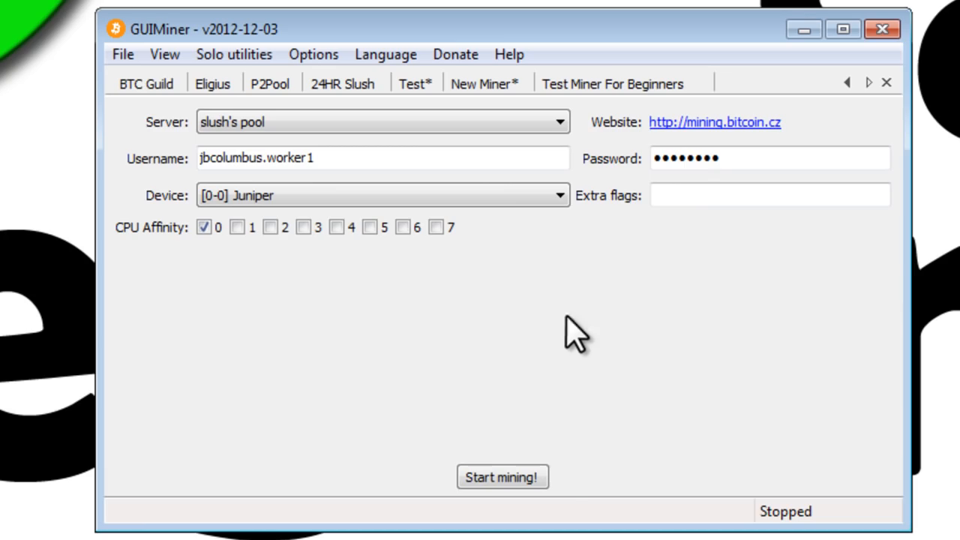
Choose slush's pool as the server in the Test Miner For Beginners tab.
click(611, 83)
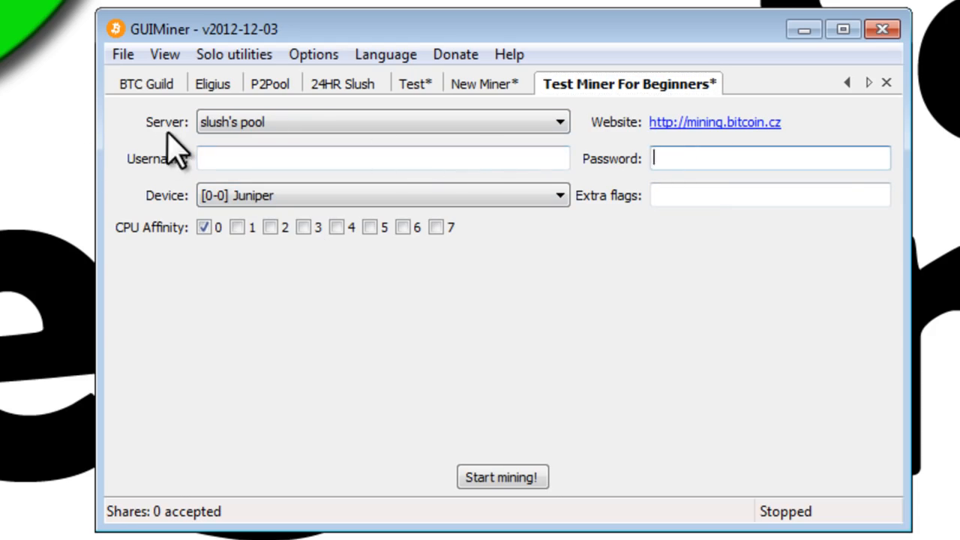
click(559, 121)
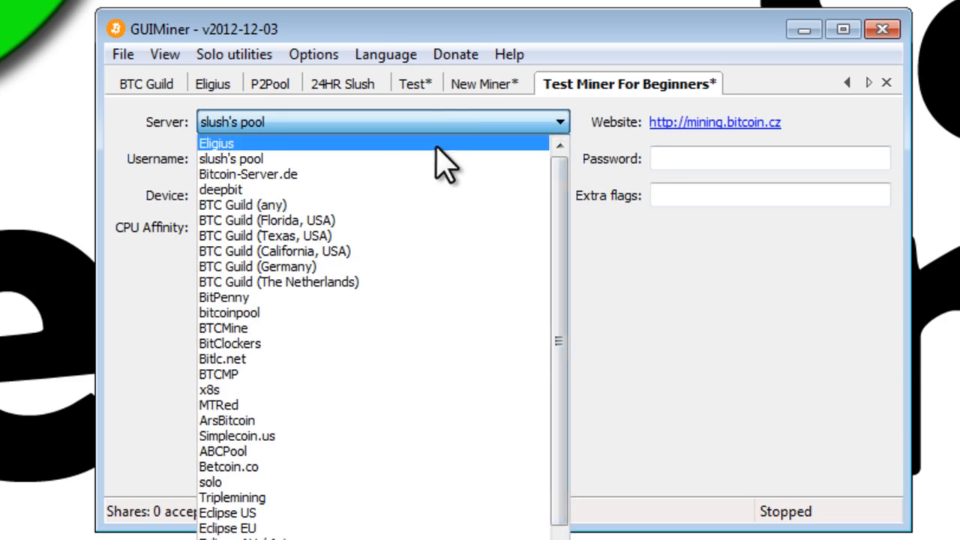
click(232, 158)
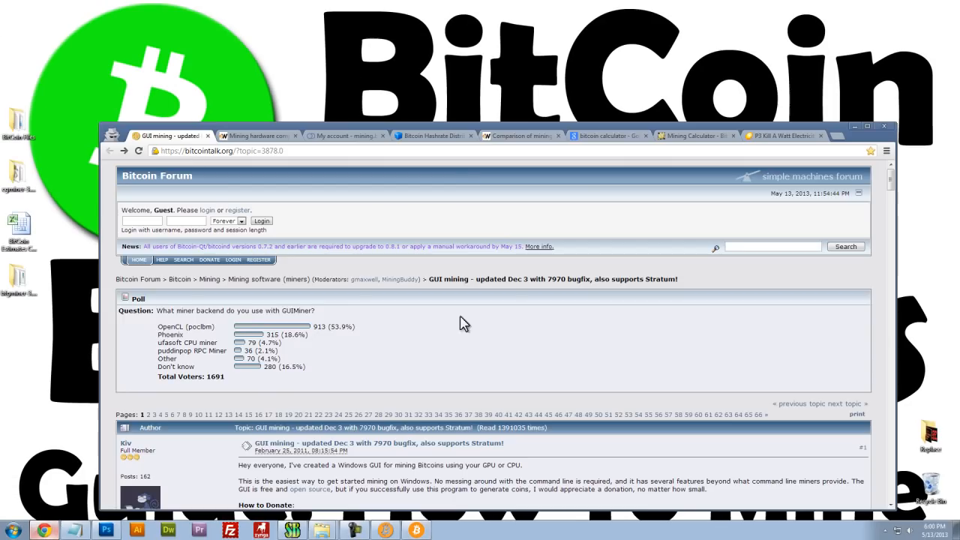
View the Bitcoin hashrate distribution pie chart, then switch to mining.bitcoin.cz.
click(520, 135)
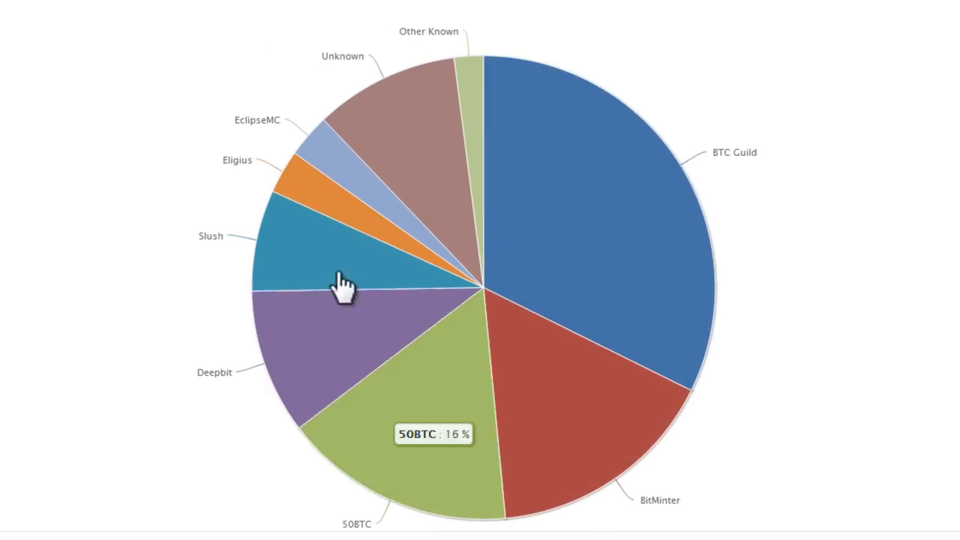
mouse_move(606, 231)
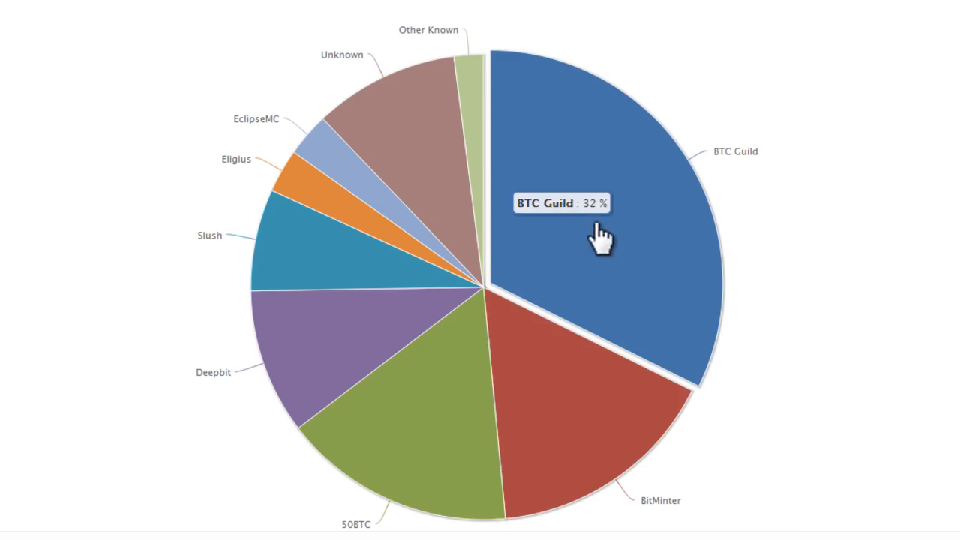
mouse_move(525, 386)
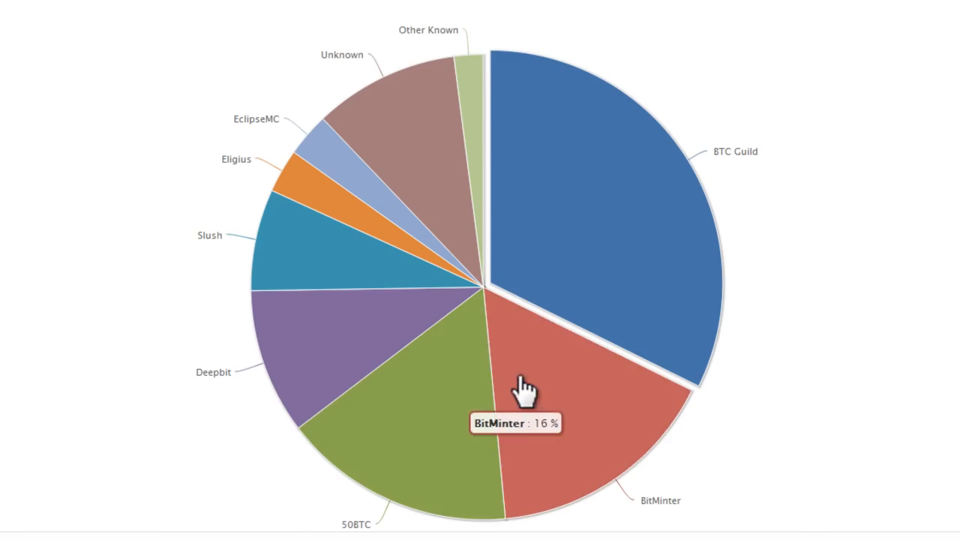
mouse_move(417, 424)
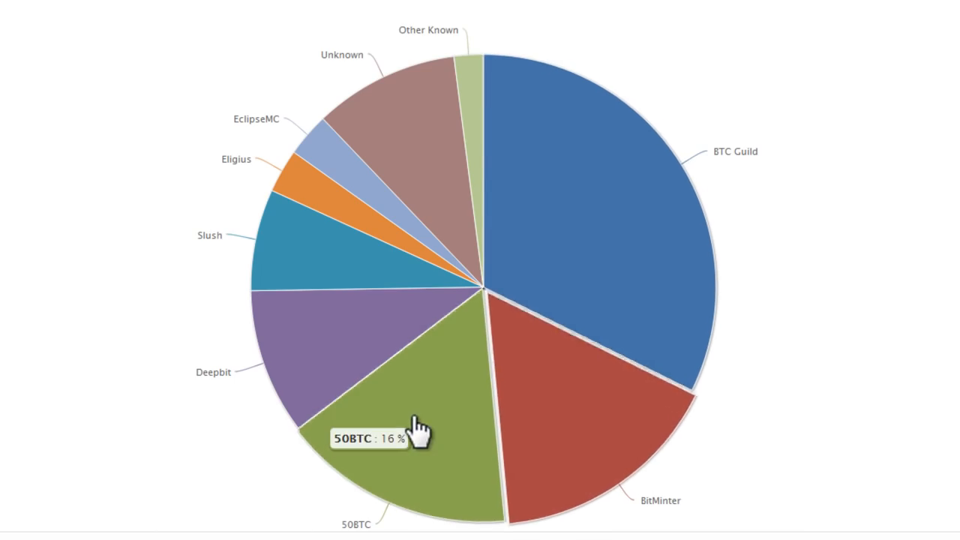
mouse_move(559, 421)
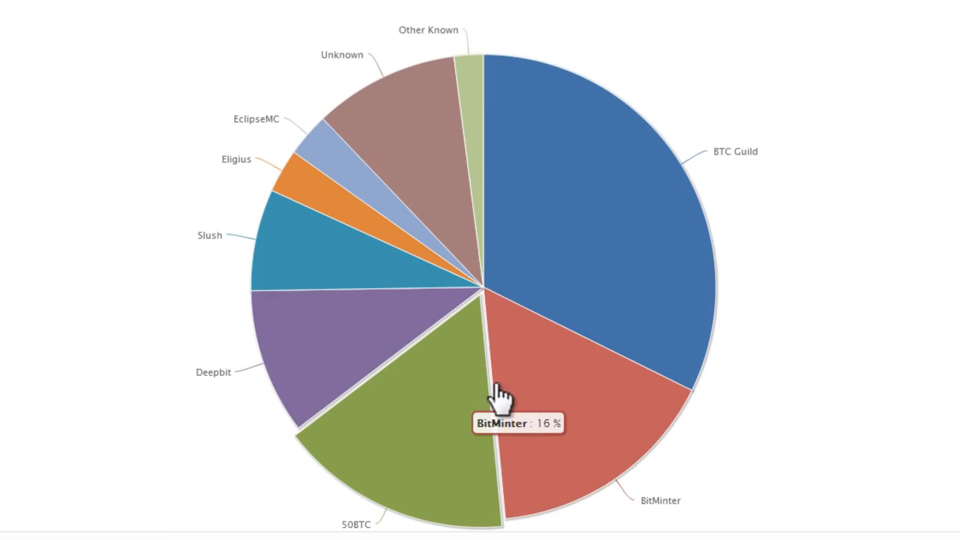
mouse_move(345, 259)
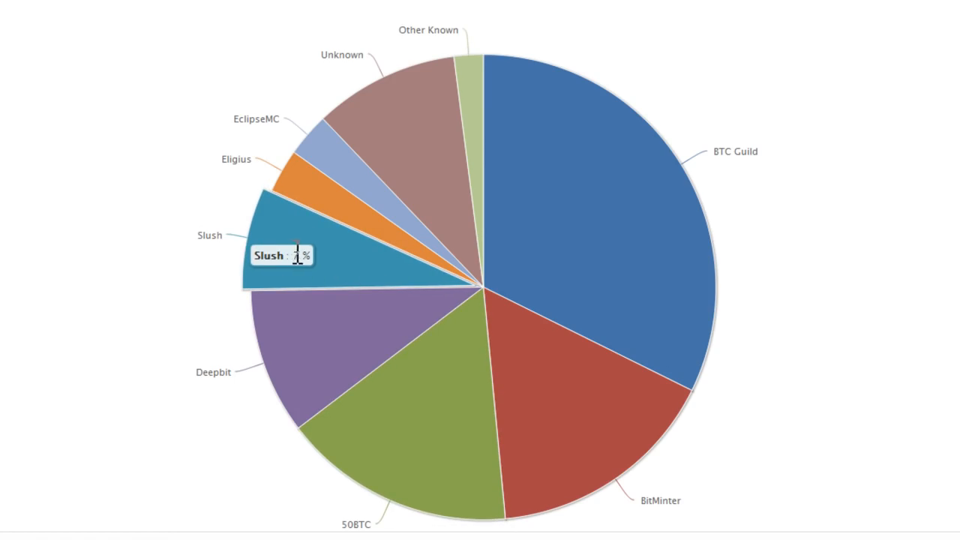
mouse_move(315, 272)
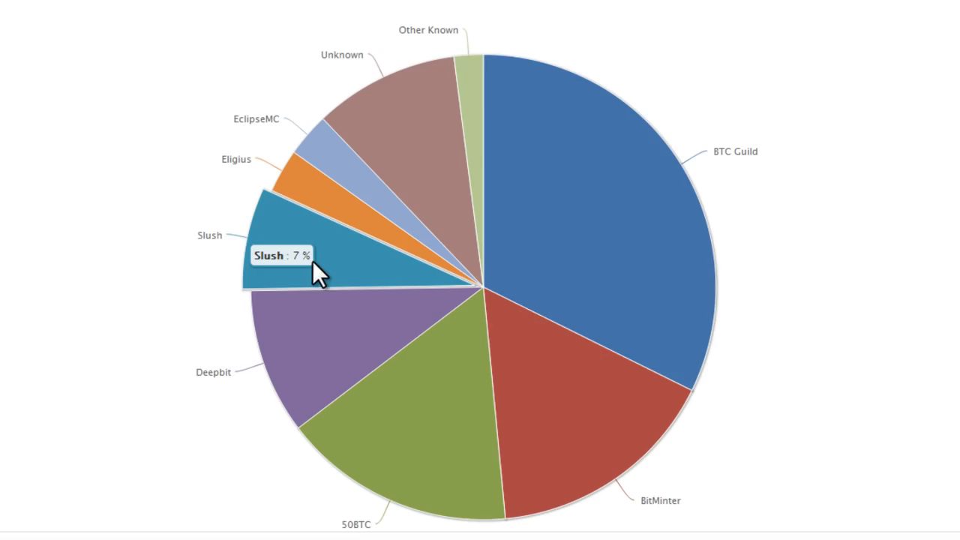
mouse_move(643, 225)
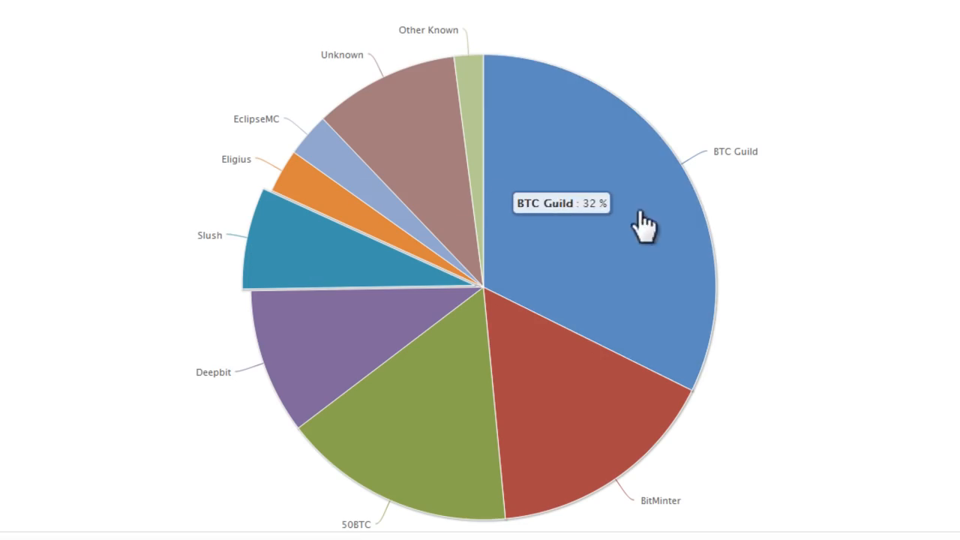
mouse_move(334, 213)
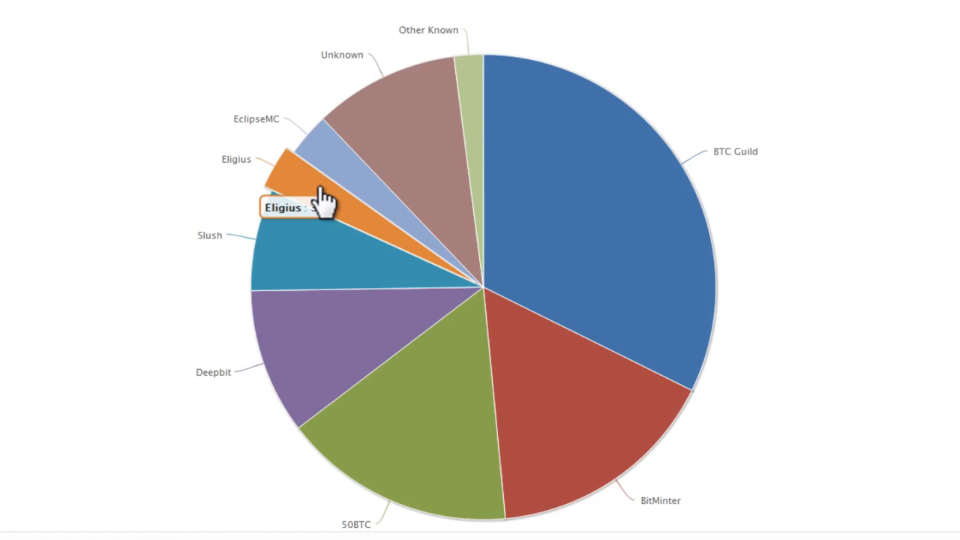
mouse_move(330, 187)
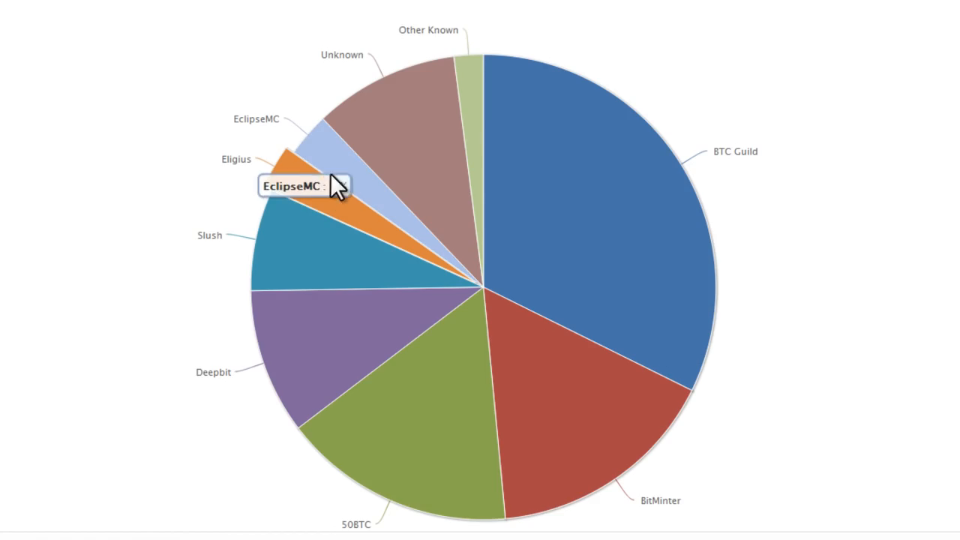
mouse_move(476, 139)
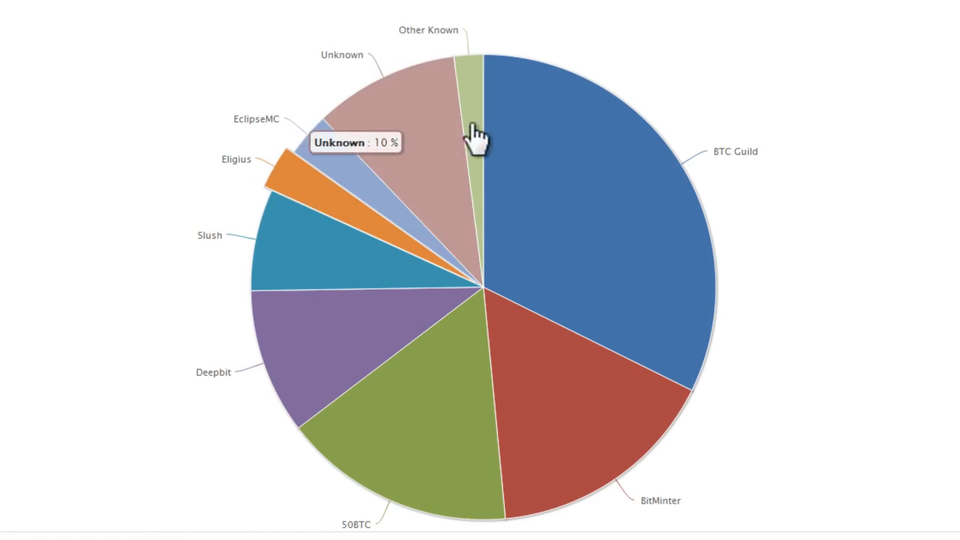
mouse_move(596, 177)
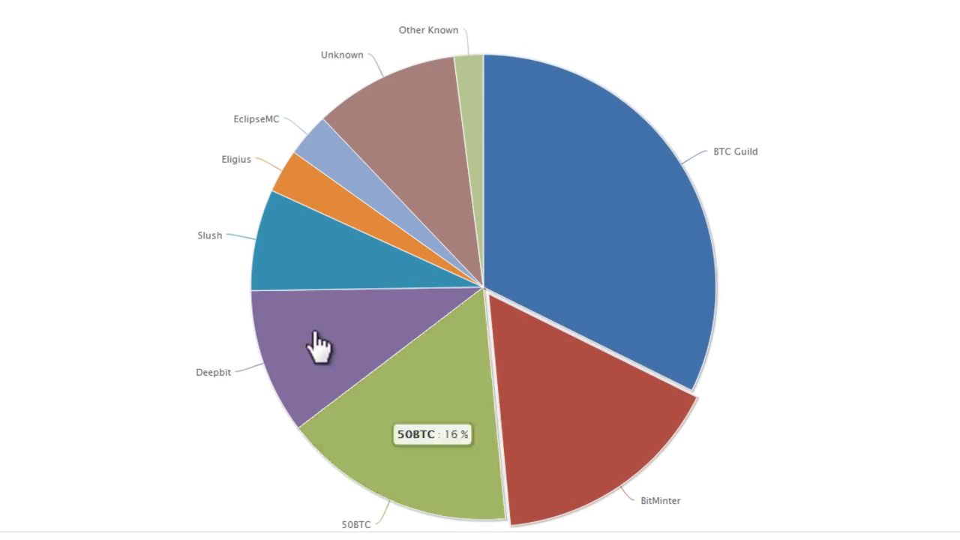
mouse_move(341, 274)
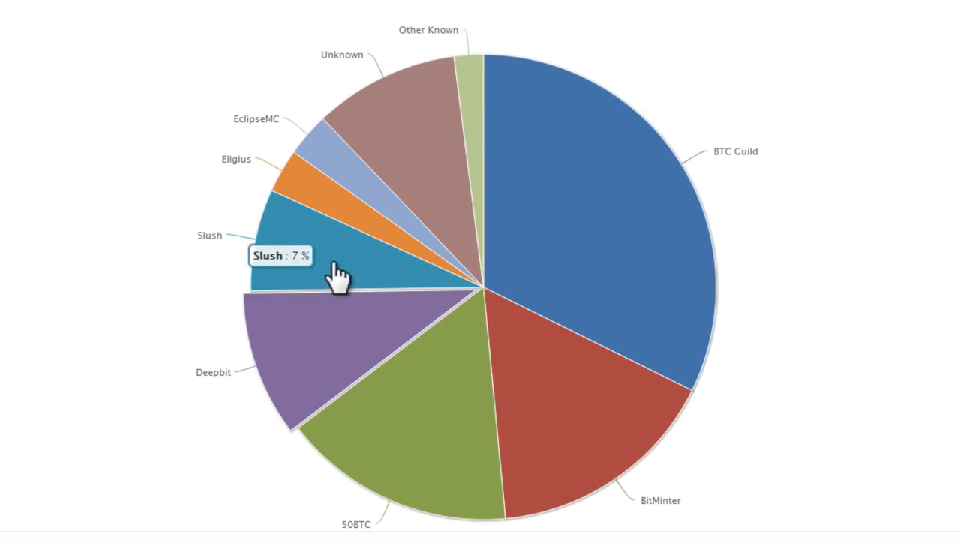
click(323, 259)
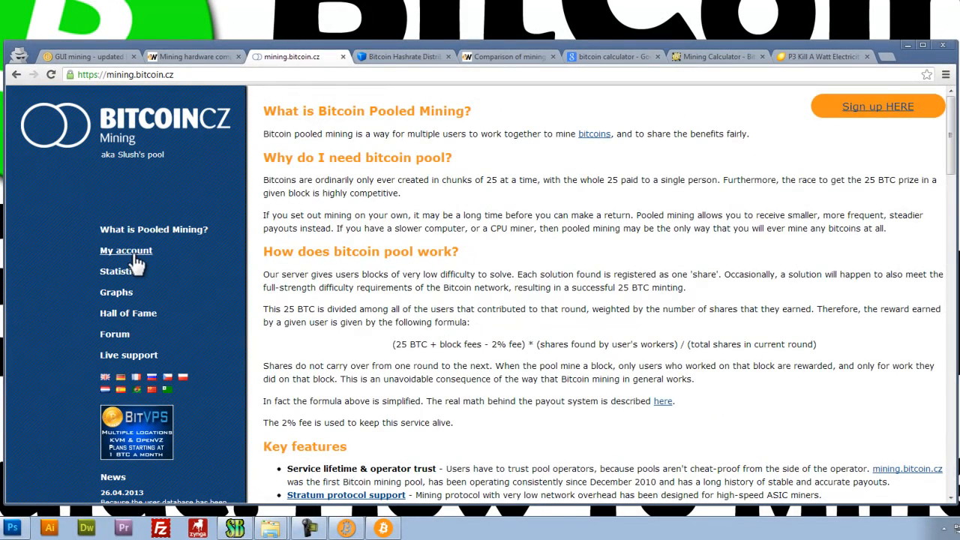
Open the pool account profile page and the wallet's receiving addresses list.
click(126, 249)
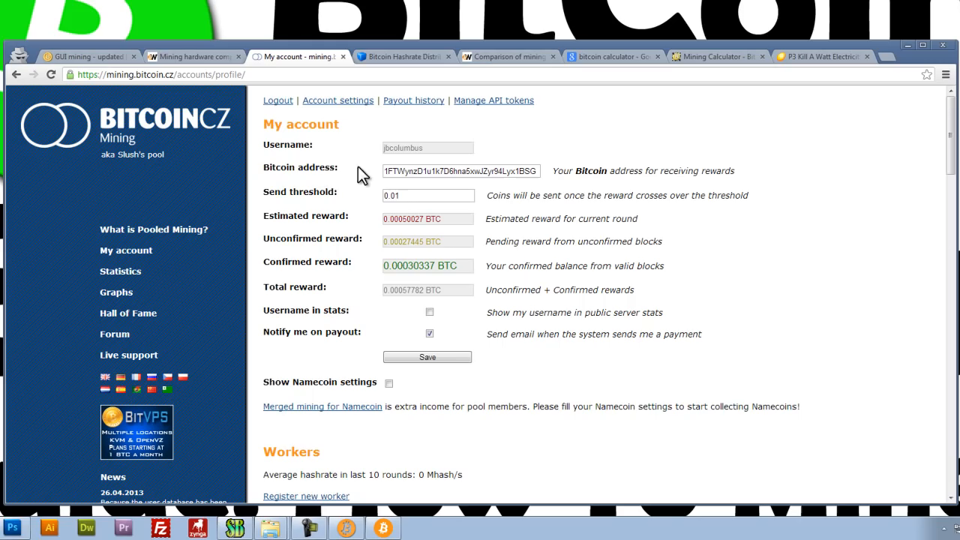
double_click(300, 167)
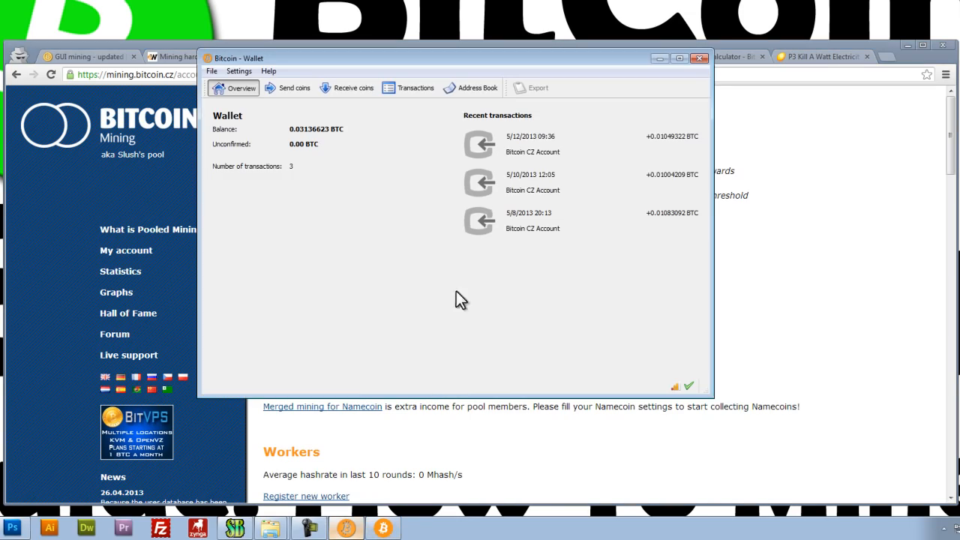
mouse_move(345, 87)
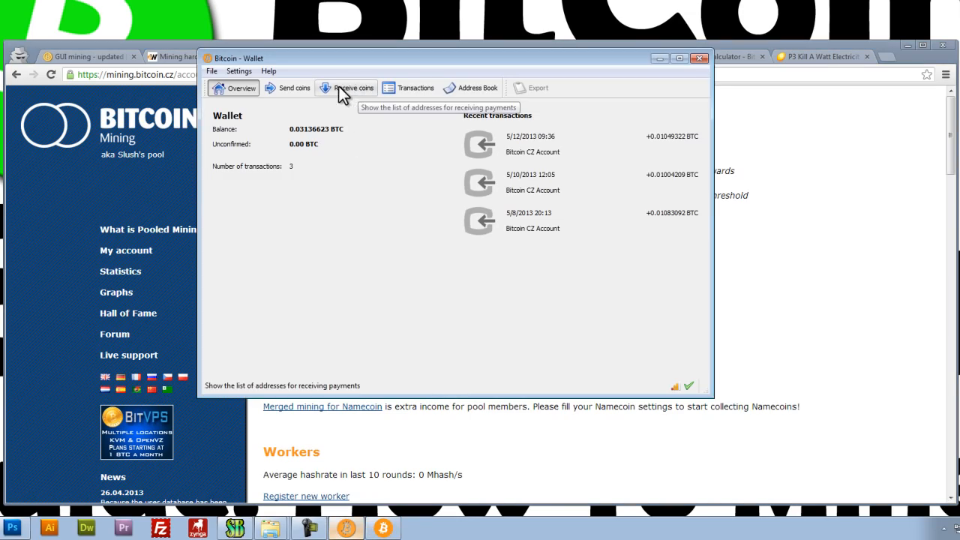
click(345, 88)
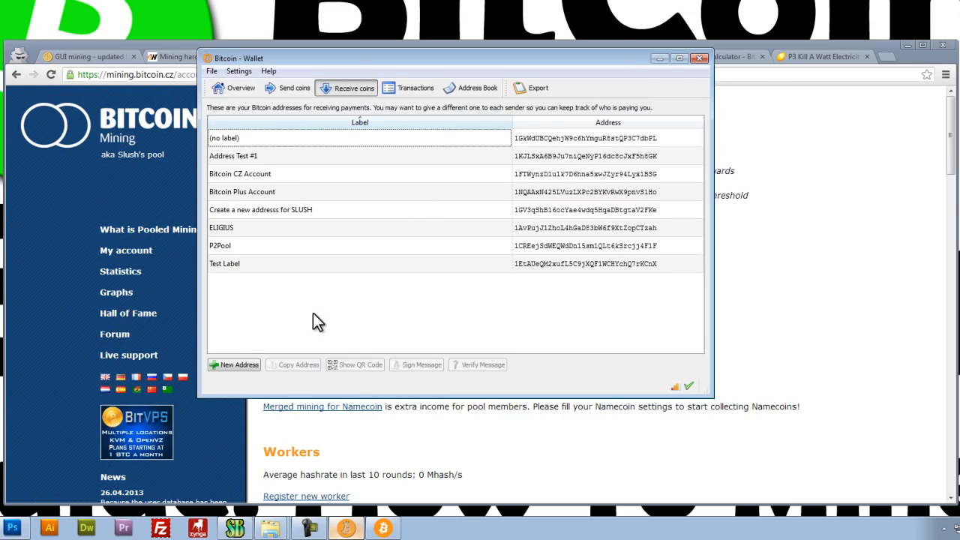
Add a receiving address labelled 'Slush Pool for Beginners Address' and copy it.
click(234, 364)
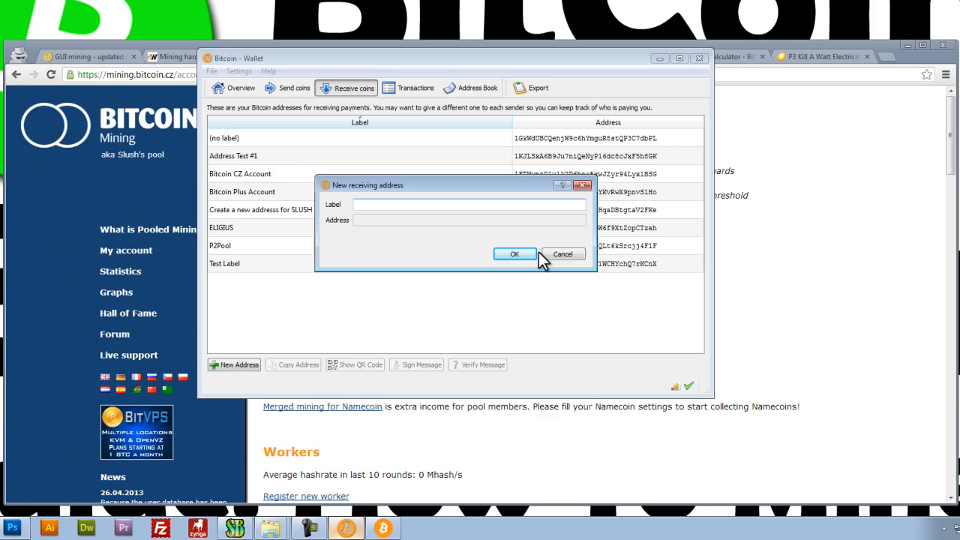
text(S)
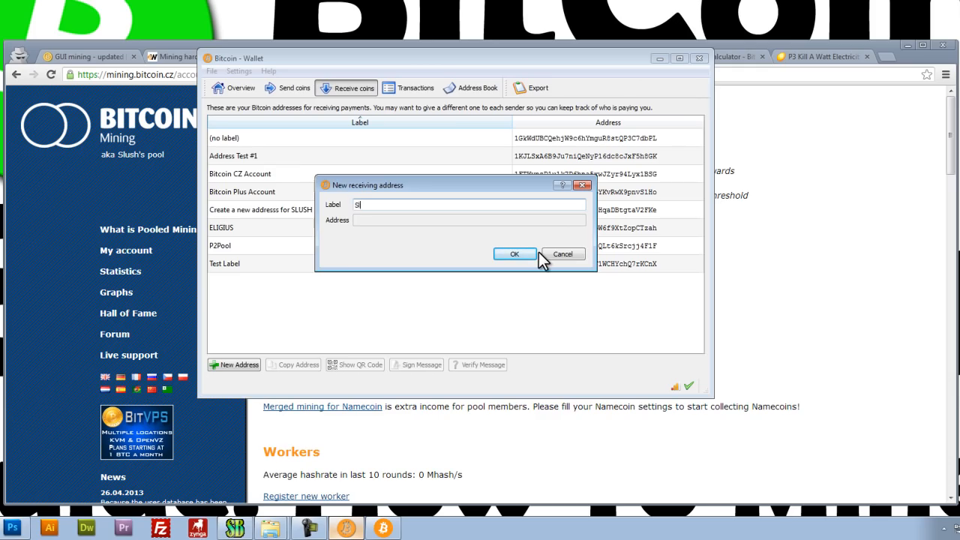
text(lush Pool G)
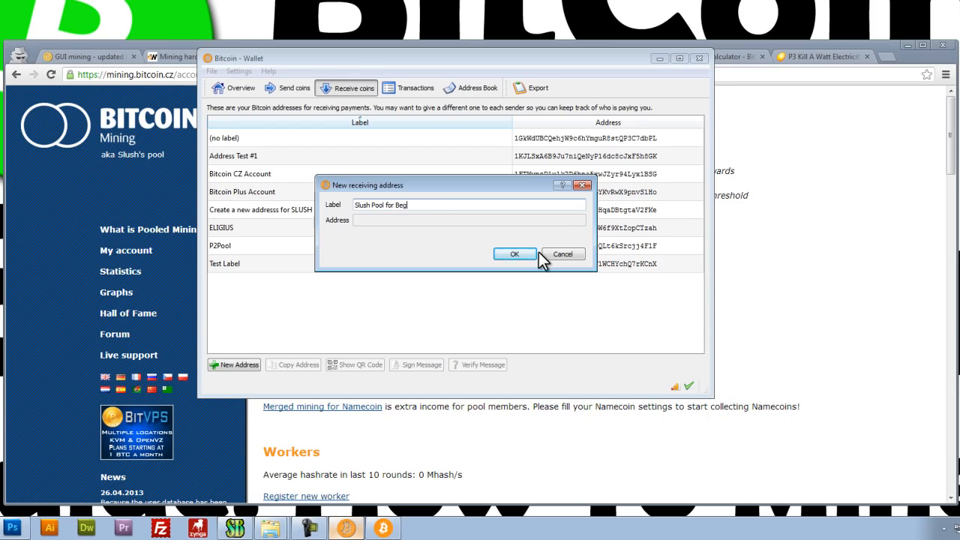
text(inners Address)
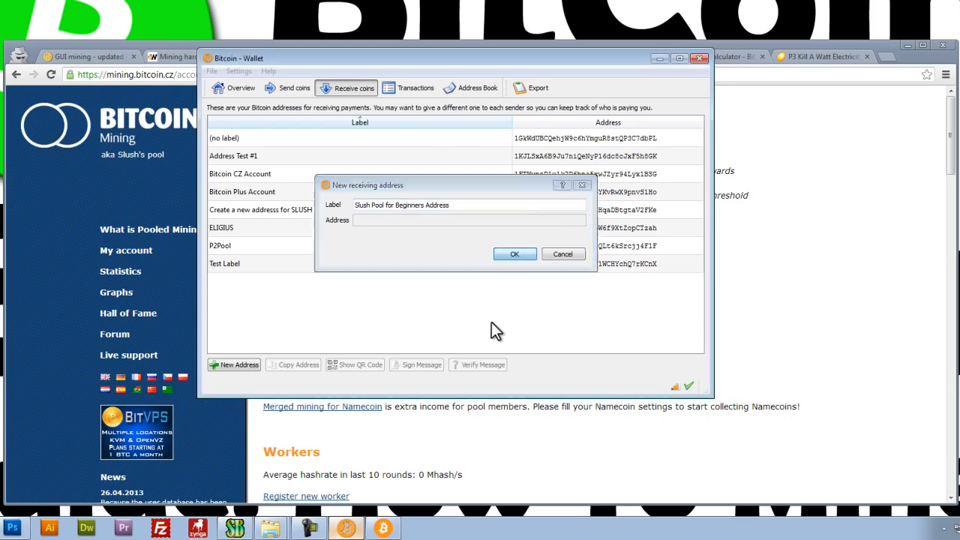
click(514, 254)
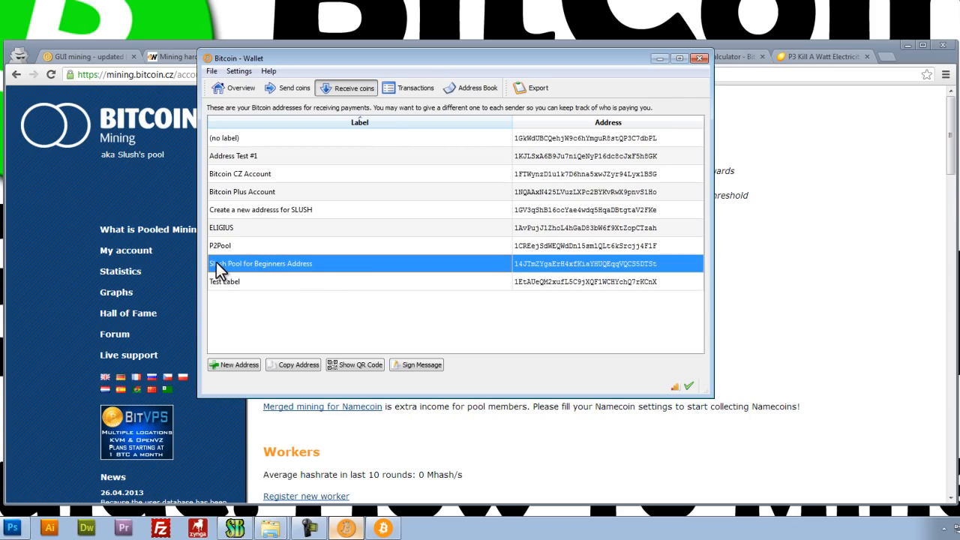
mouse_move(544, 275)
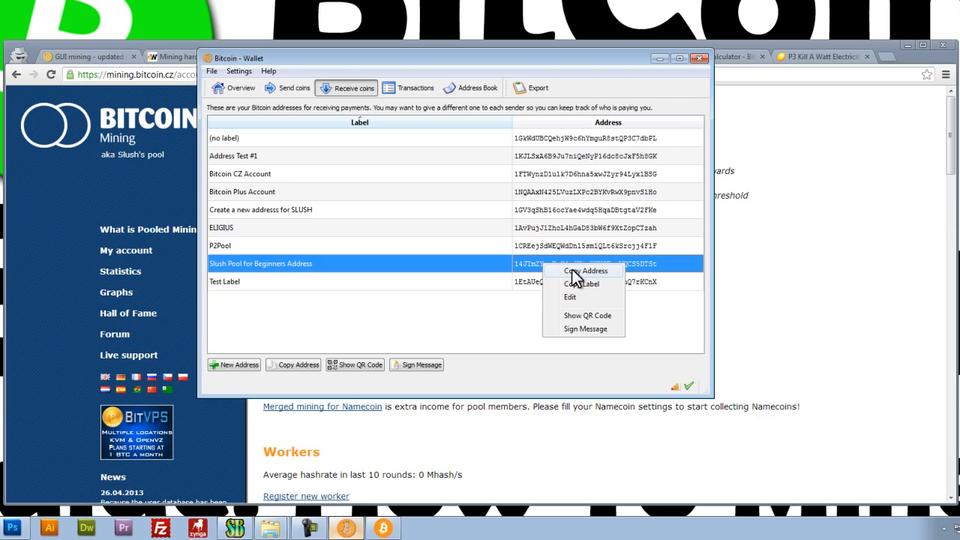
click(588, 270)
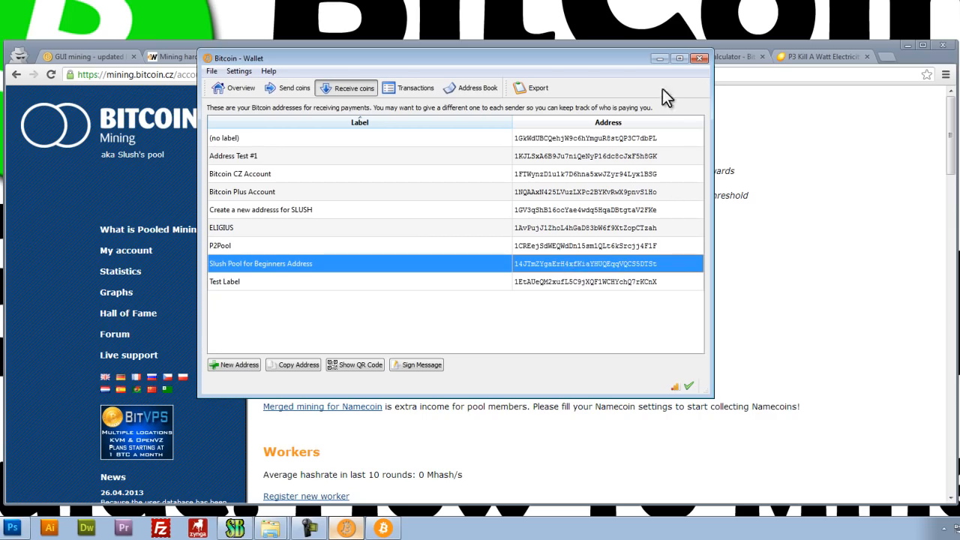
mouse_move(664, 81)
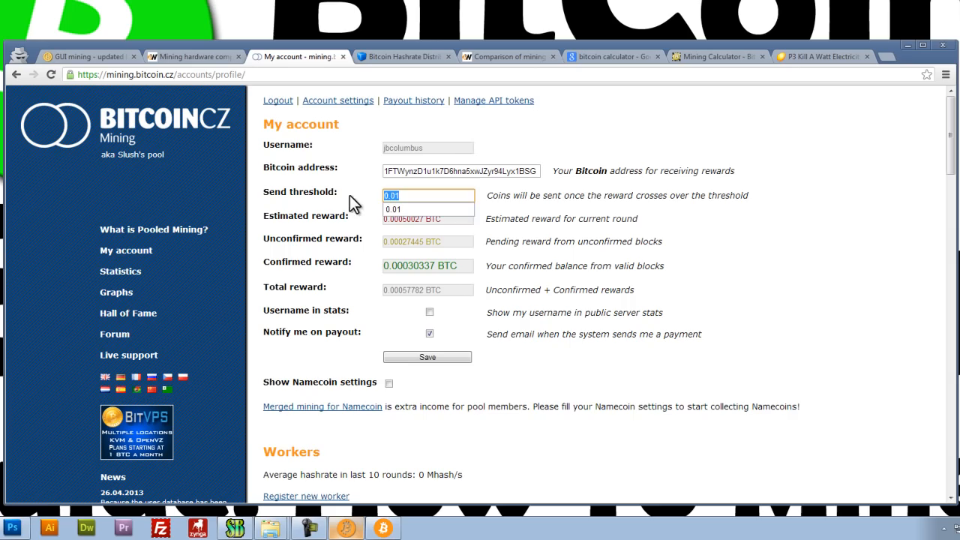
Enter a 0.01 BTC send threshold and save the account profile.
click(394, 209)
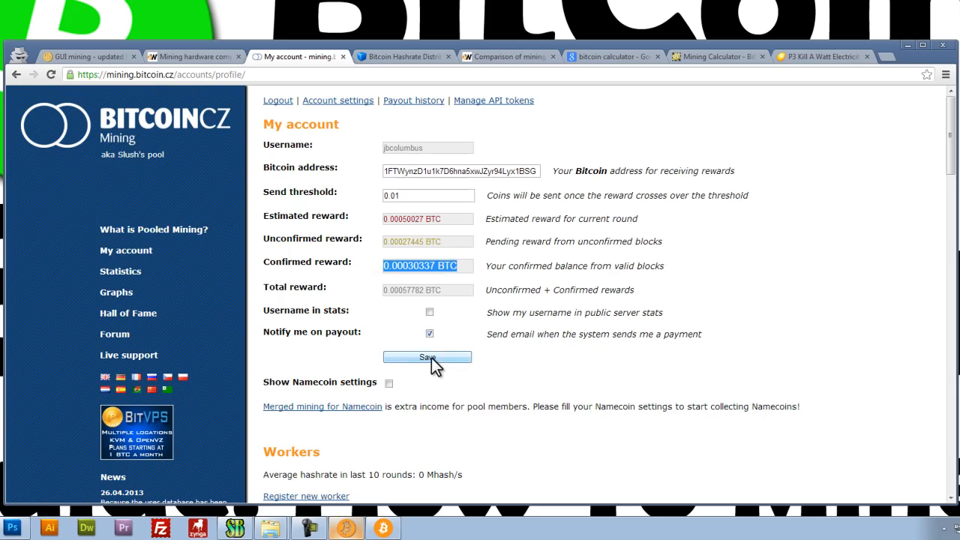
scroll(down, 3)
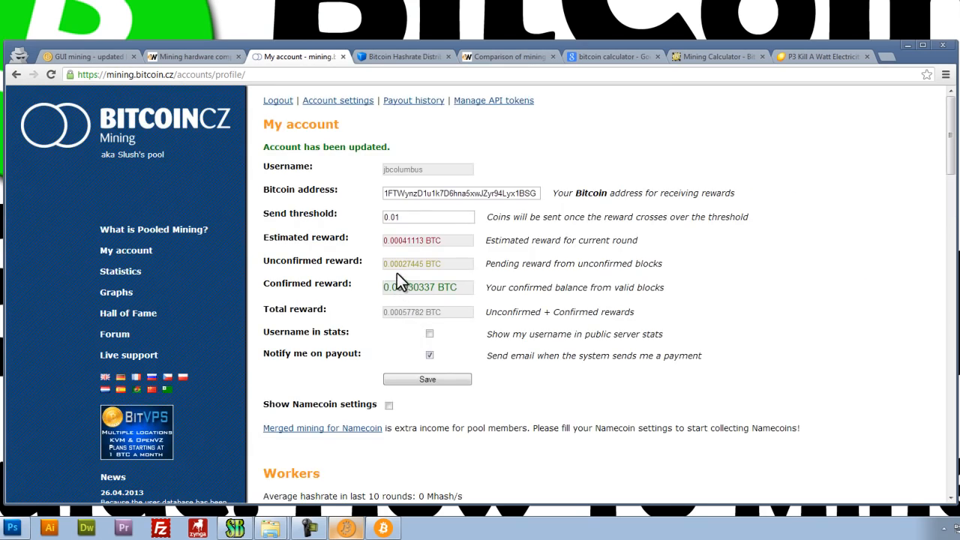
scroll(down, 3)
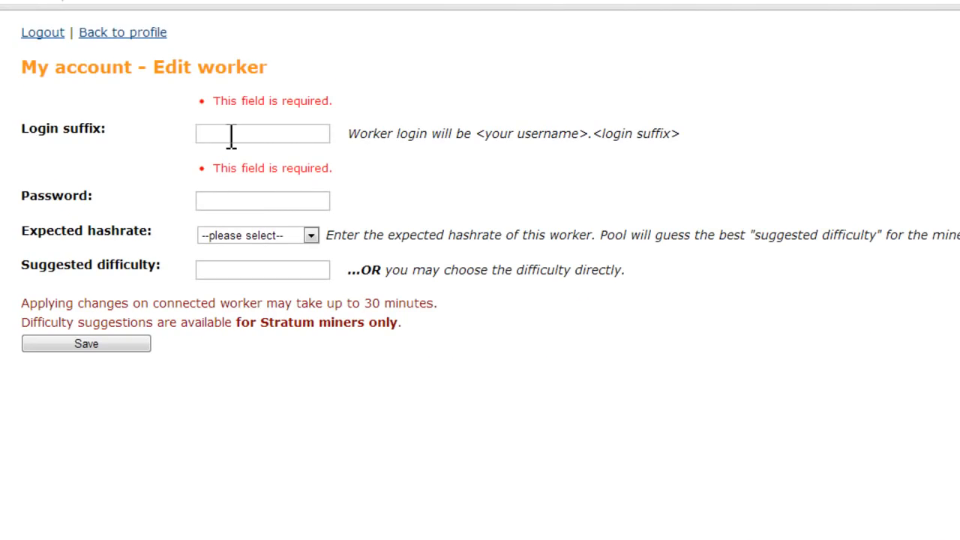
Register worker 'beginner' with password 123, then copy the new worker name.
click(262, 134)
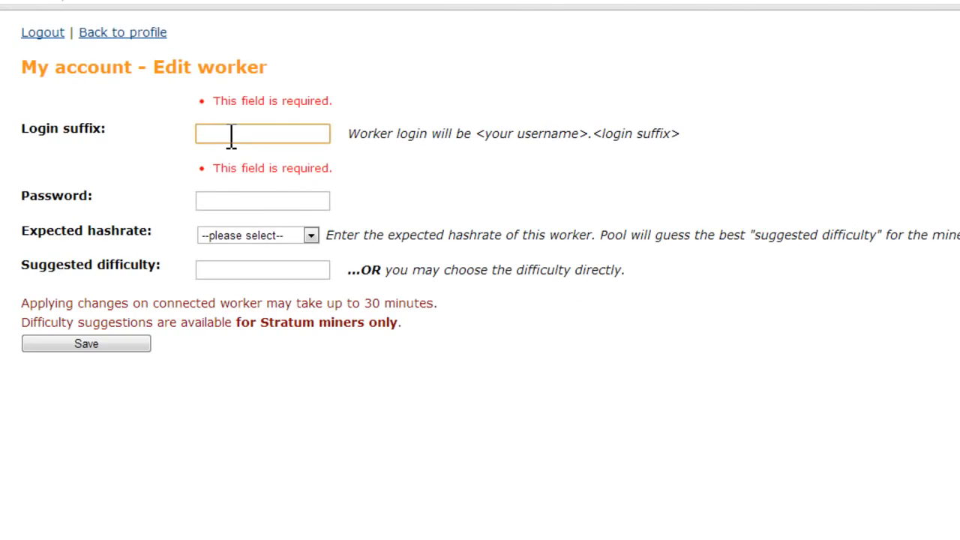
text(beginner)
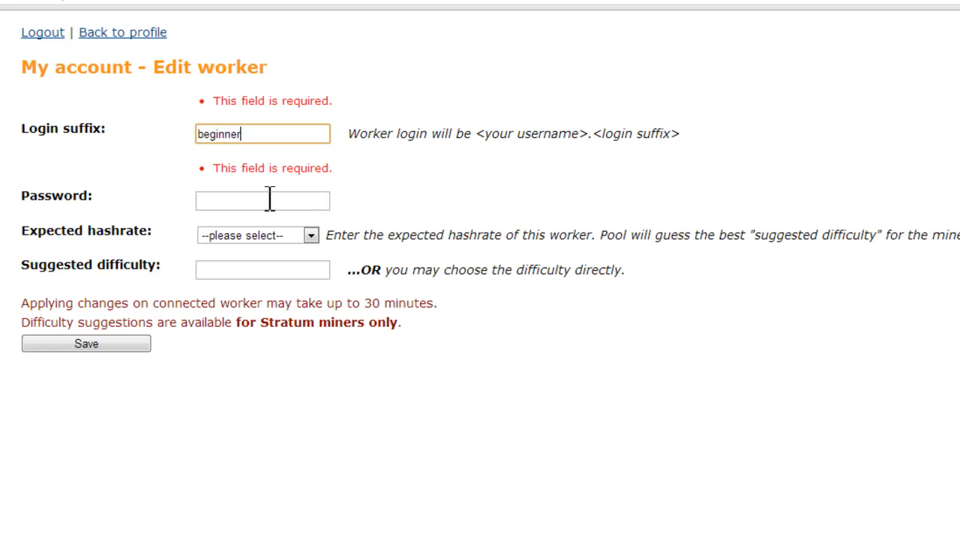
text(123)
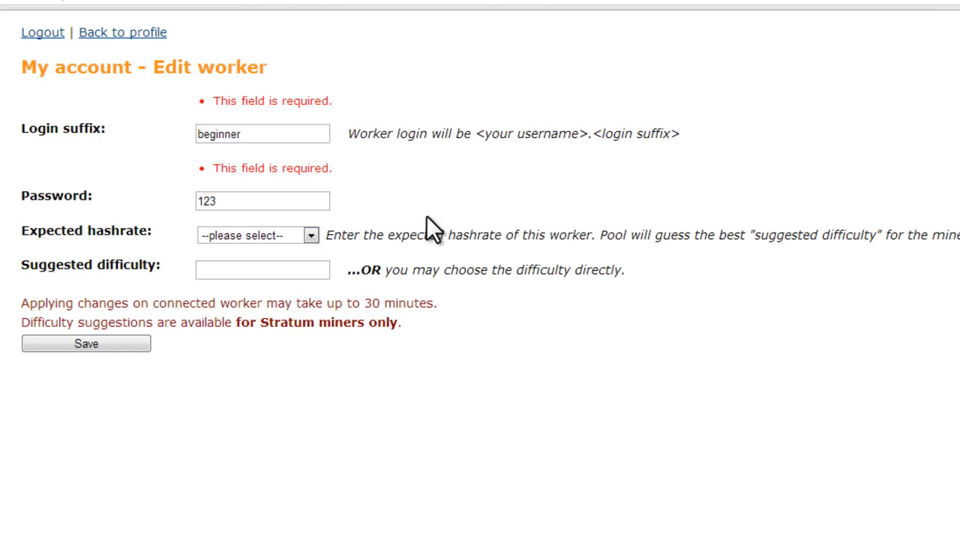
mouse_move(217, 251)
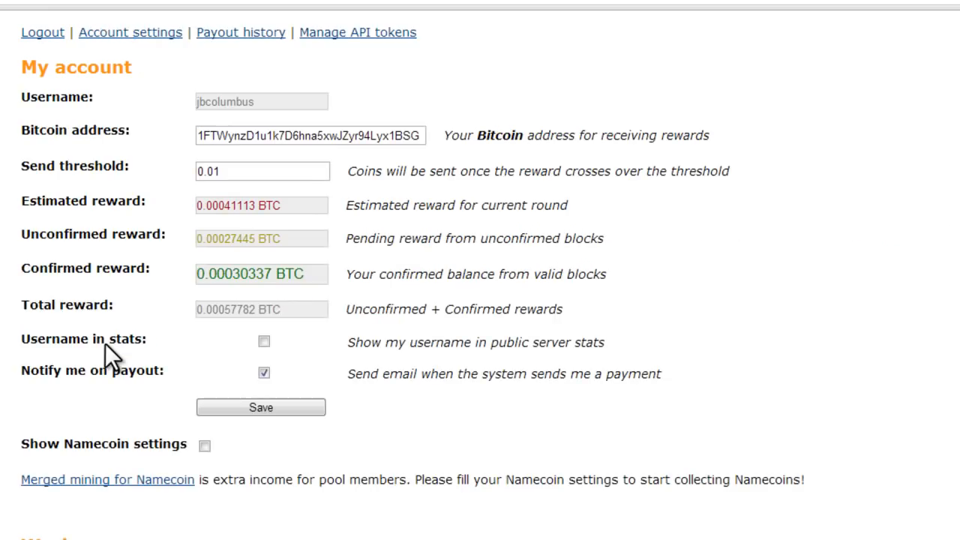
scroll(down, 3)
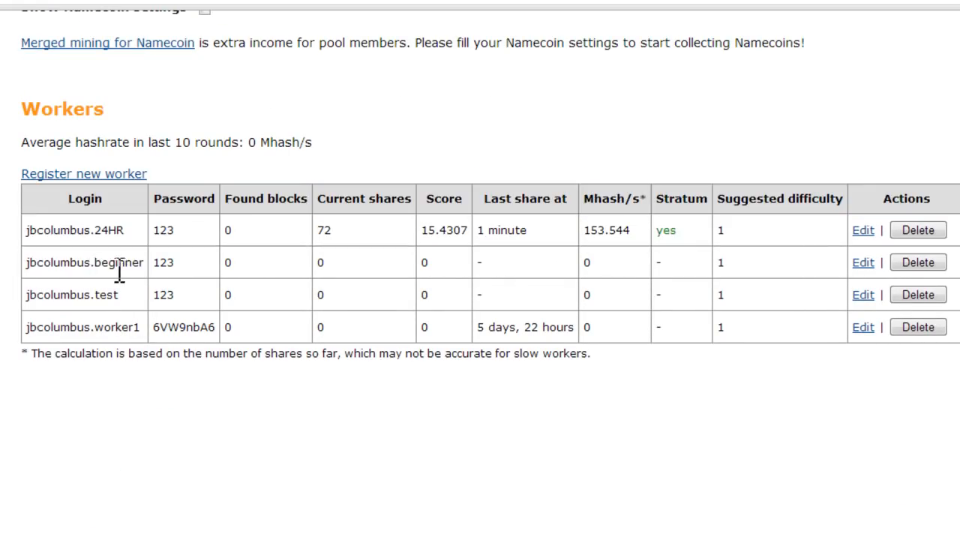
double_click(118, 263)
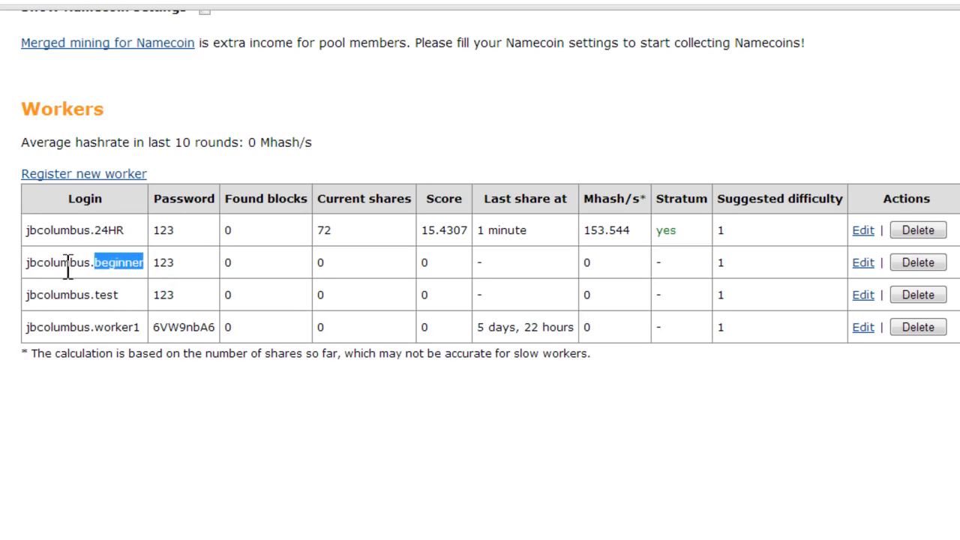
right_click(71, 263)
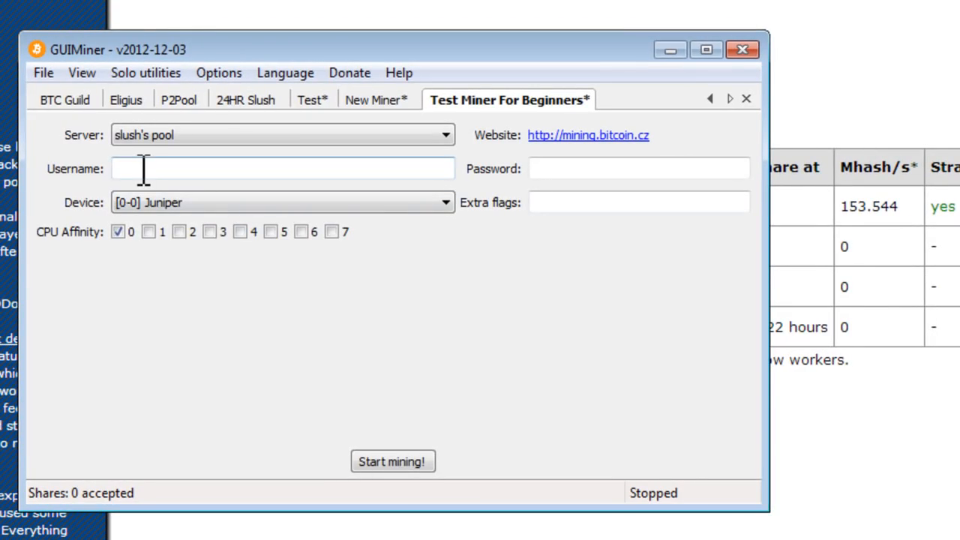
Enter username jbcolumbus.beginner and its password, keeping slush's pool as server.
right_click(135, 168)
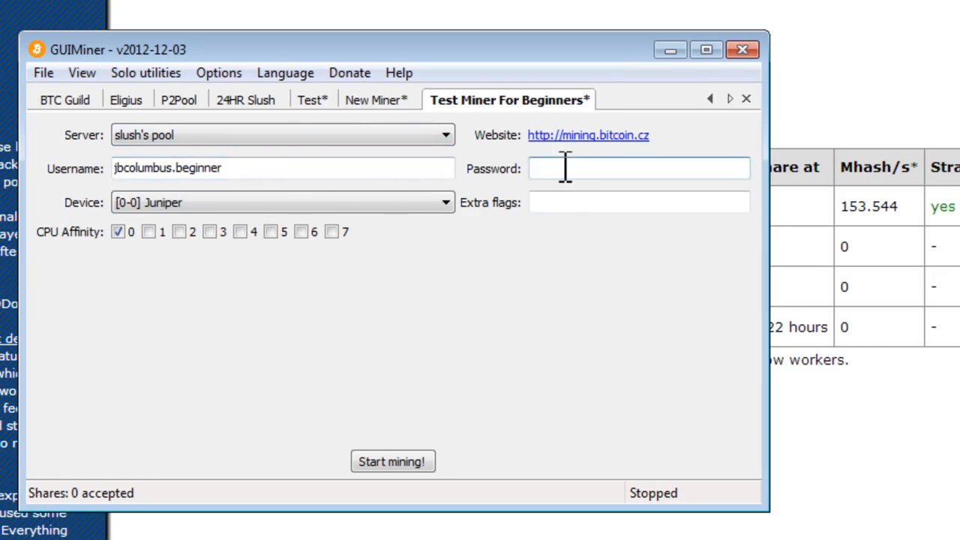
text(•••)
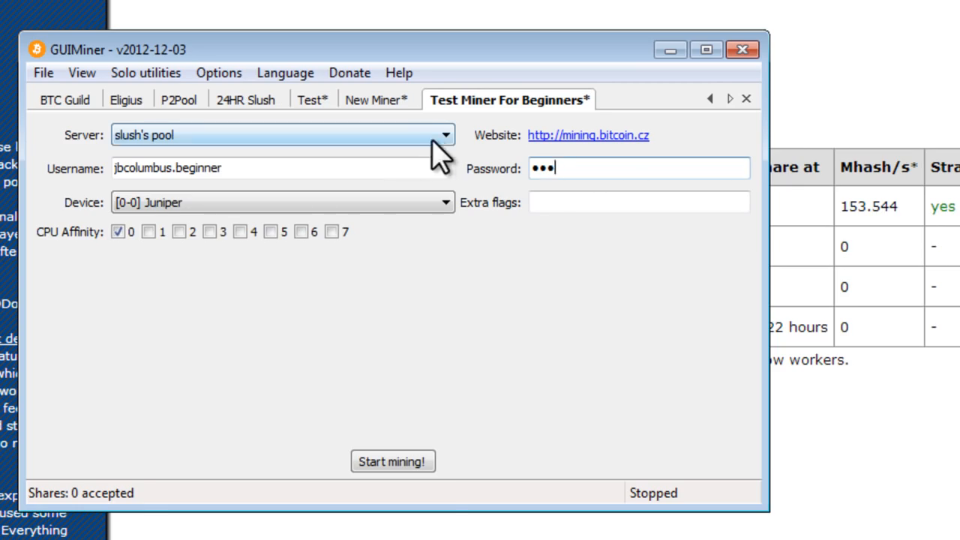
click(447, 135)
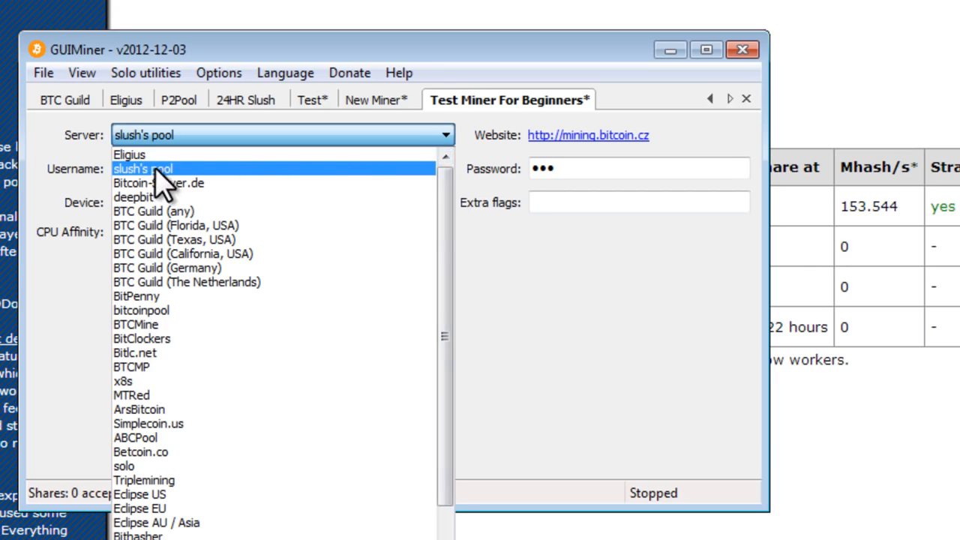
click(142, 168)
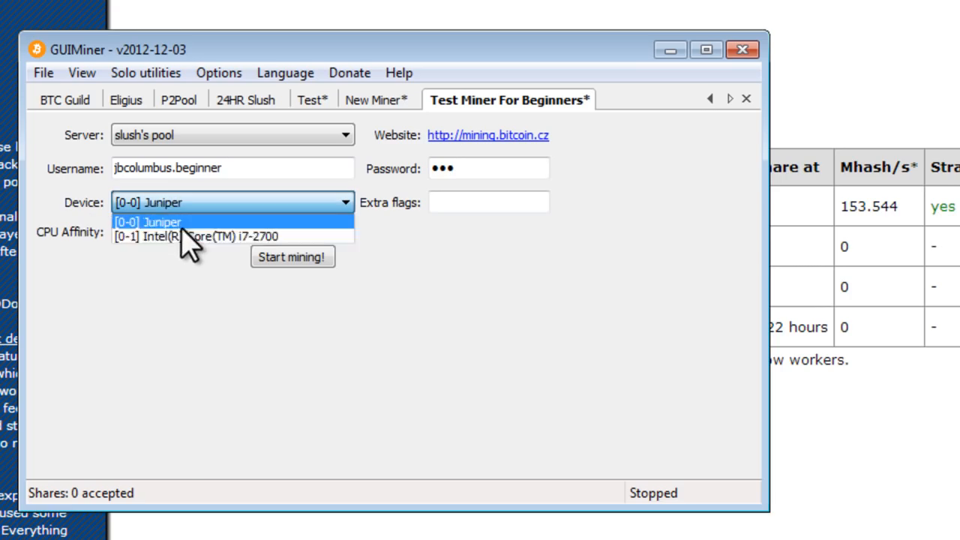
Select the [0-0] Juniper device and start mining.
click(210, 235)
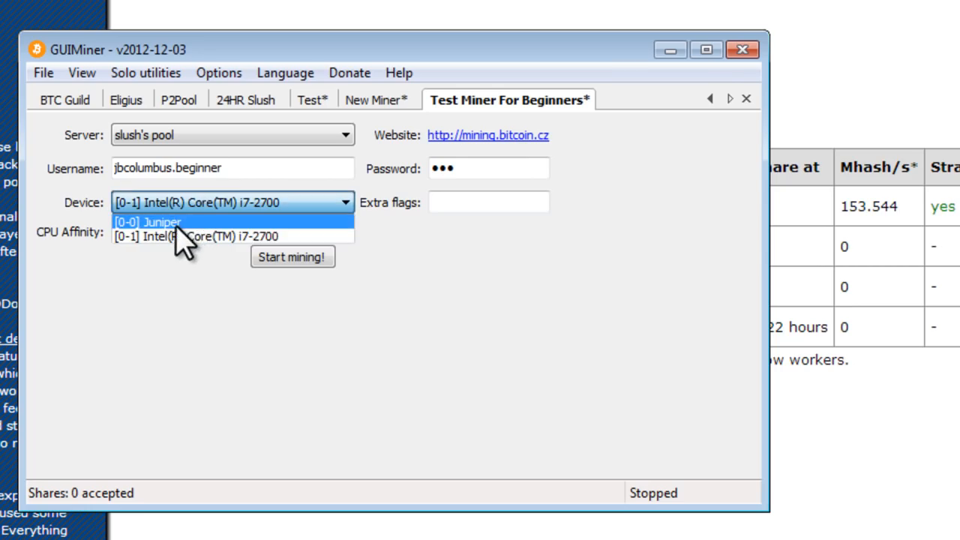
click(147, 222)
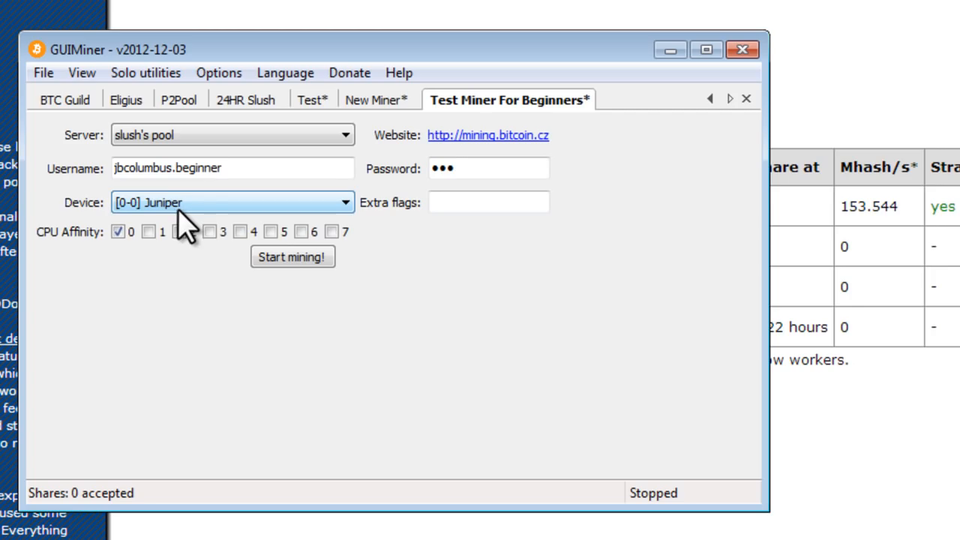
mouse_move(188, 233)
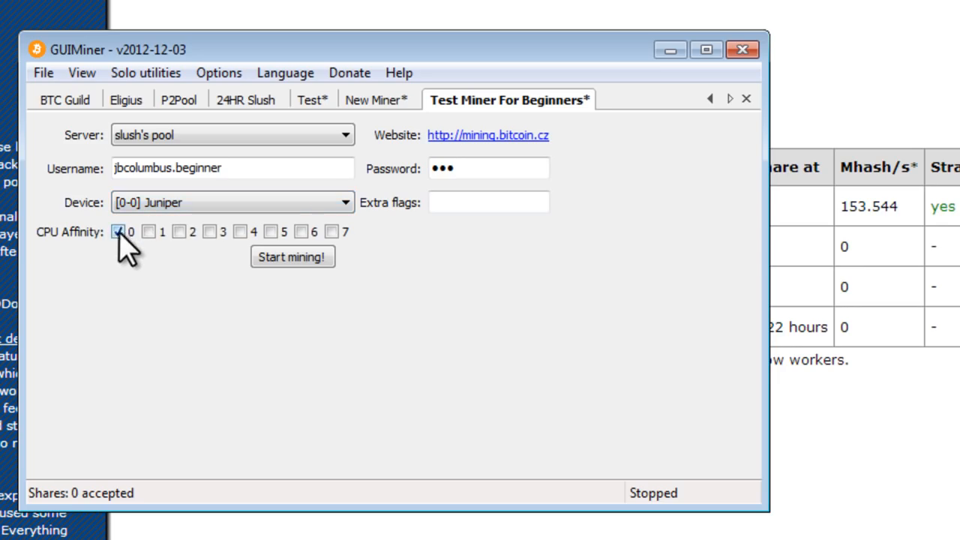
mouse_move(292, 256)
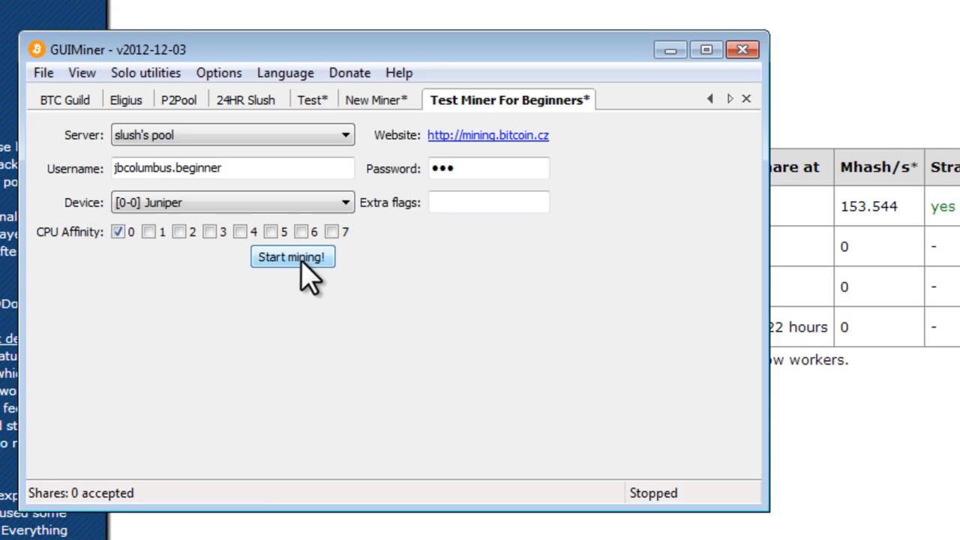
click(292, 257)
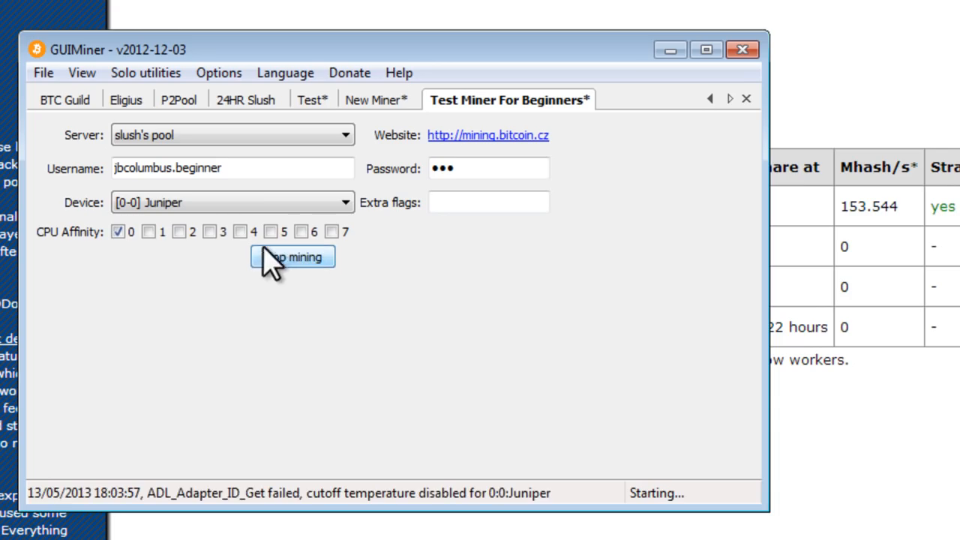
click(43, 73)
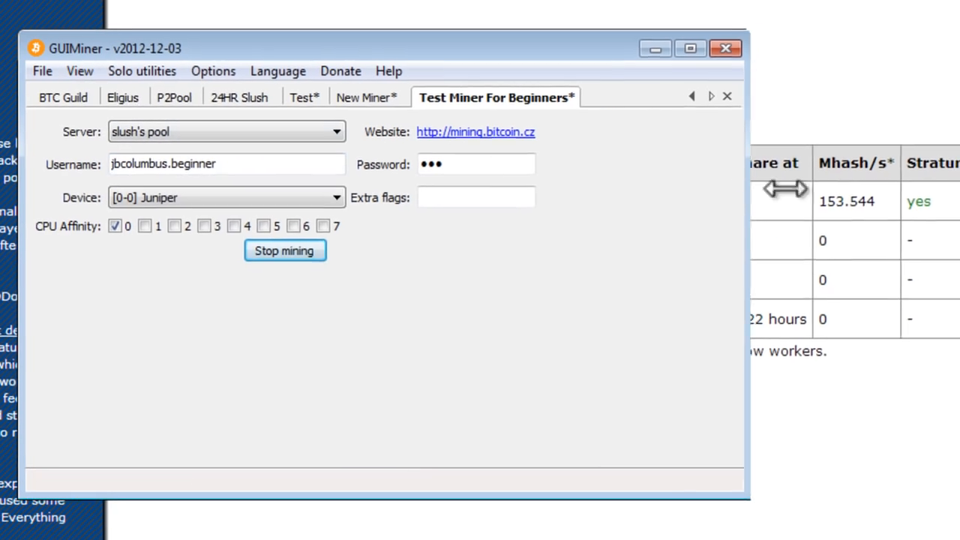
click(68, 96)
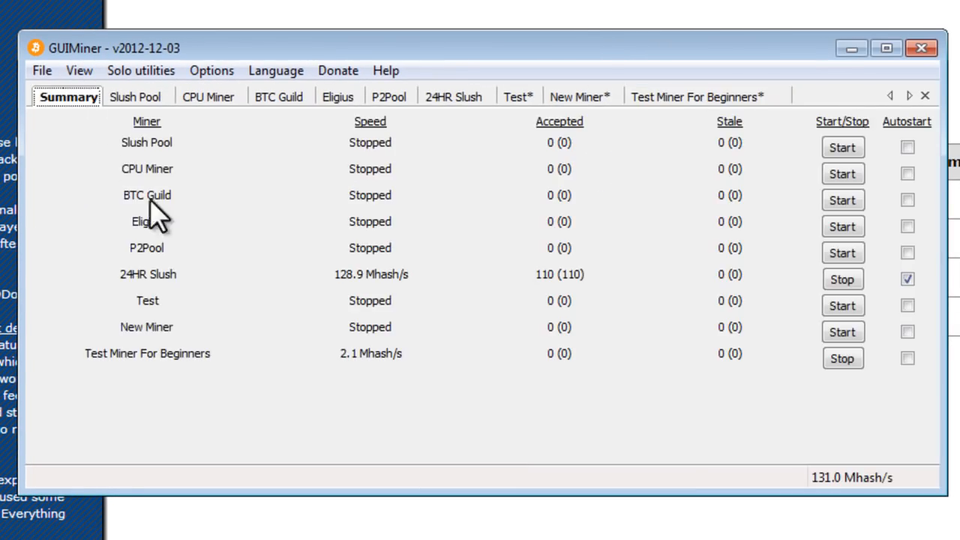
mouse_move(428, 56)
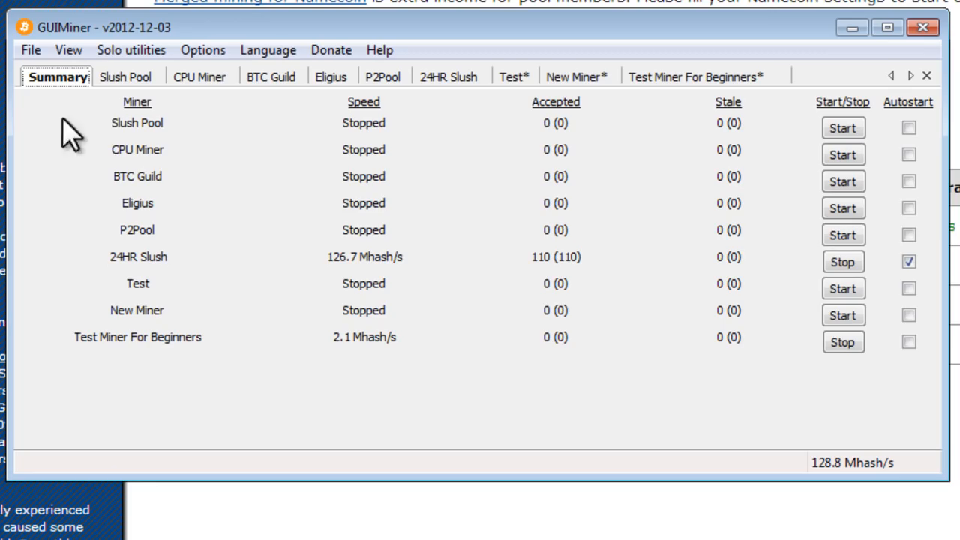
mouse_move(153, 356)
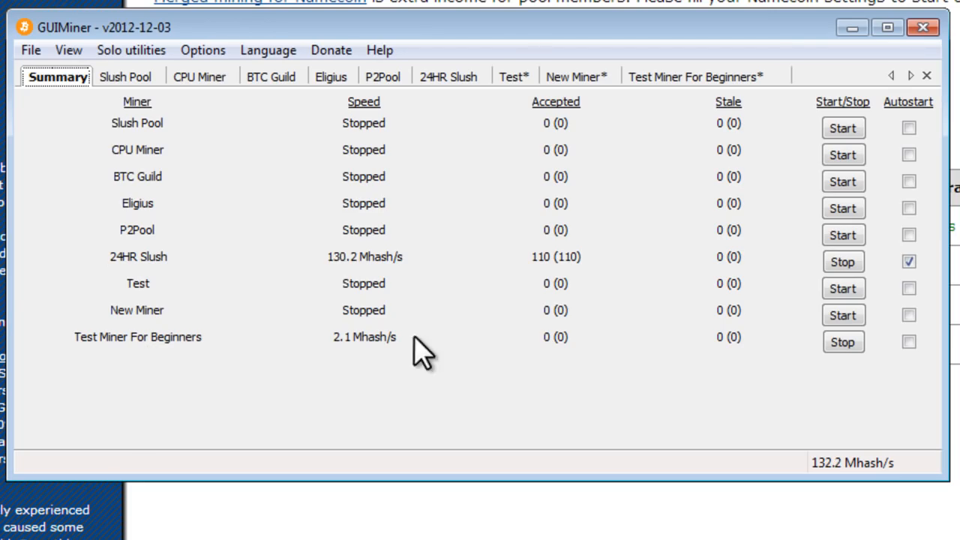
mouse_move(724, 363)
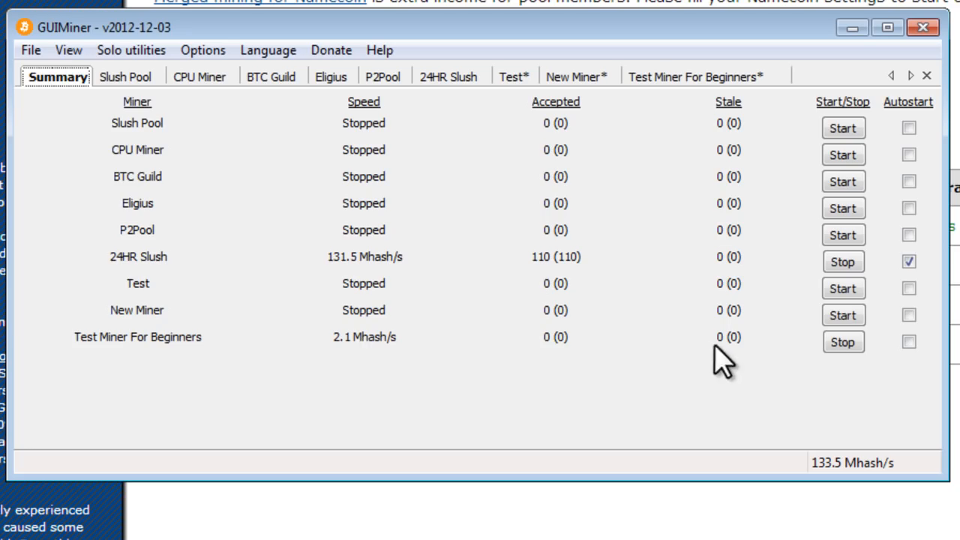
mouse_move(341, 356)
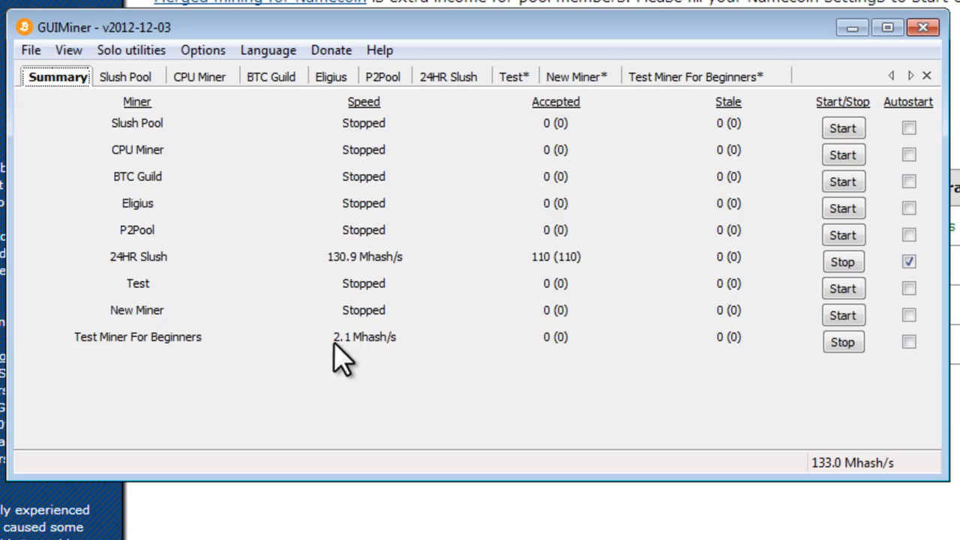
mouse_move(364, 266)
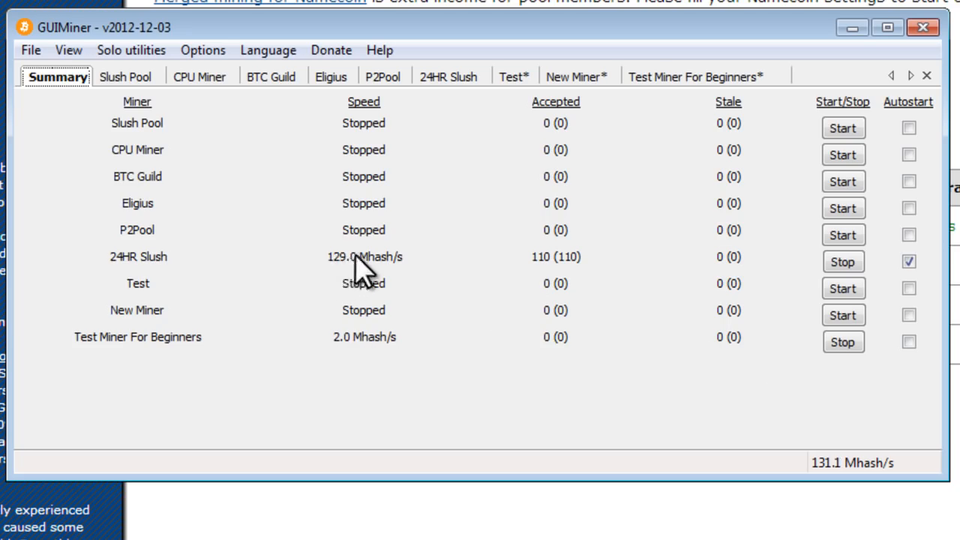
mouse_move(731, 367)
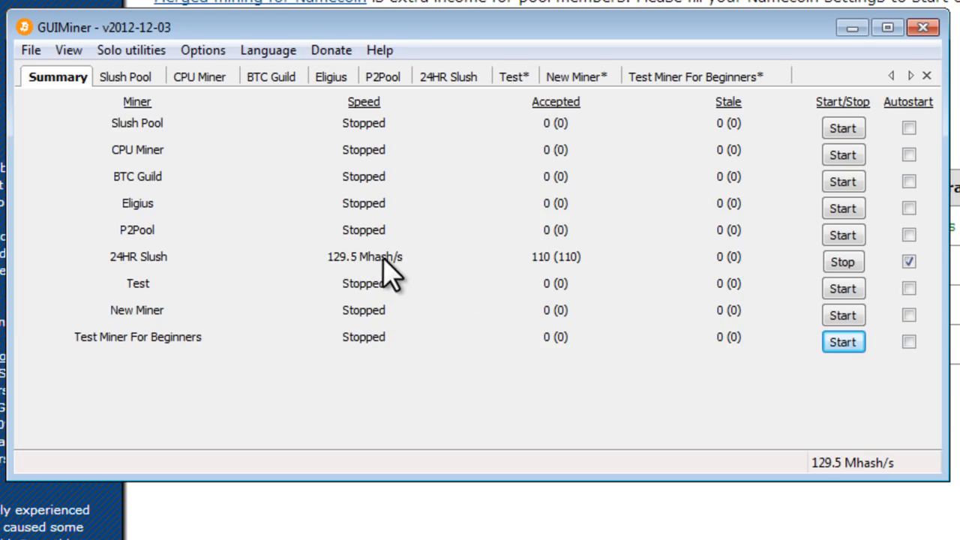
mouse_move(157, 274)
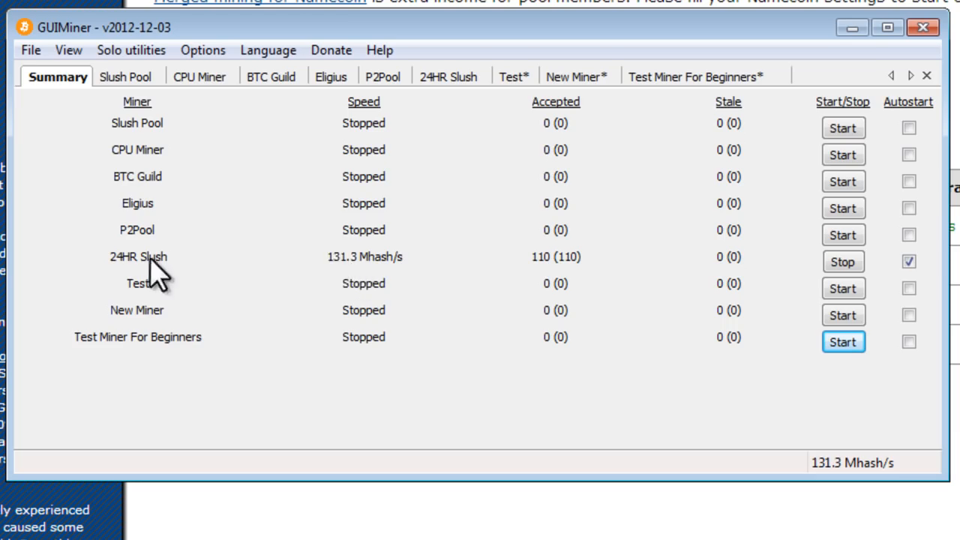
mouse_move(368, 267)
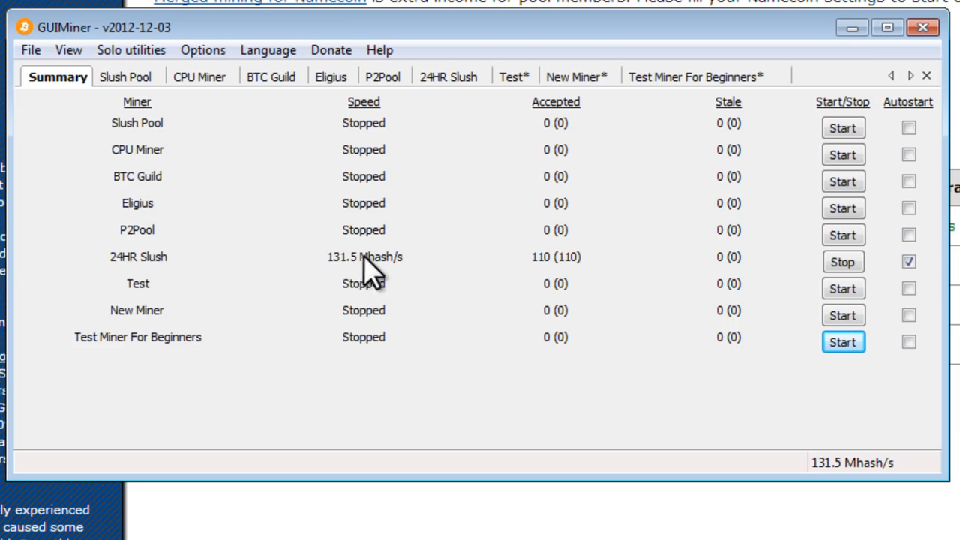
mouse_move(408, 274)
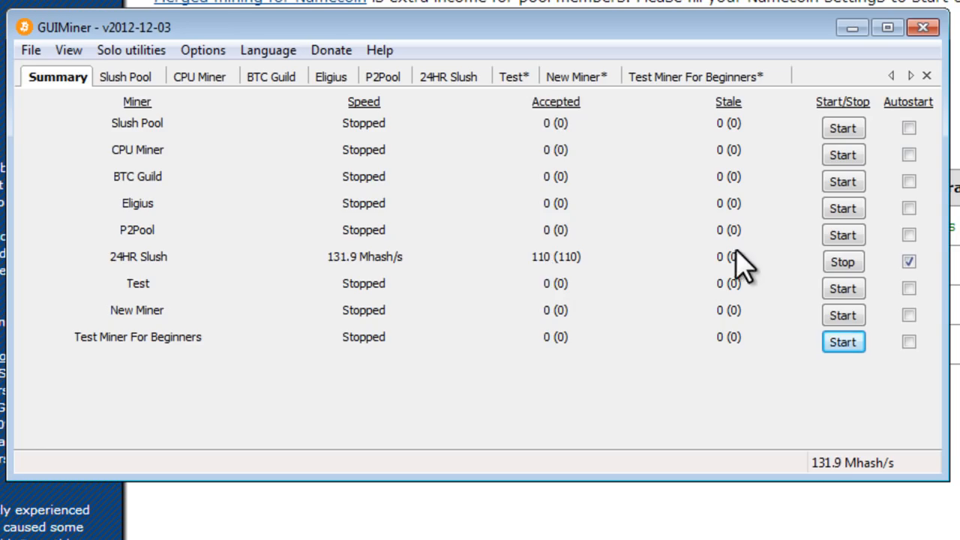
mouse_move(578, 131)
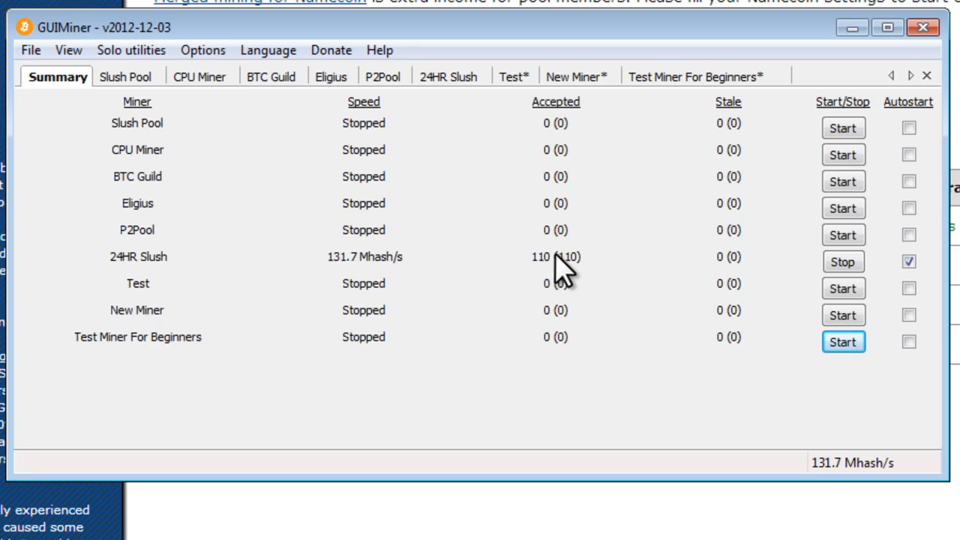
mouse_move(574, 267)
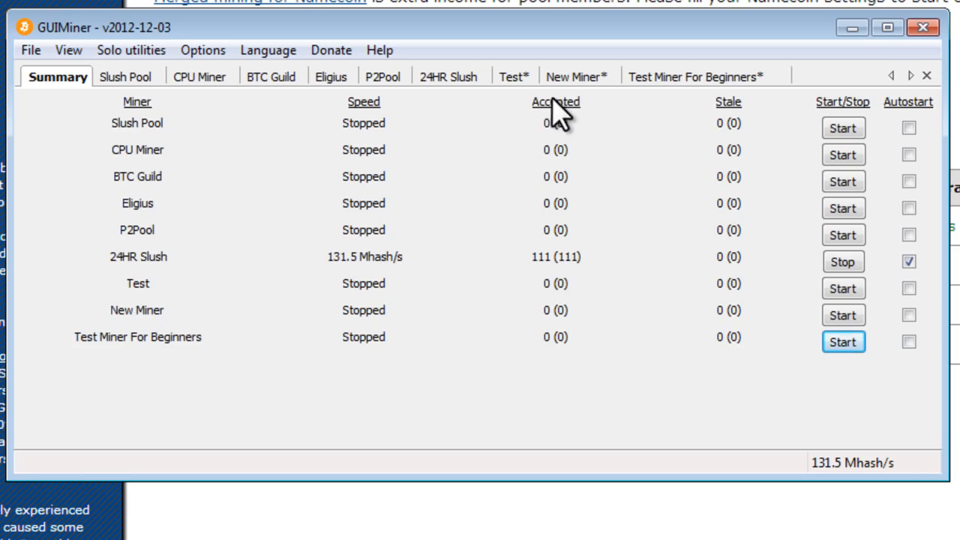
mouse_move(731, 270)
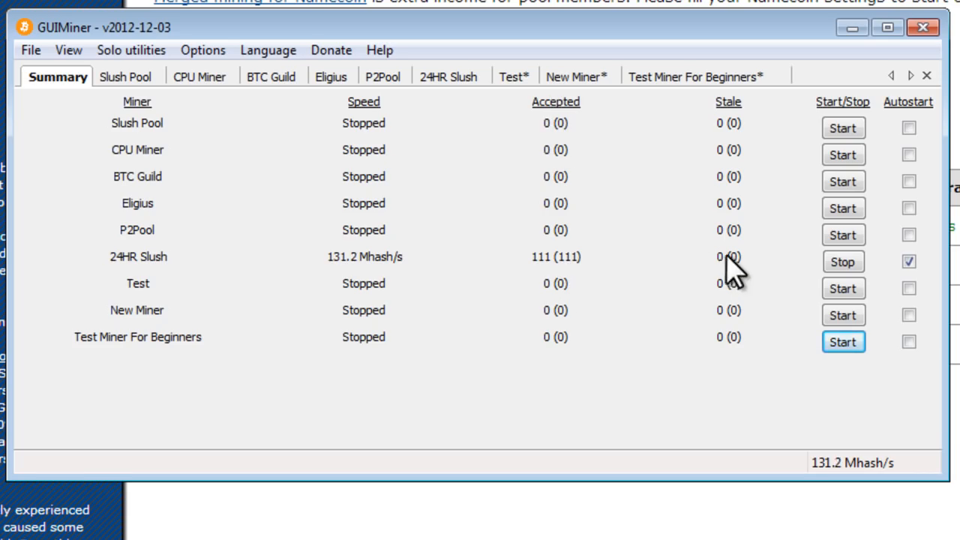
mouse_move(731, 124)
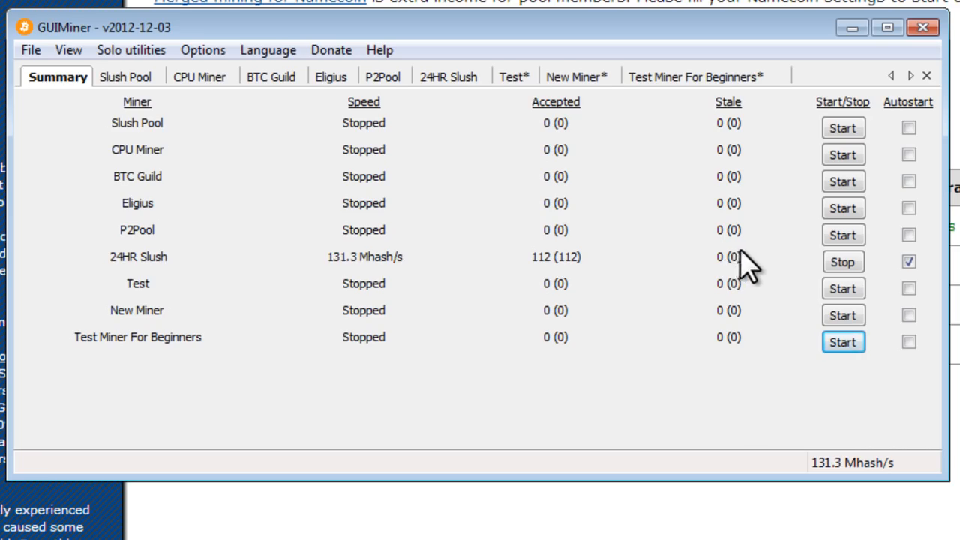
mouse_move(739, 266)
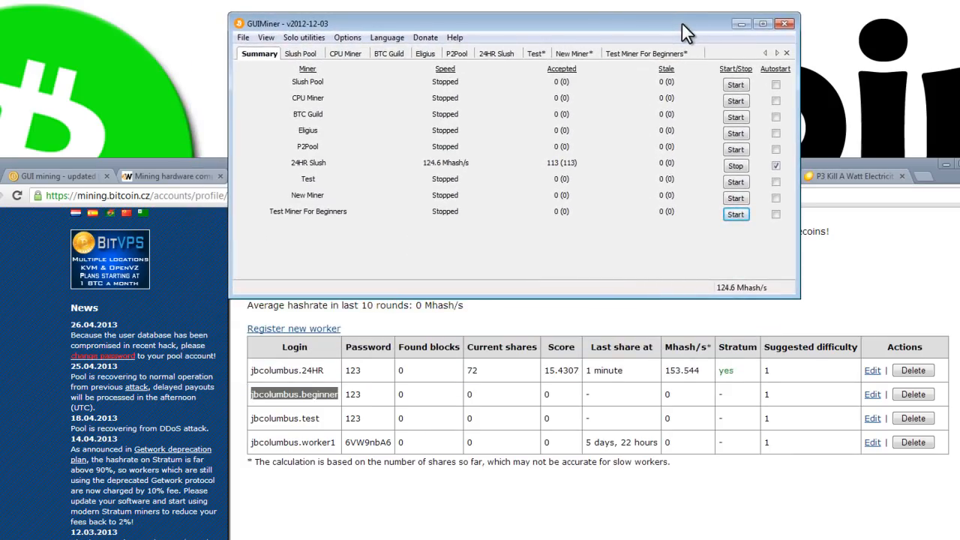
mouse_move(538, 120)
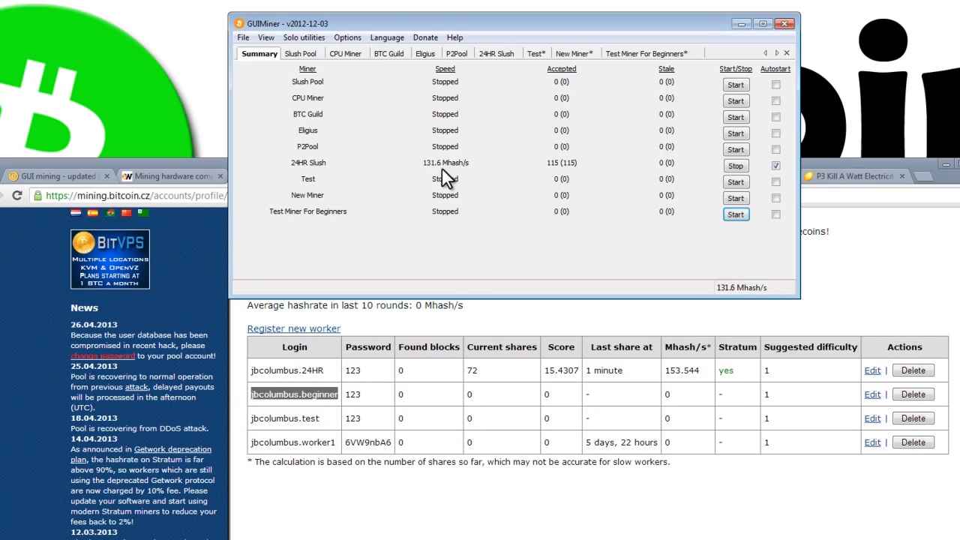
mouse_move(487, 169)
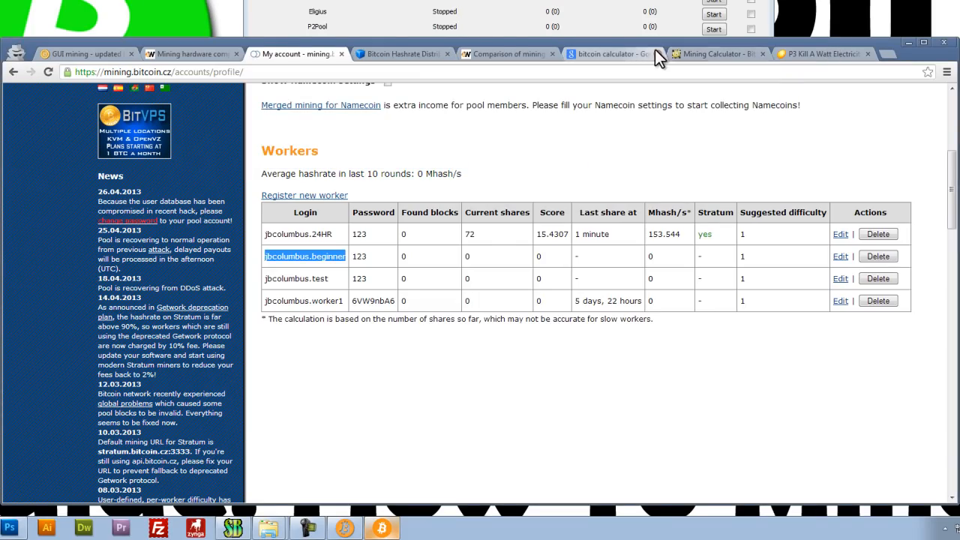
mouse_move(615, 63)
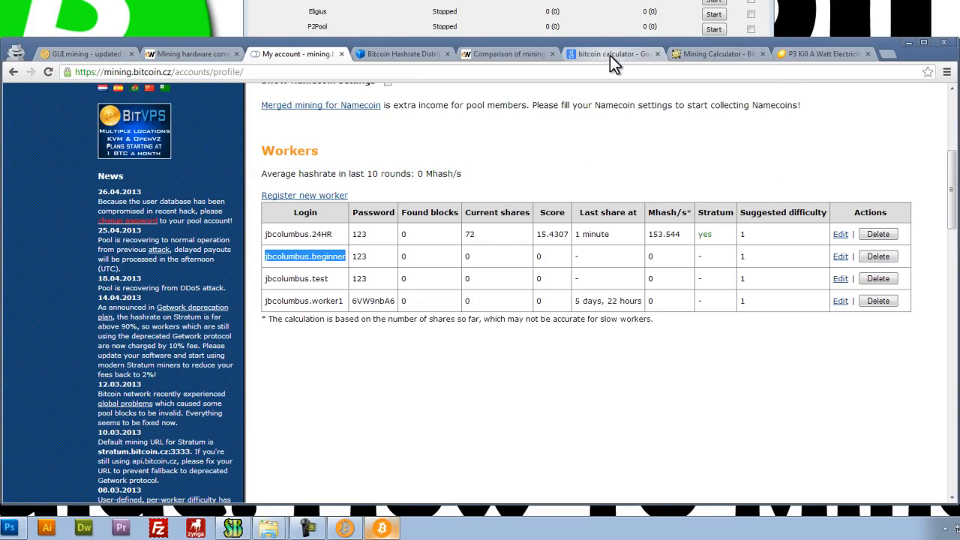
Switch Chrome to the BitClockers Mining Calculator tab and select its 1200 hash rate value.
click(506, 54)
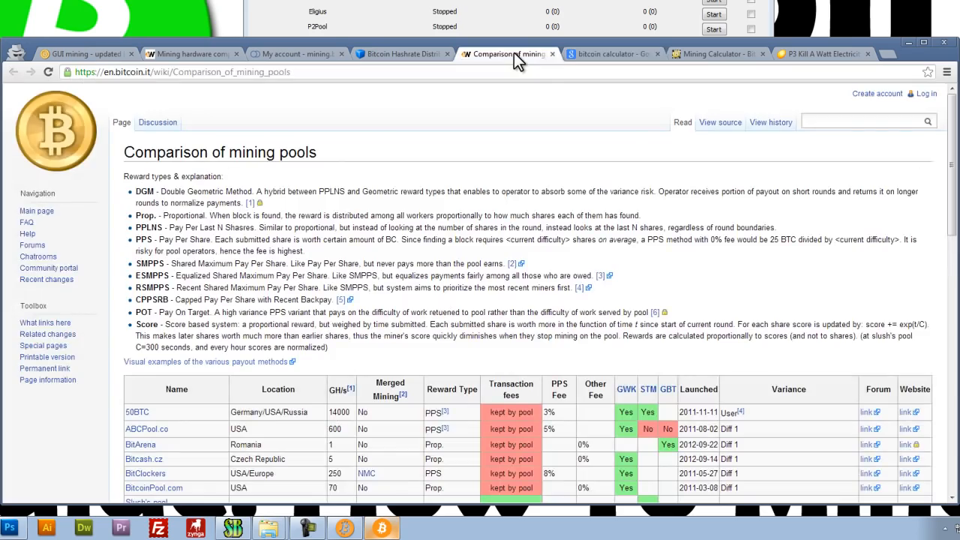
click(717, 53)
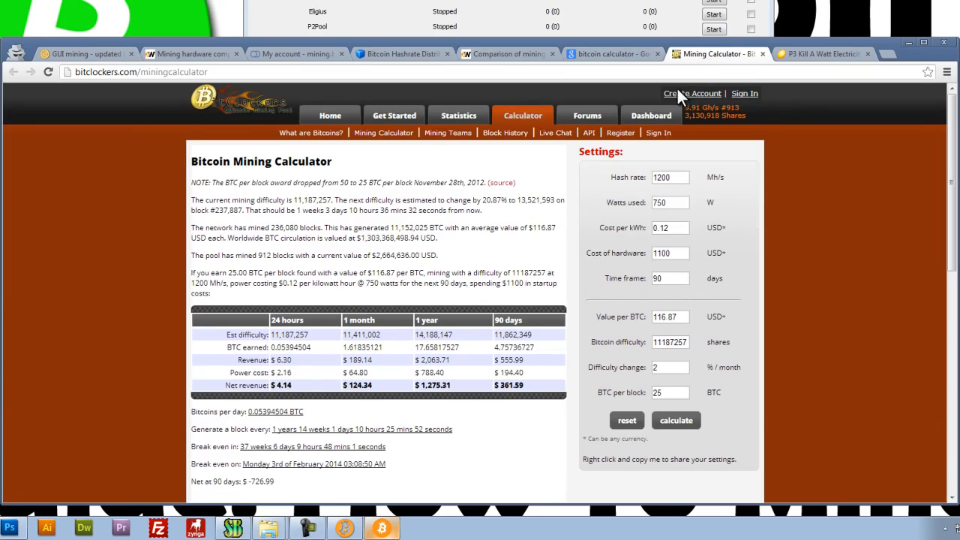
mouse_move(431, 187)
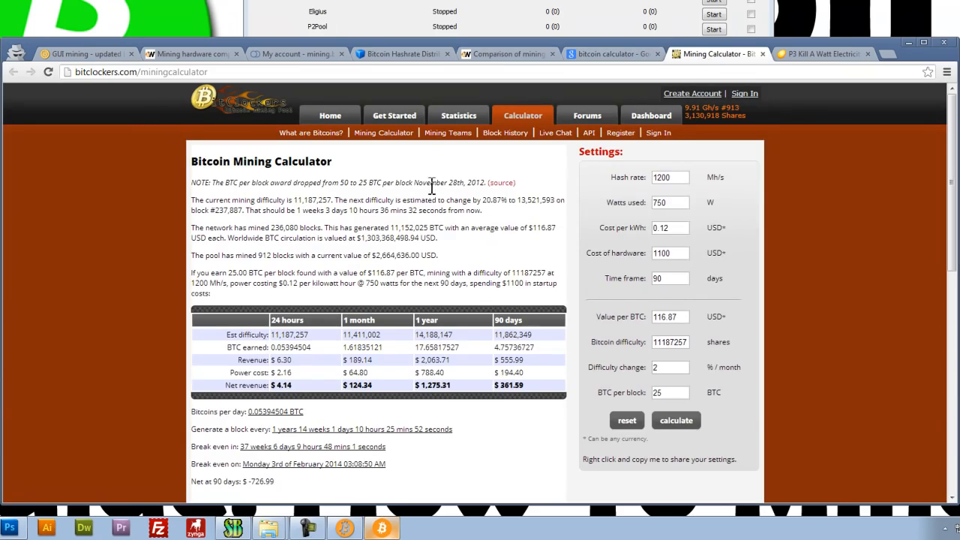
double_click(255, 162)
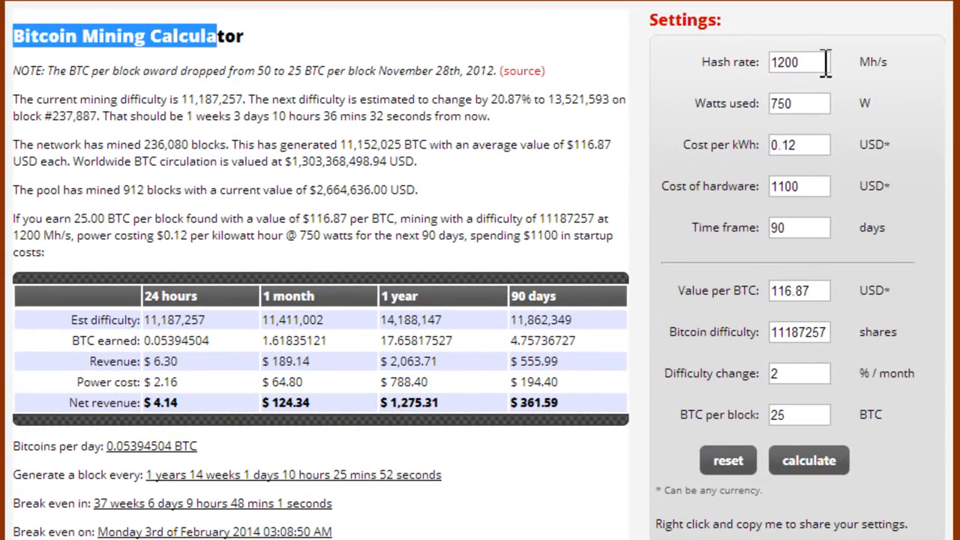
Enter 425 watts and a 130 Mh/s hash rate in the calculator settings.
text(1)
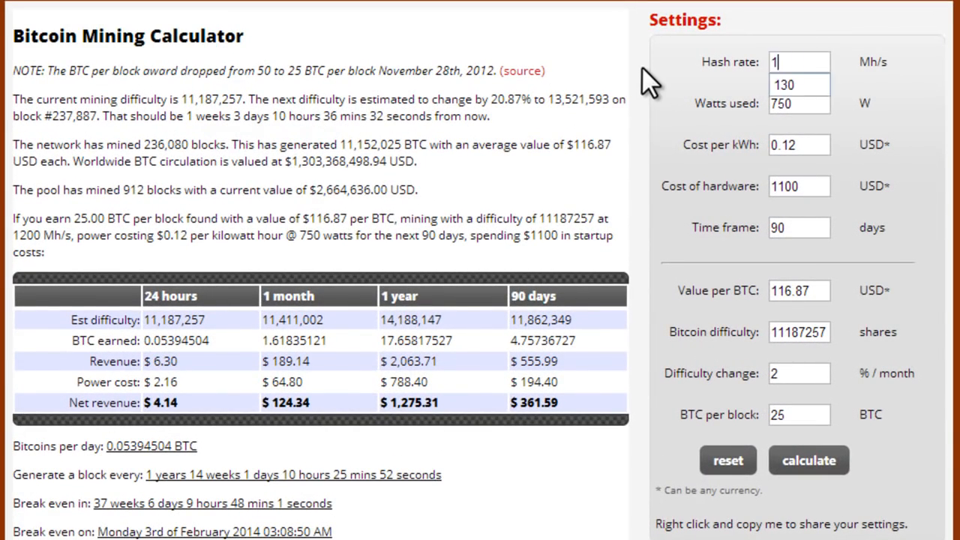
text(30)
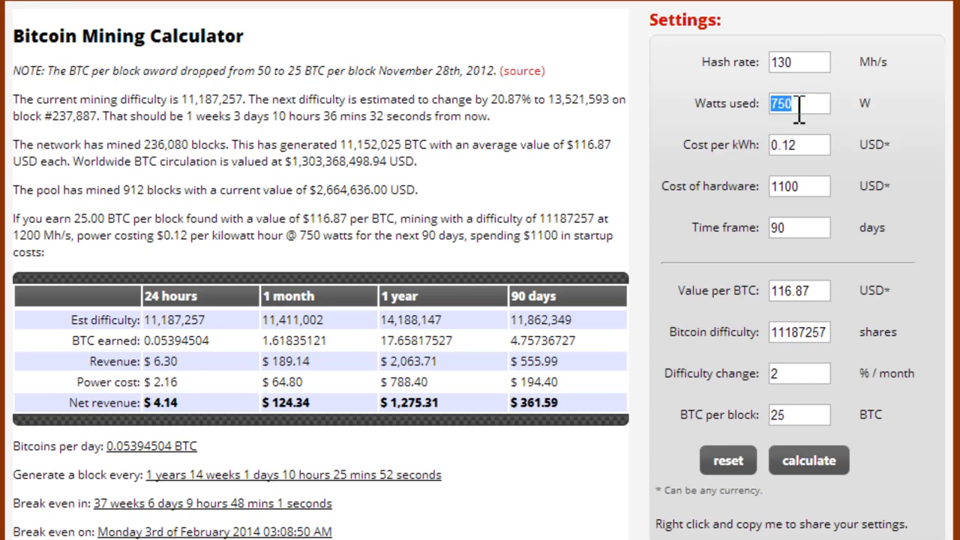
text(8)
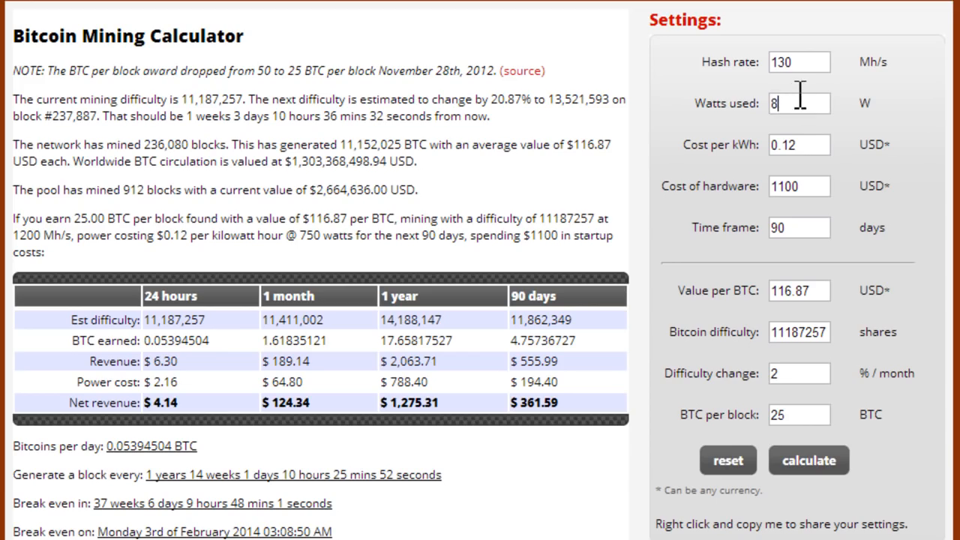
text(50)
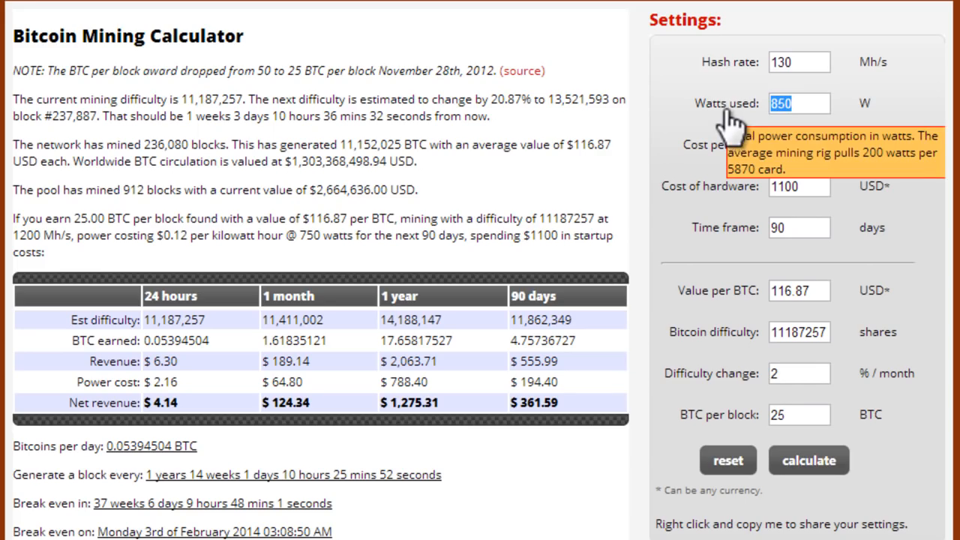
text(400)
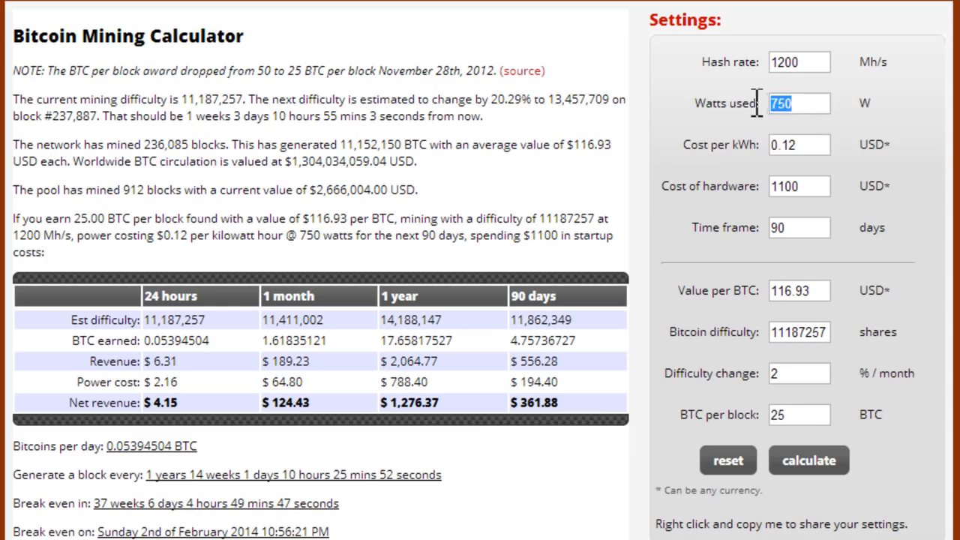
text(425)
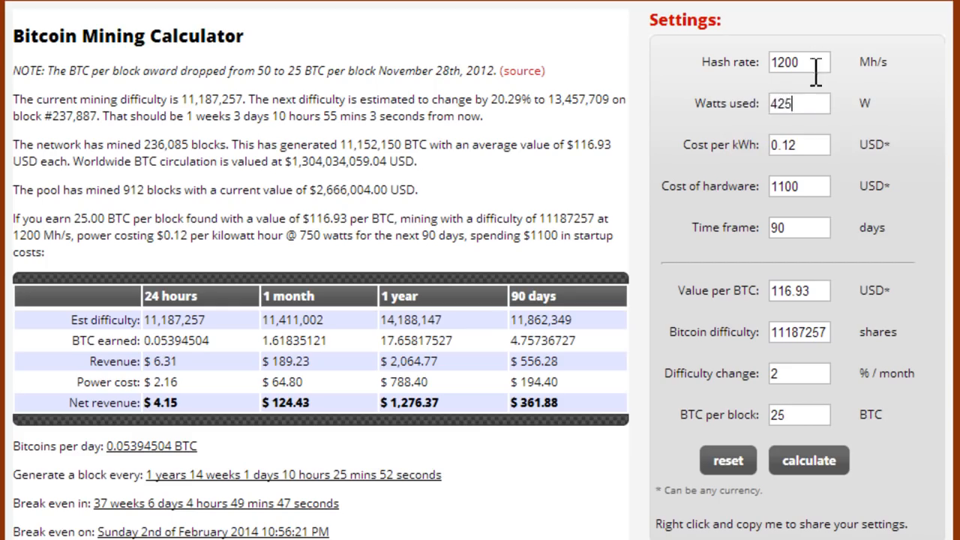
text(130)
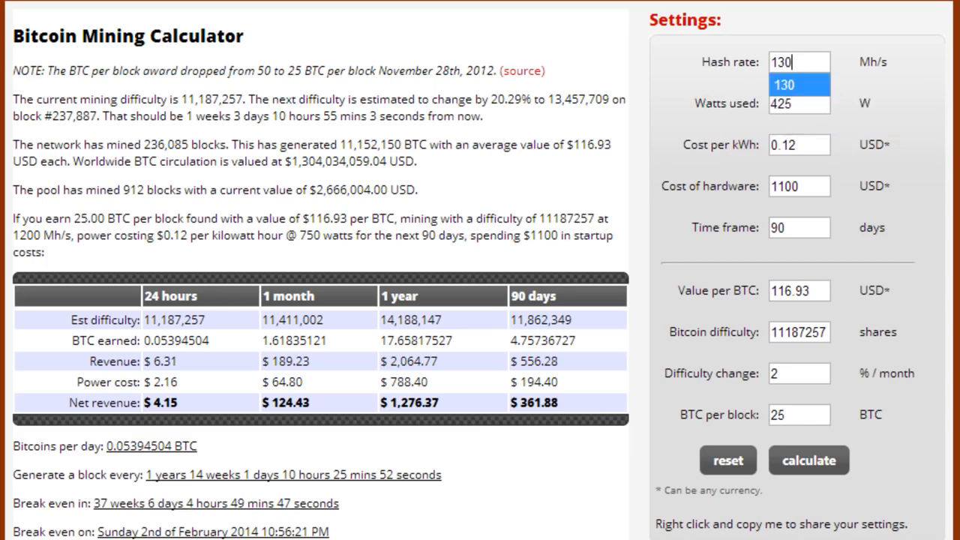
click(799, 145)
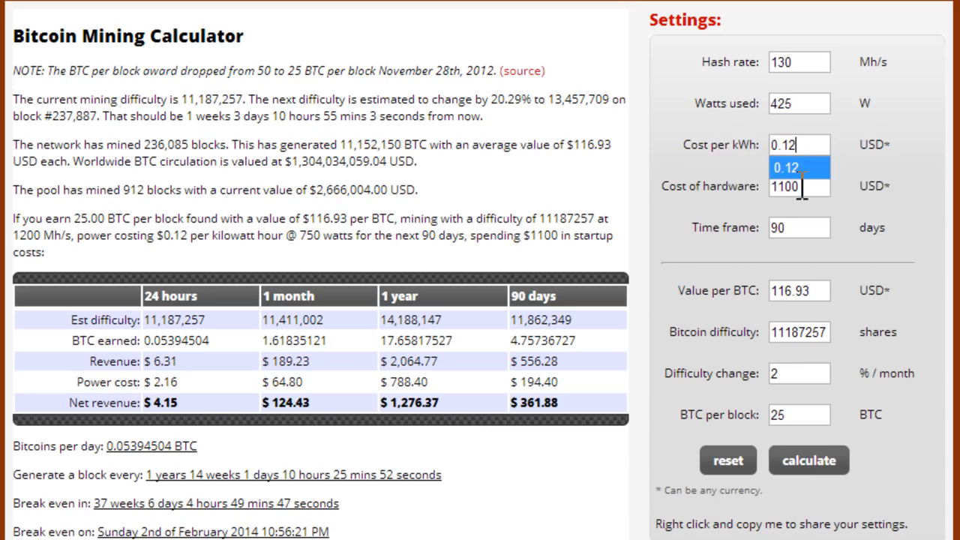
Set hardware cost to 0, time frame to 30 days, and difficulty change to 1%.
click(799, 187)
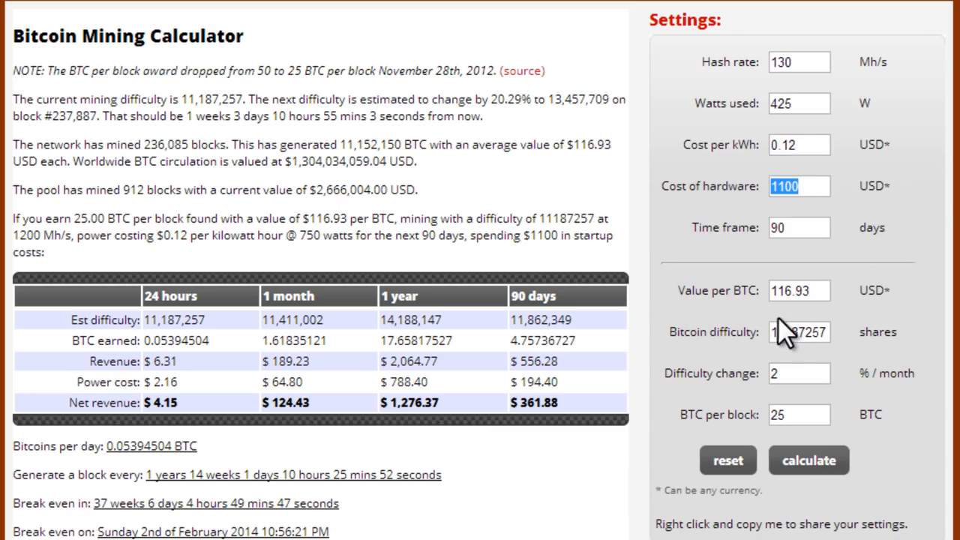
text(0)
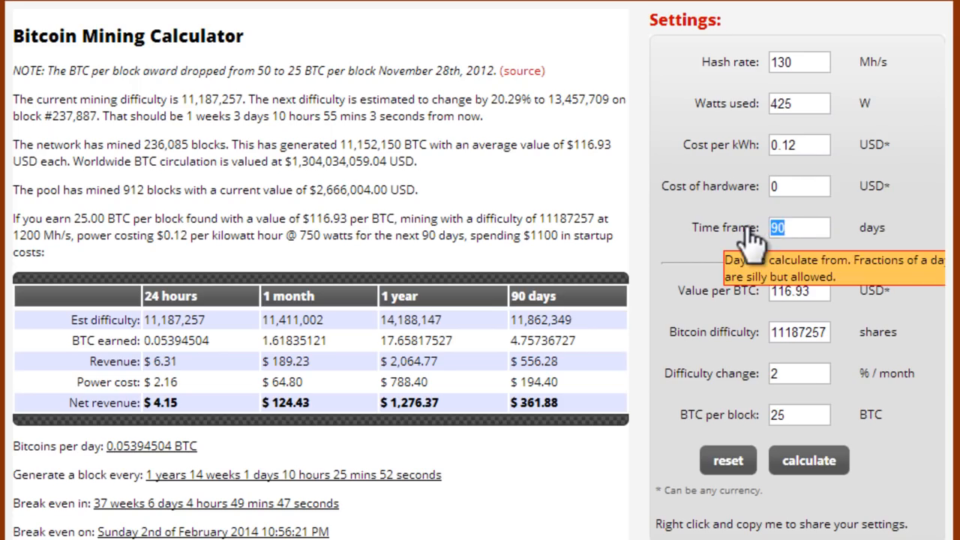
text(30)
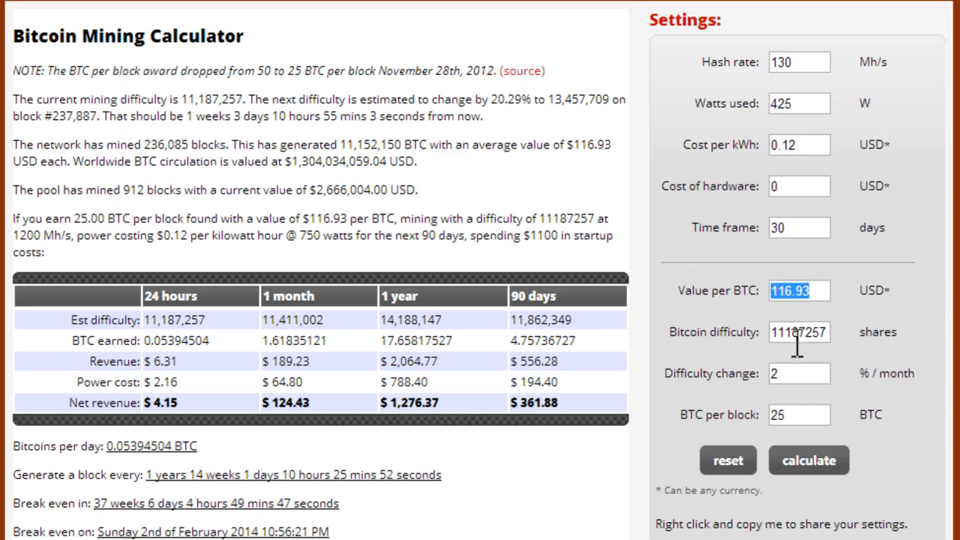
click(799, 332)
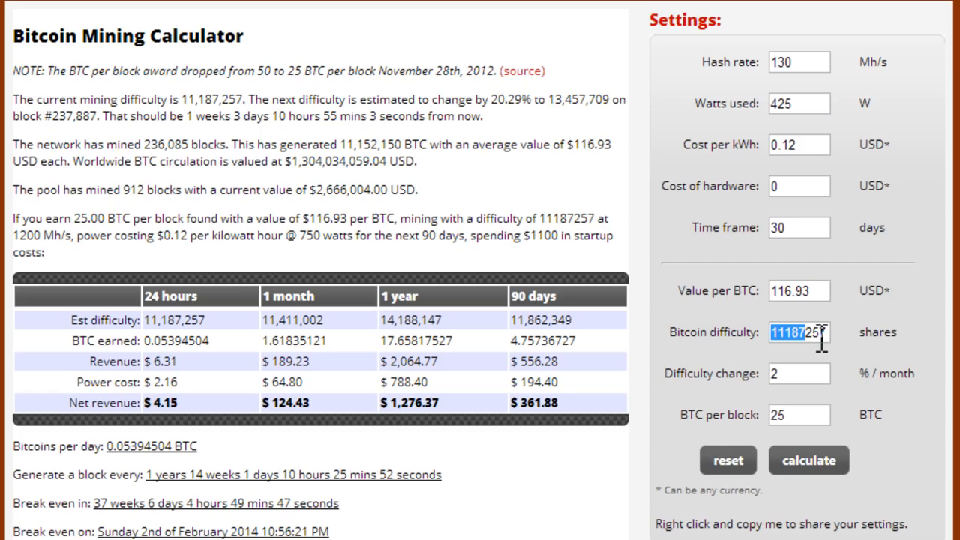
click(798, 373)
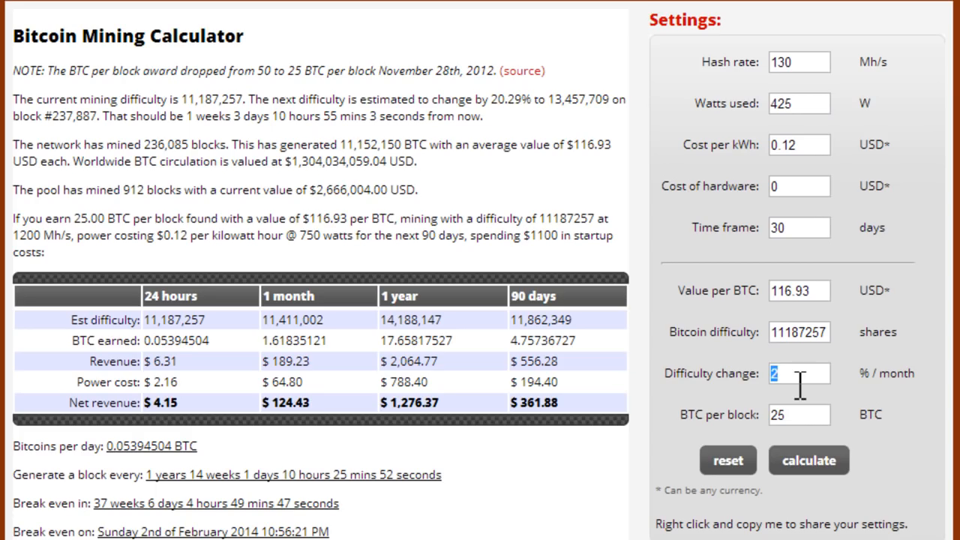
text(1)
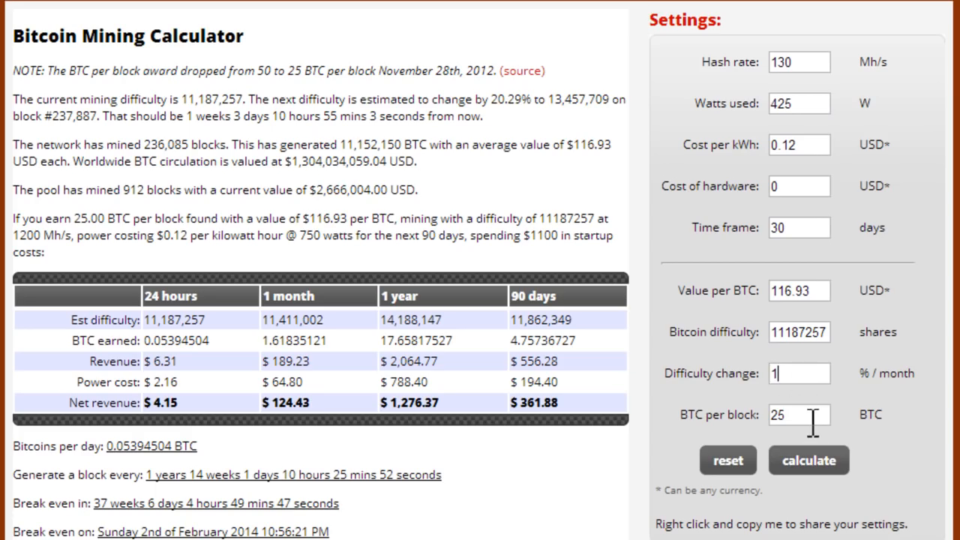
double_click(778, 415)
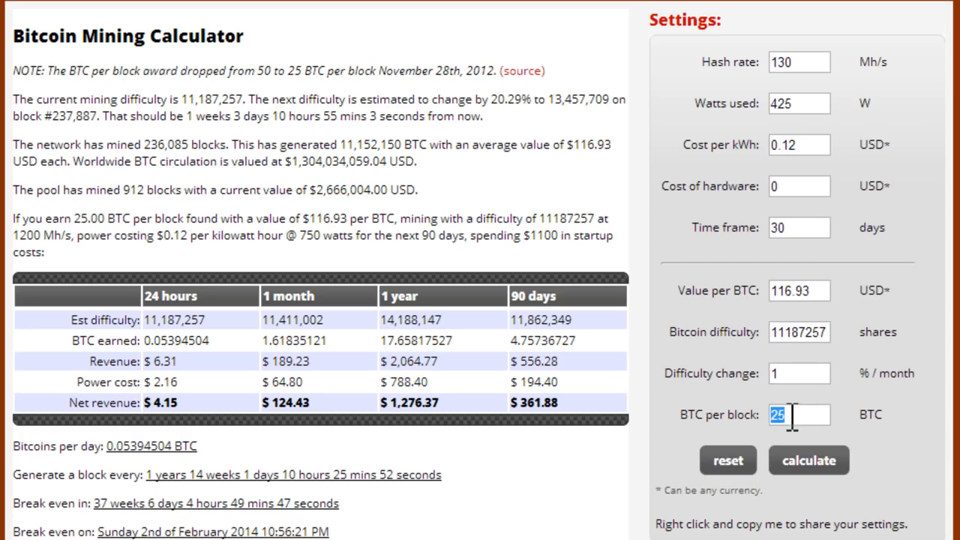
Calculate the 130 Mh/s estimates and highlight the $1.22 daily and 30-day power costs.
click(808, 460)
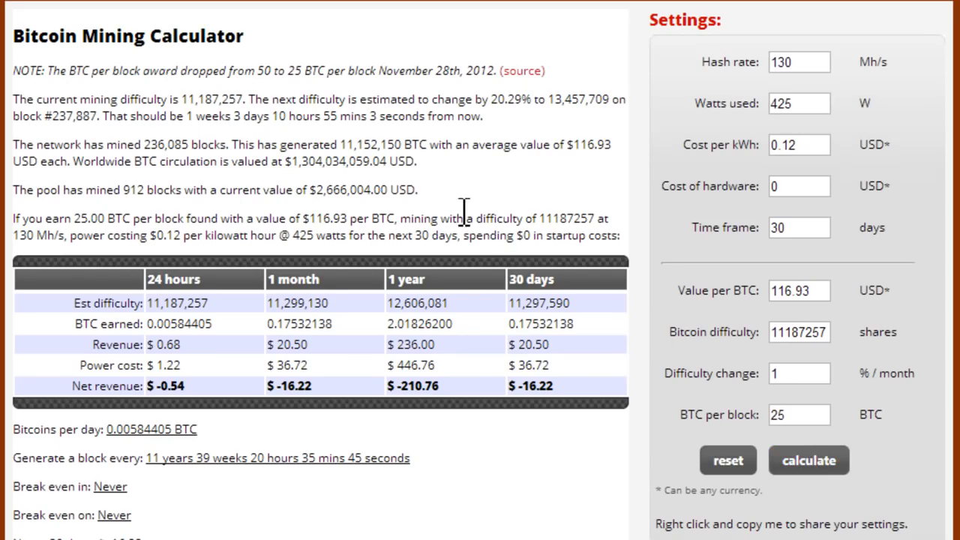
mouse_move(247, 303)
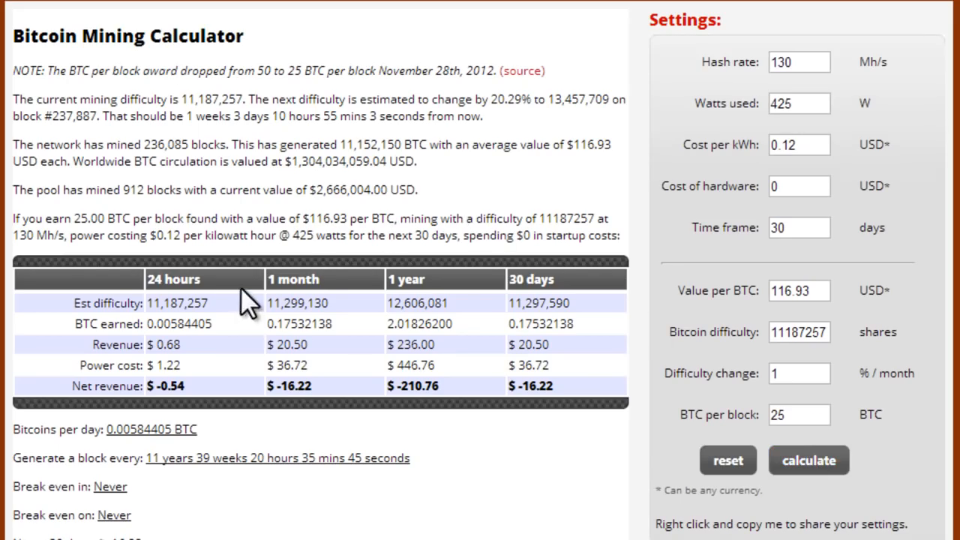
mouse_move(198, 390)
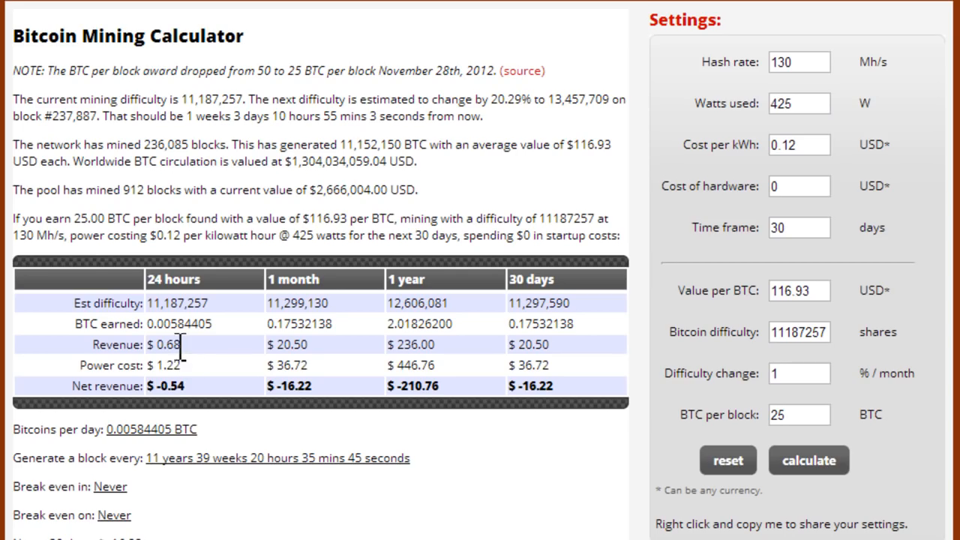
double_click(169, 344)
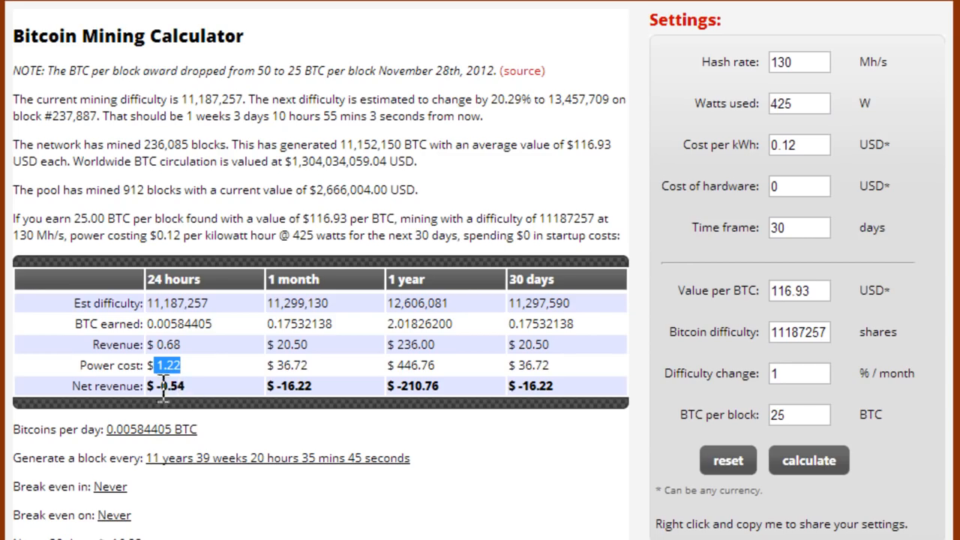
double_click(167, 386)
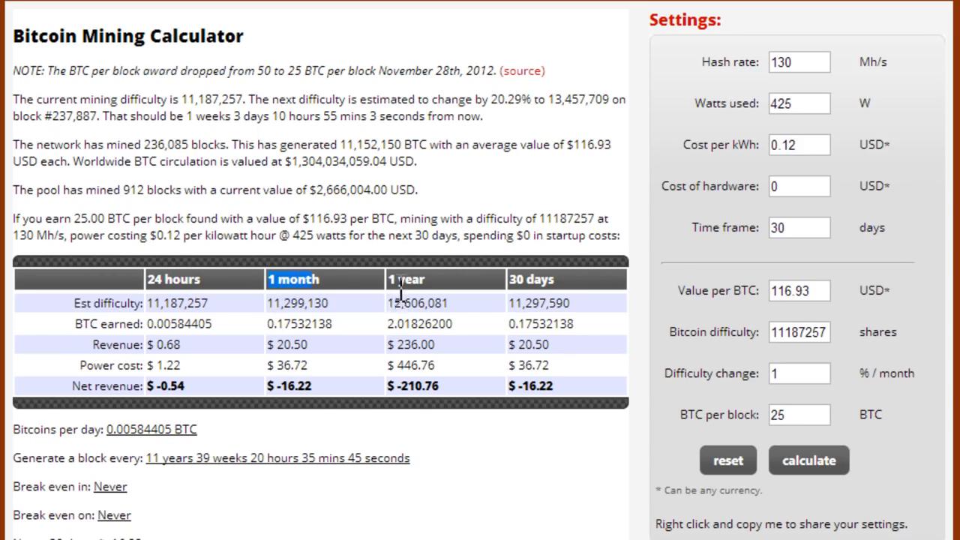
click(532, 279)
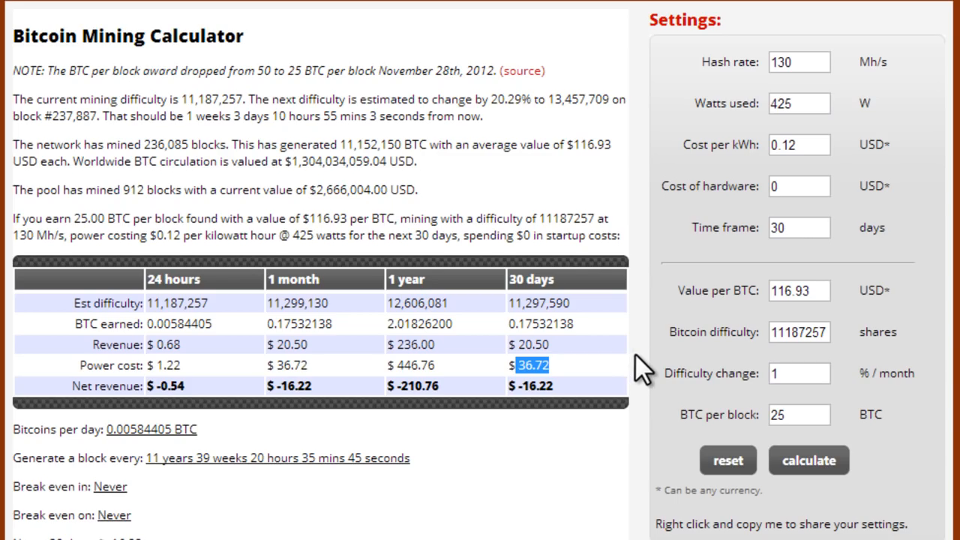
mouse_move(644, 367)
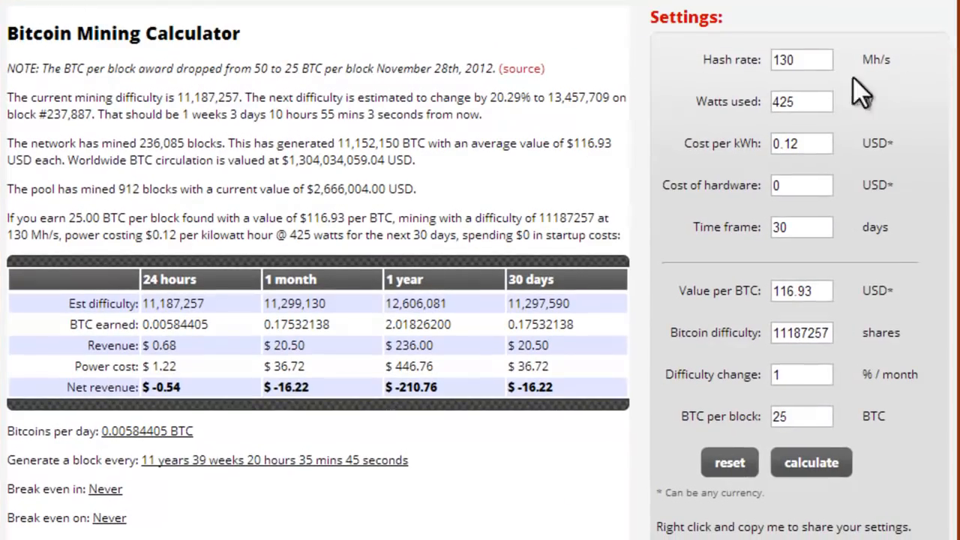
Change the calculator's hash rate to 3000 Mh/s.
click(800, 59)
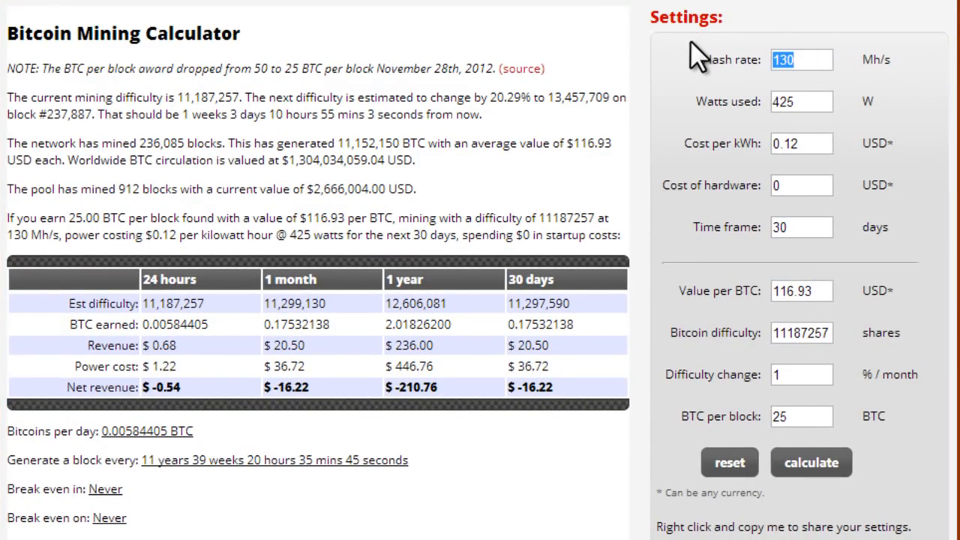
text(3)
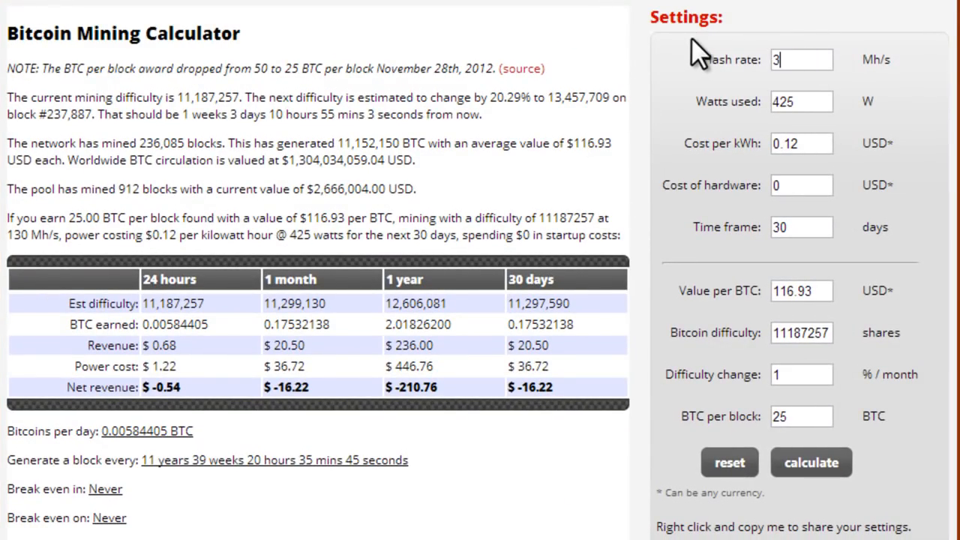
text(000)
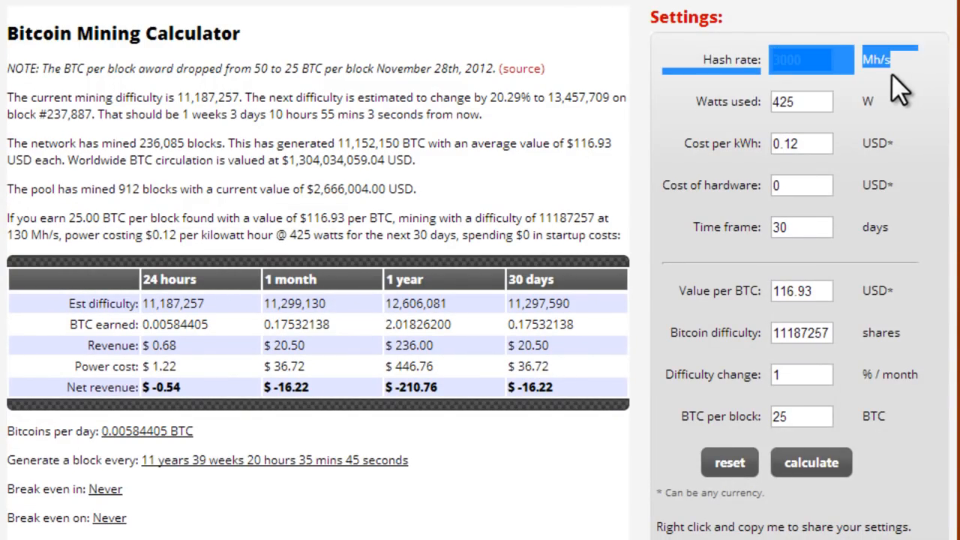
click(802, 59)
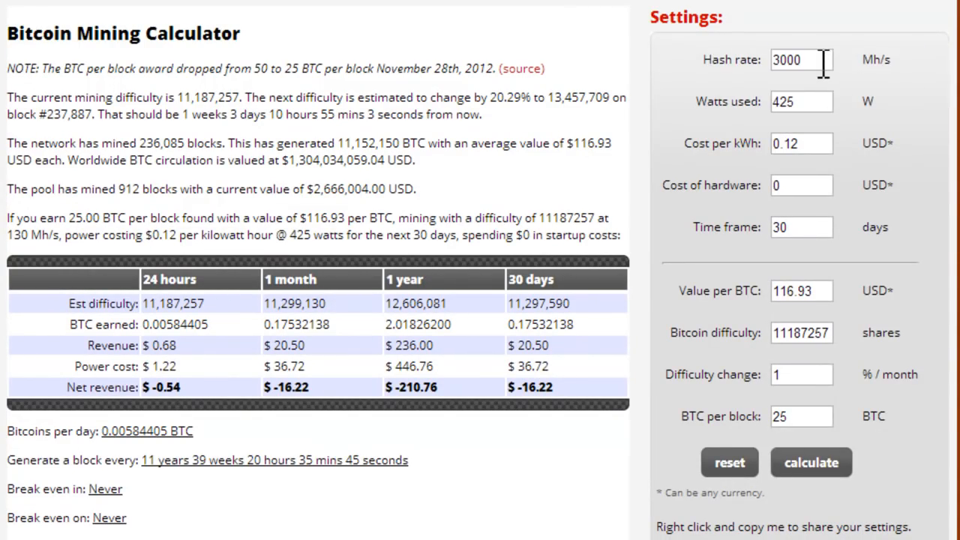
triple_click(801, 59)
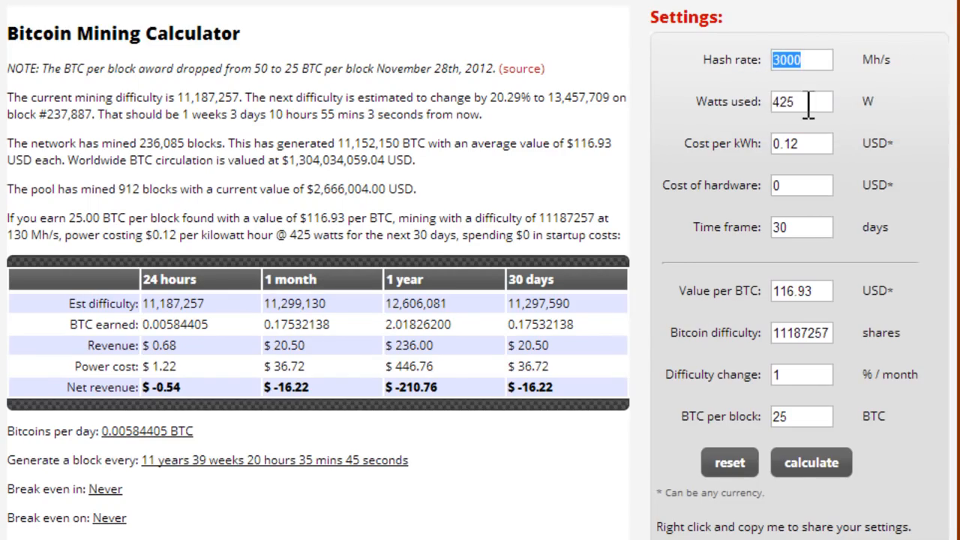
click(801, 101)
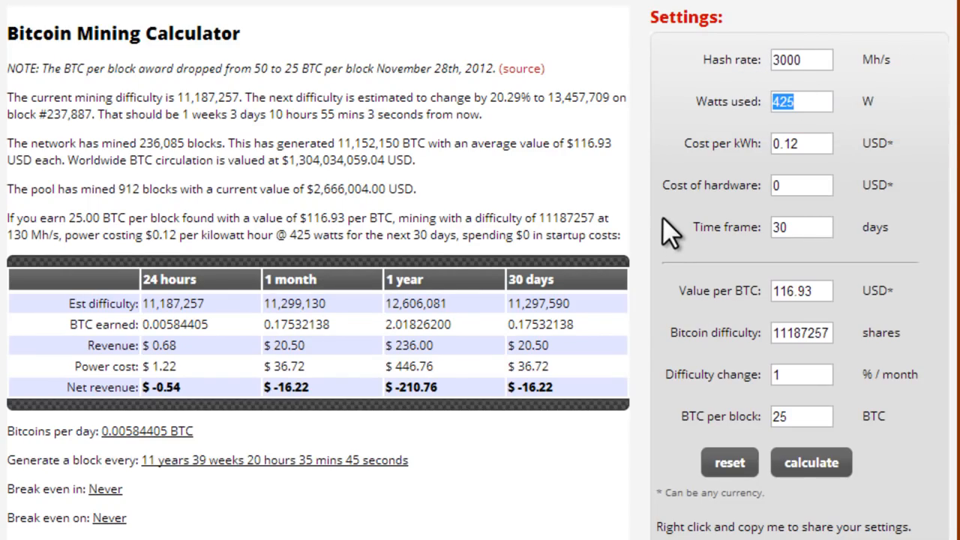
mouse_move(788, 120)
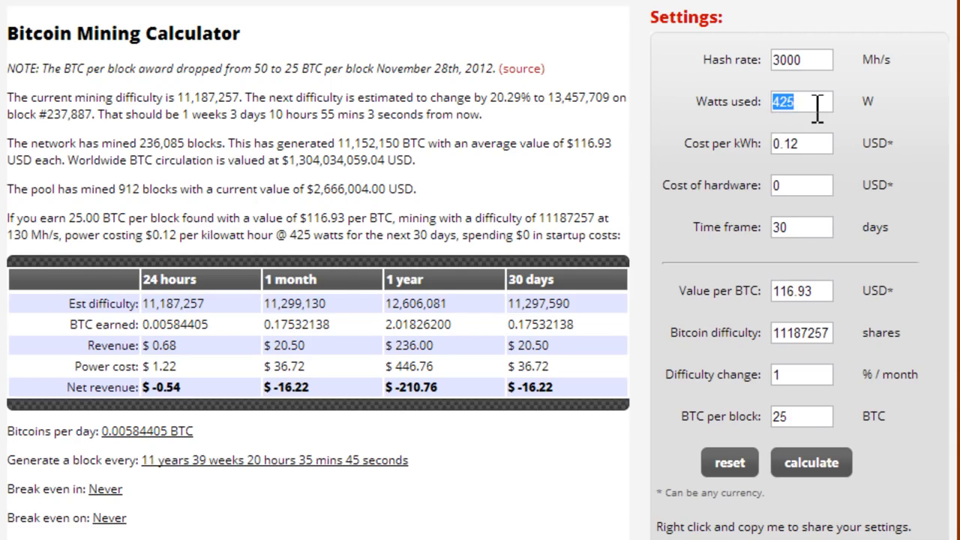
mouse_move(726, 120)
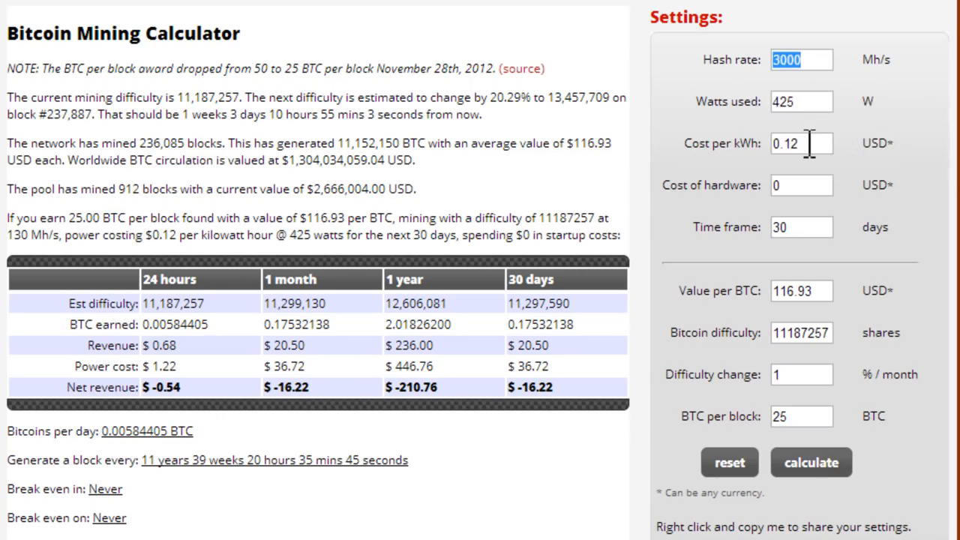
Set $0.18 per kWh, $500 hardware cost and a 90-day time frame, then recalculate.
click(801, 143)
text(0.18)
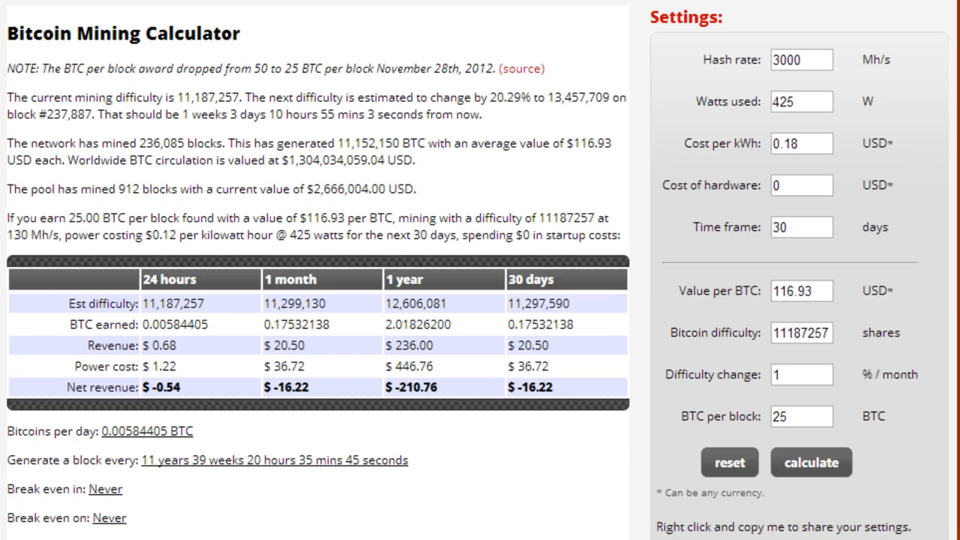
click(801, 185)
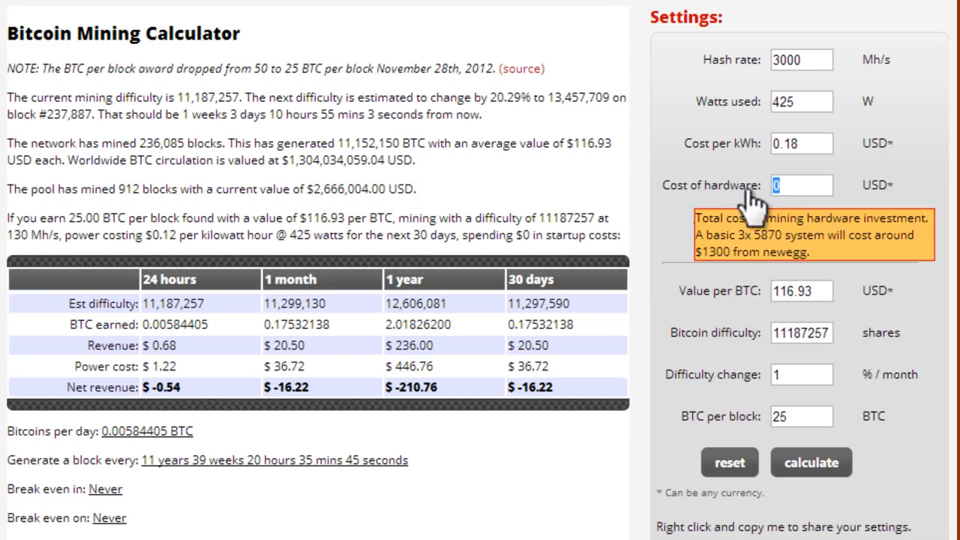
text(5)
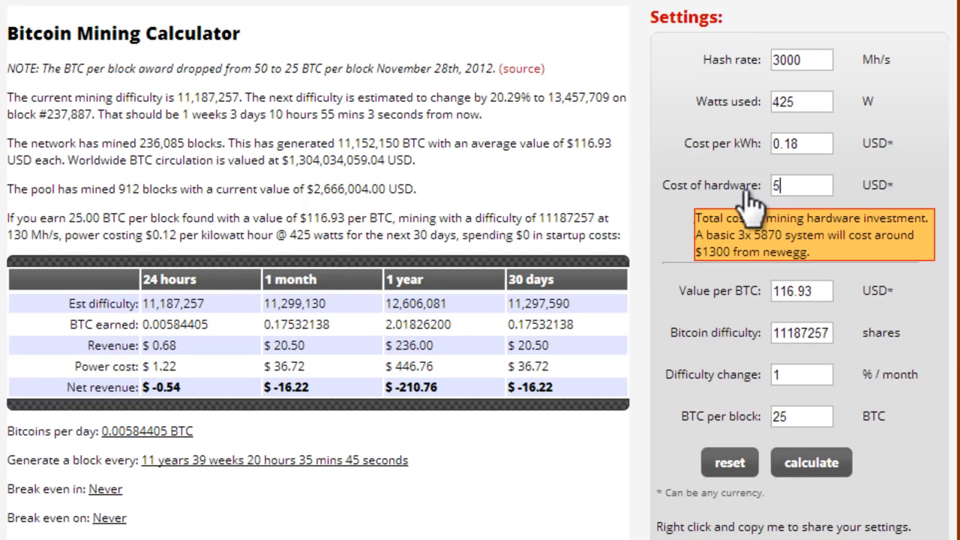
text(00)
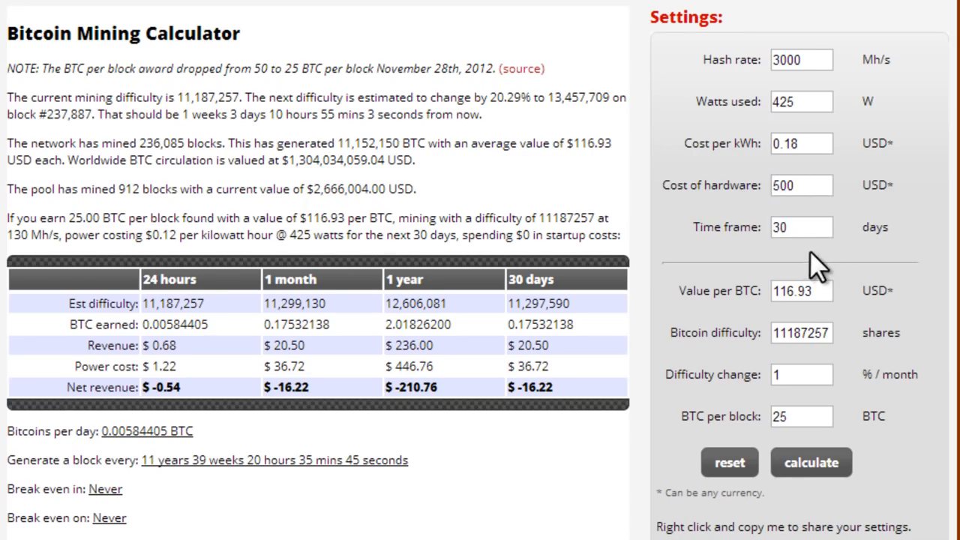
triple_click(801, 226)
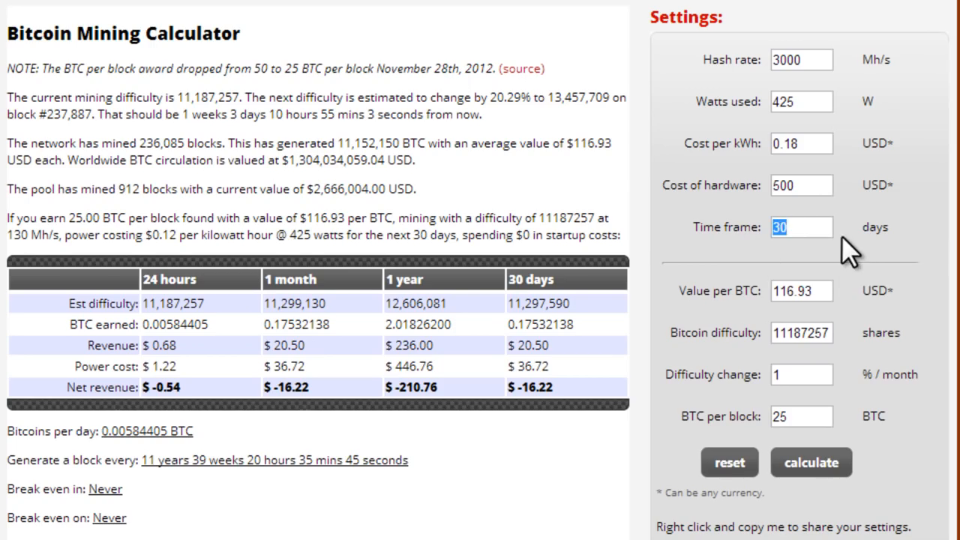
text(90)
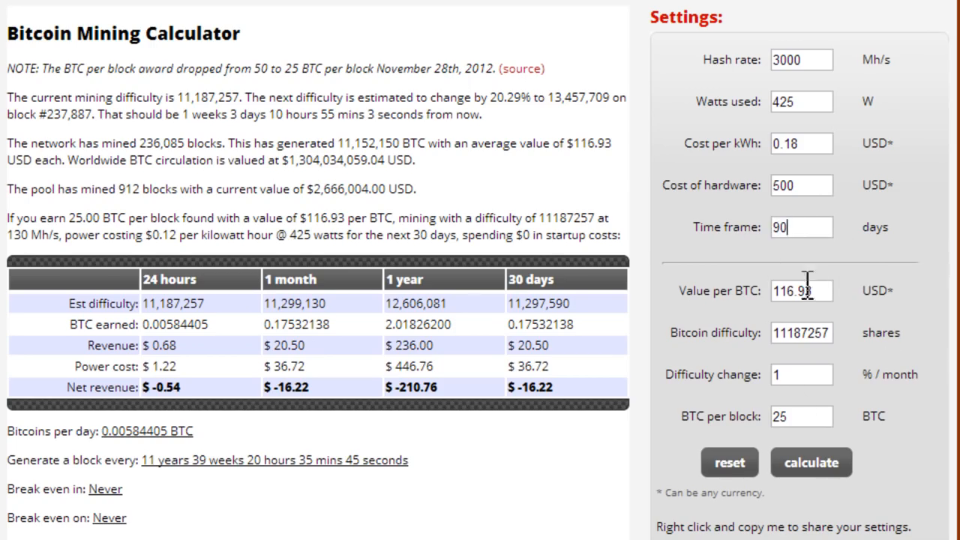
click(811, 462)
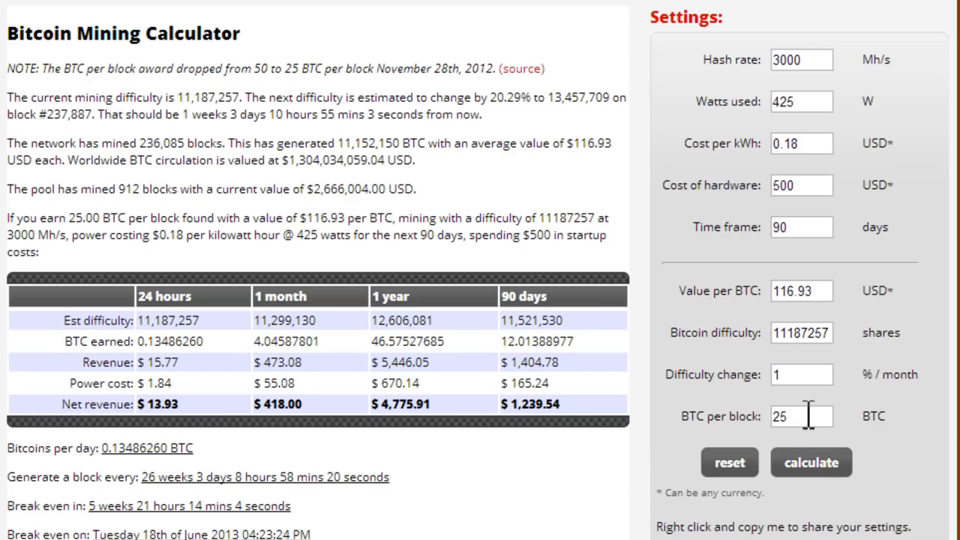
mouse_move(510, 307)
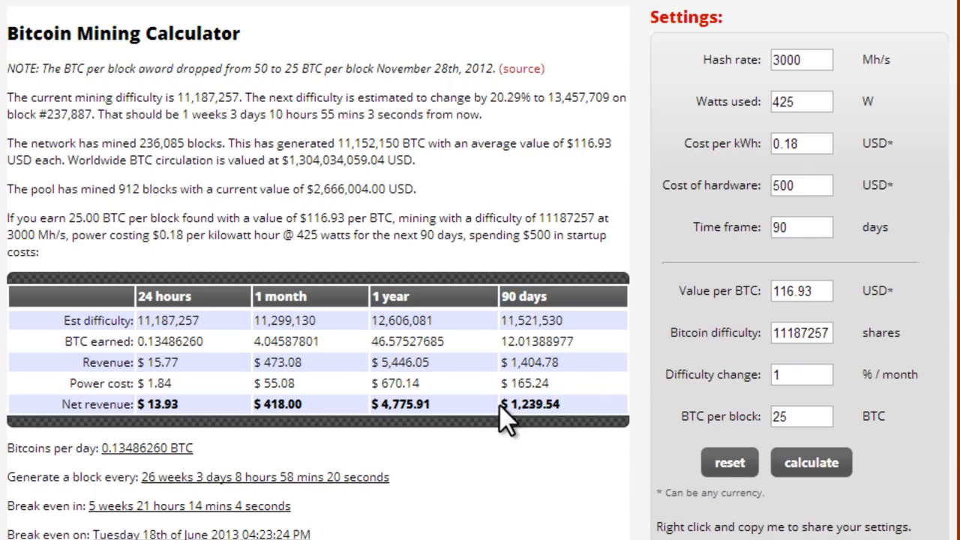
mouse_move(633, 381)
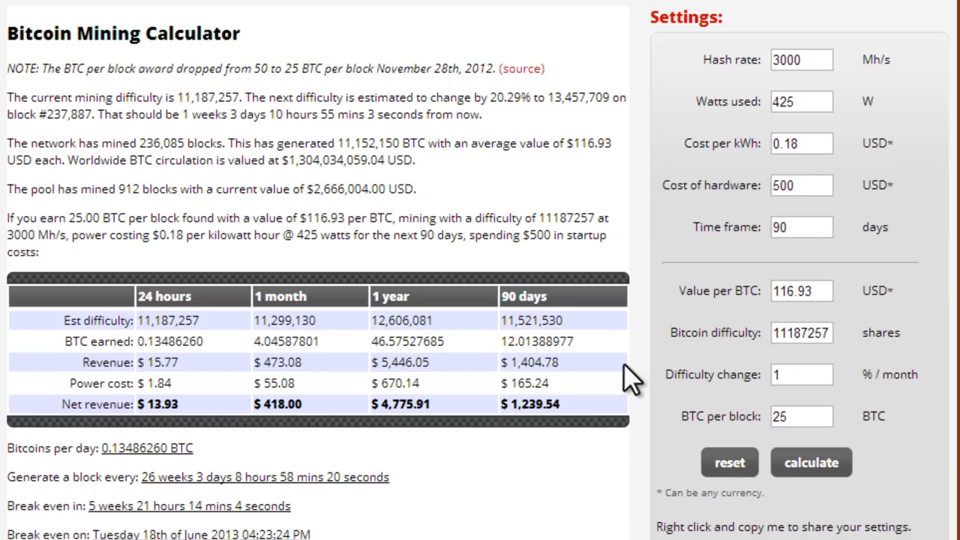
mouse_move(829, 142)
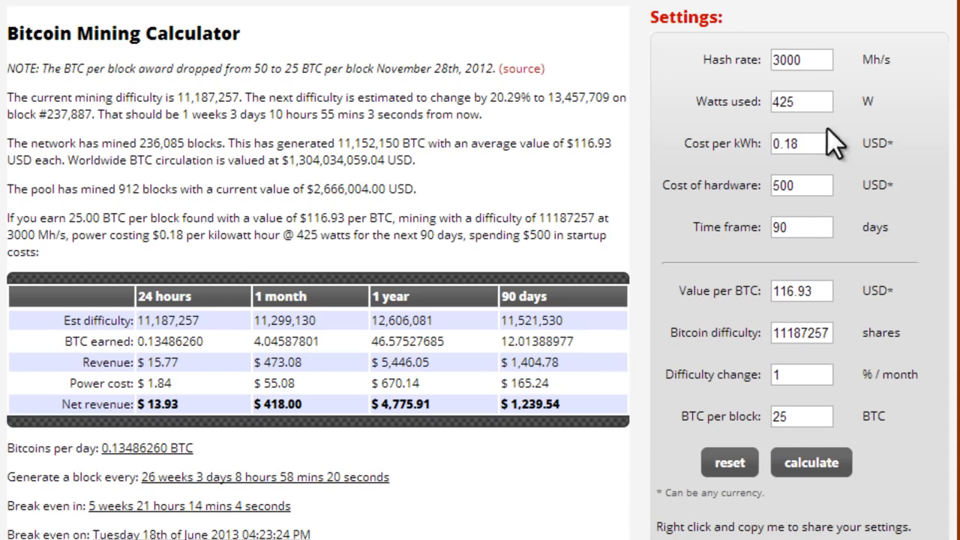
mouse_move(912, 30)
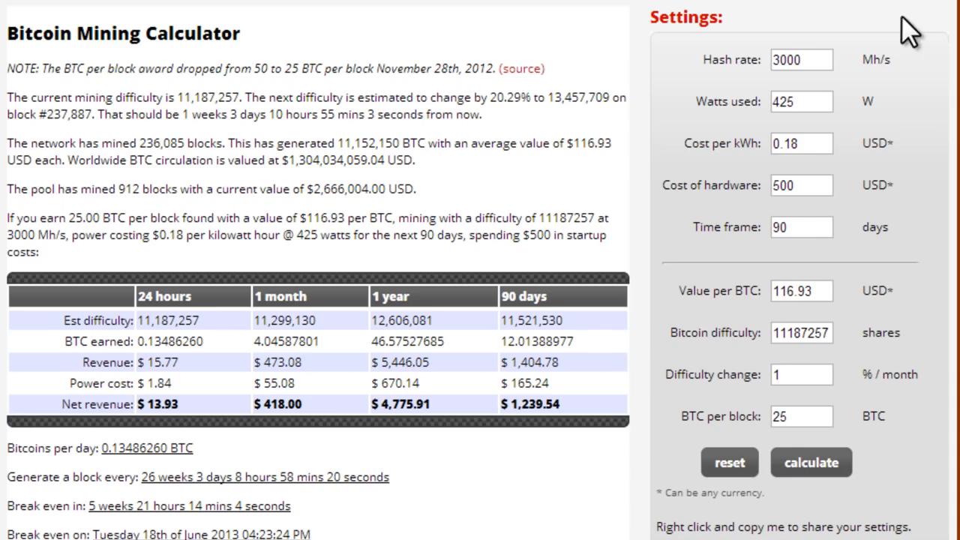
mouse_move(915, 15)
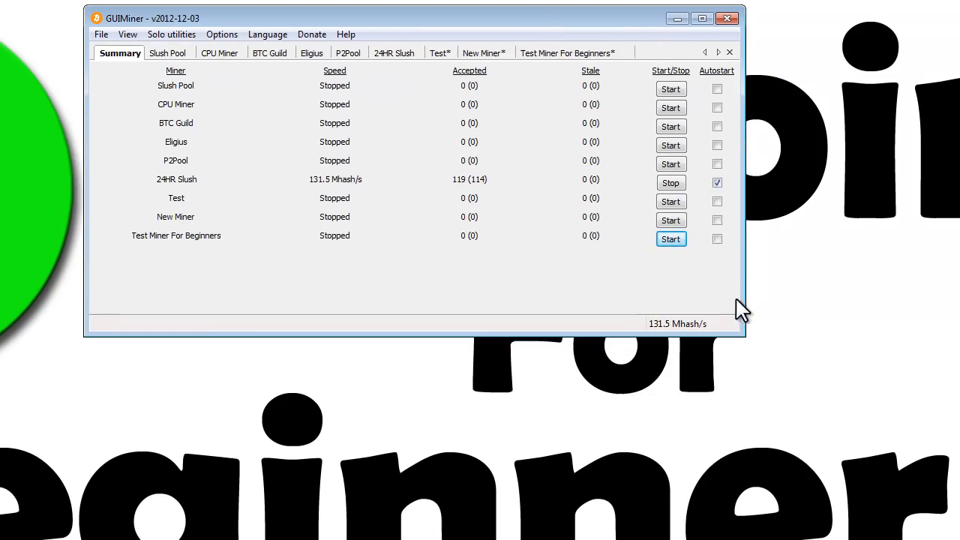
Bring the BitClockers calculator window back in front, leaving the Slush miner running.
drag(743, 334, 829, 420)
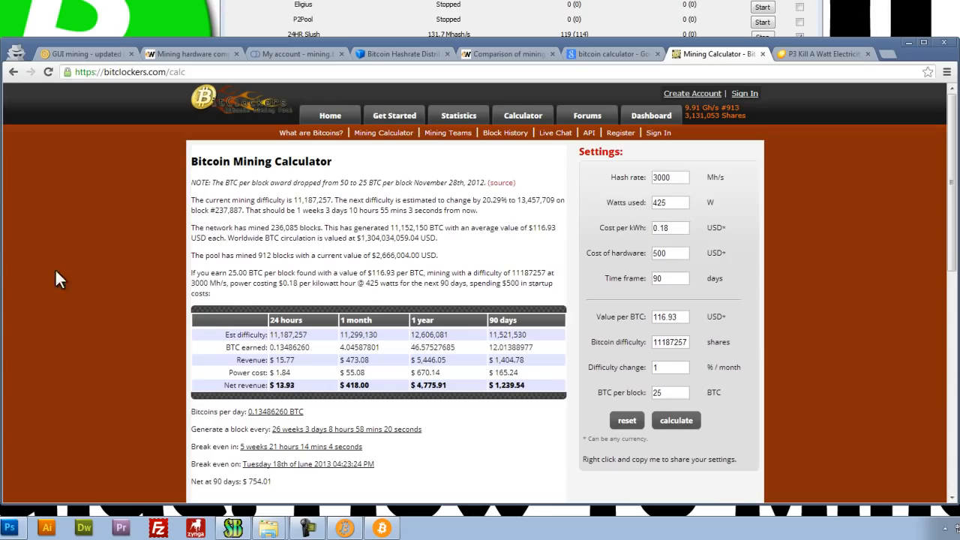
Look up the Radeon HD 5870's 704 MH/s rate in the wiki comparison table, then return.
click(187, 53)
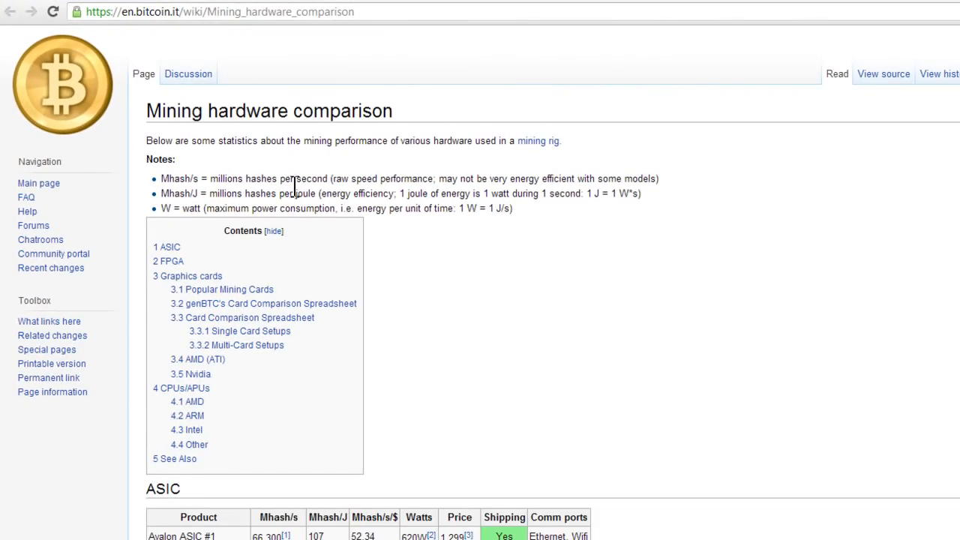
scroll(down, 3)
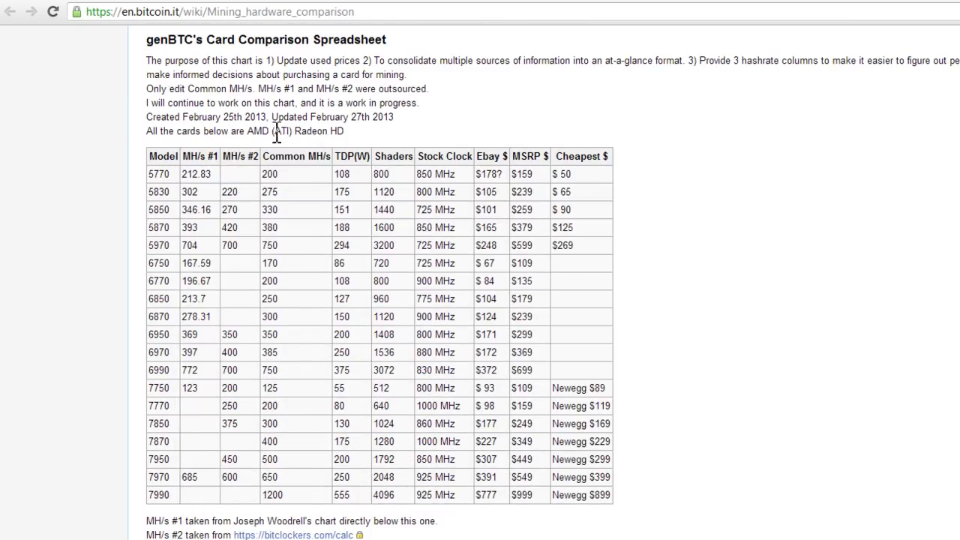
drag(247, 131, 343, 131)
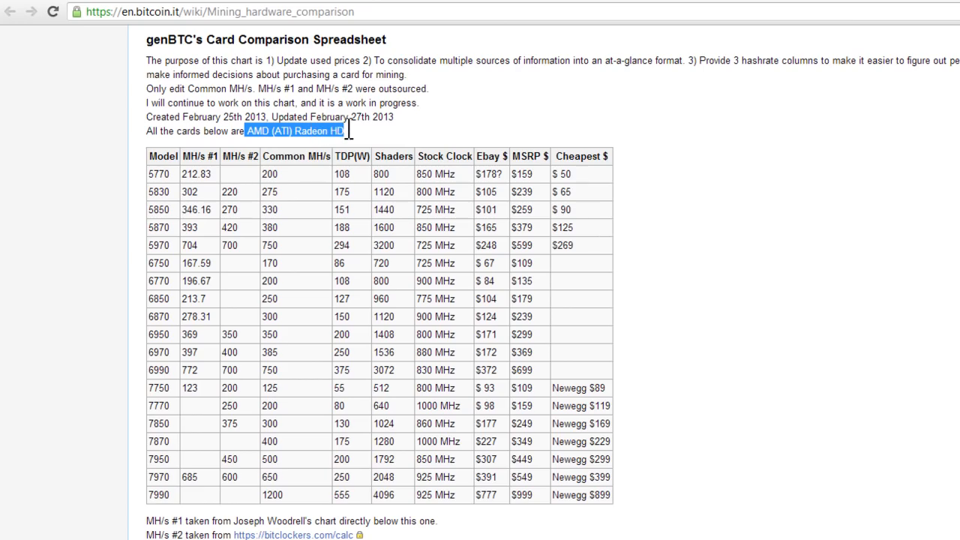
mouse_move(165, 174)
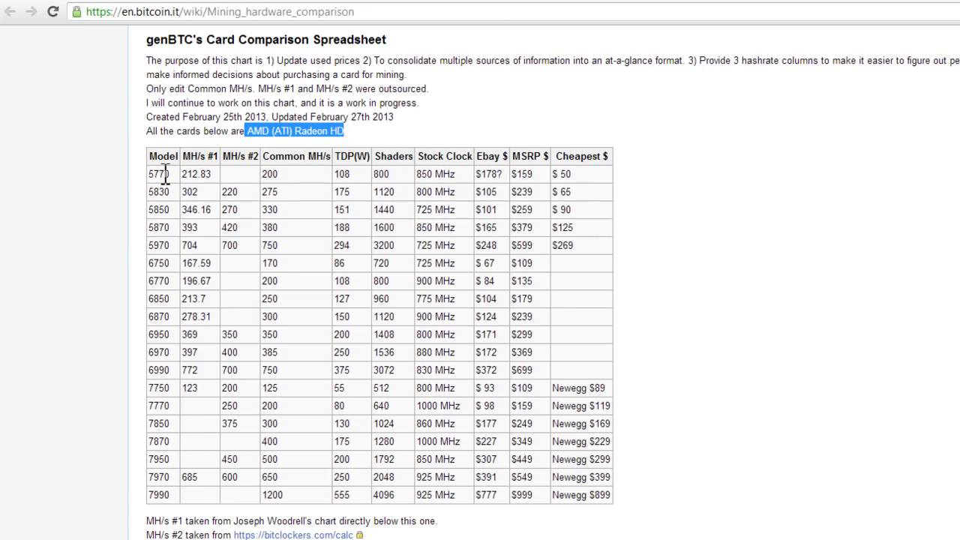
double_click(158, 191)
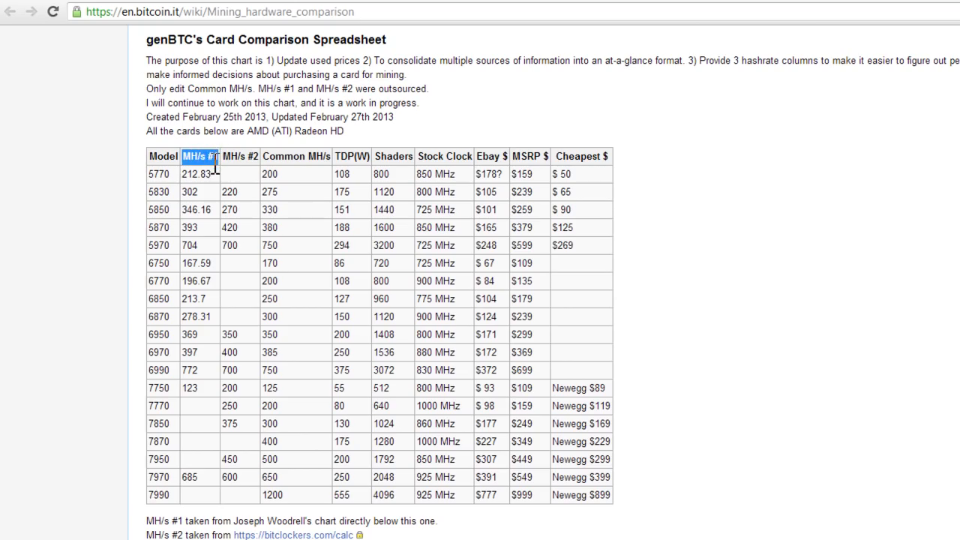
mouse_move(225, 181)
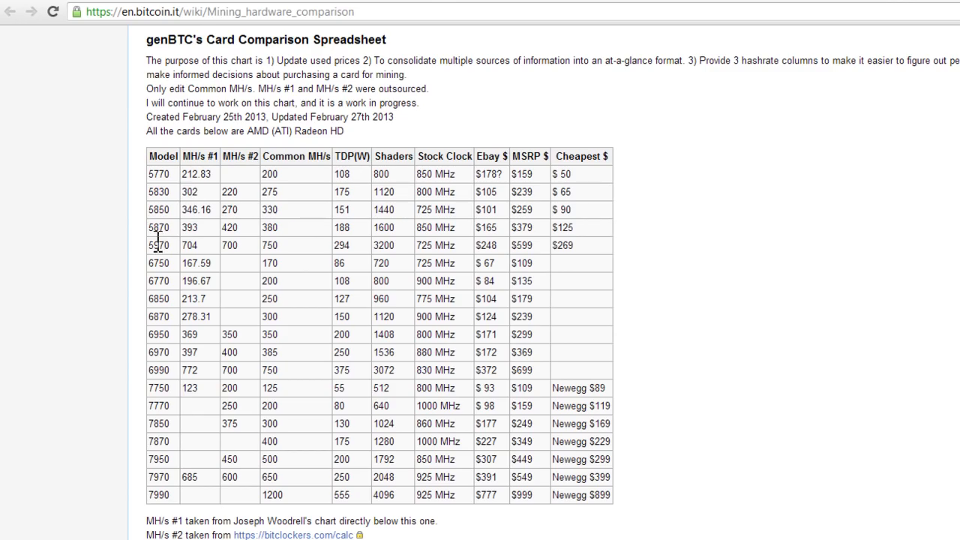
double_click(158, 227)
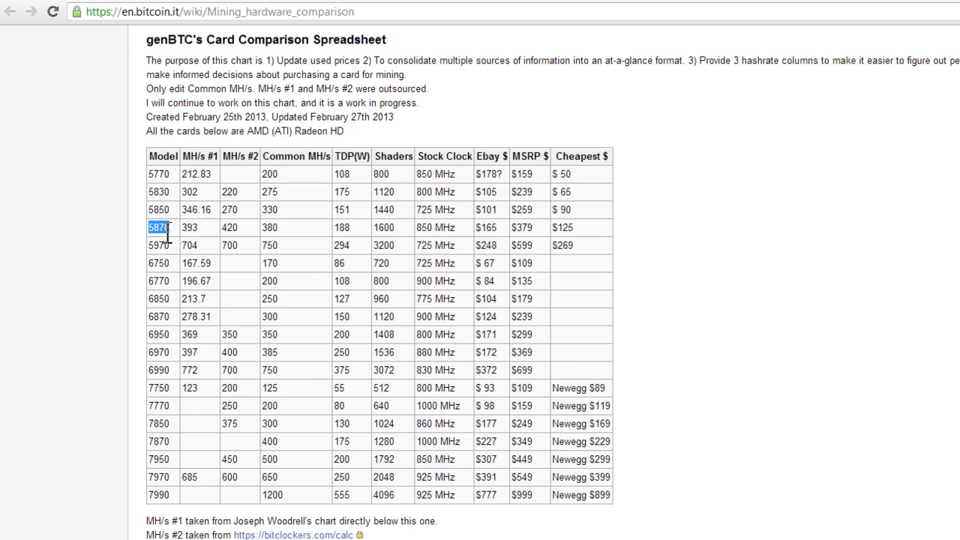
mouse_move(173, 248)
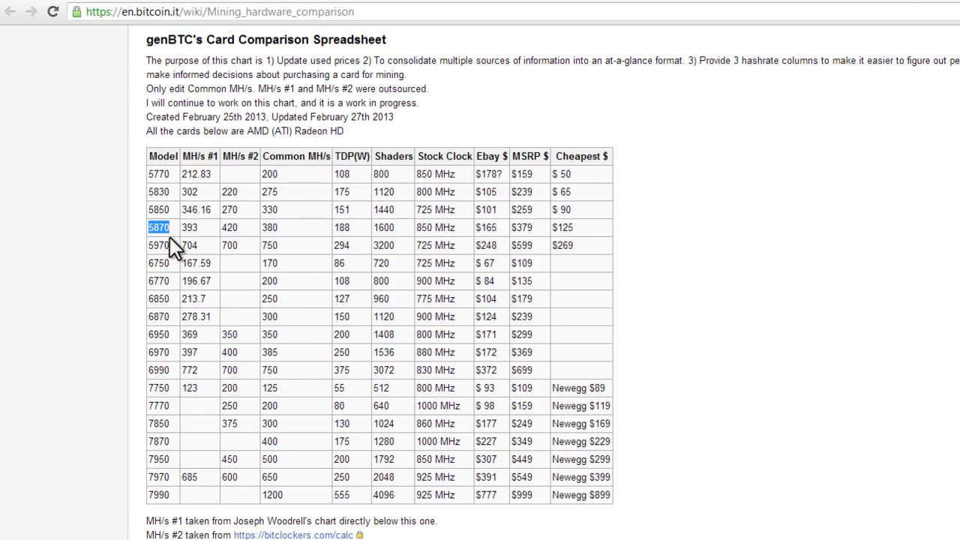
mouse_move(161, 247)
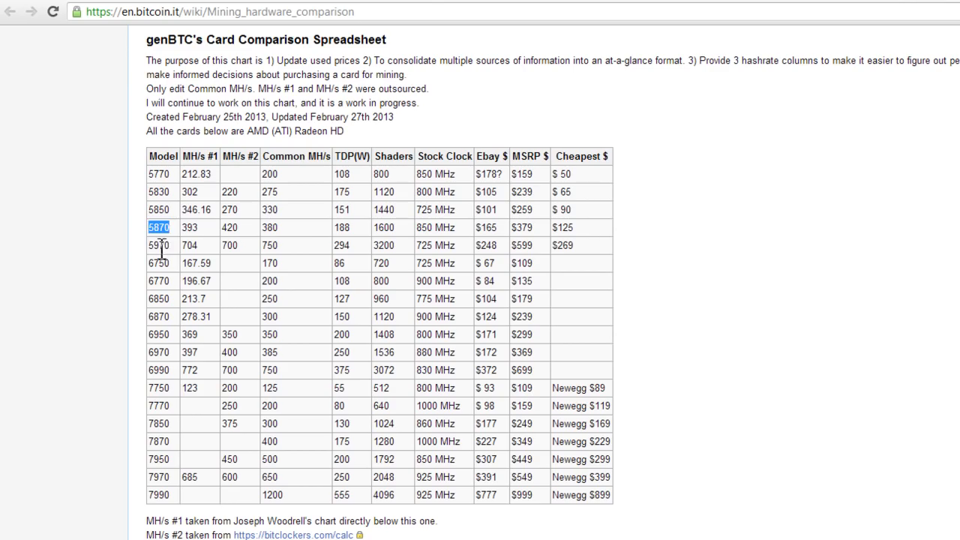
click(158, 245)
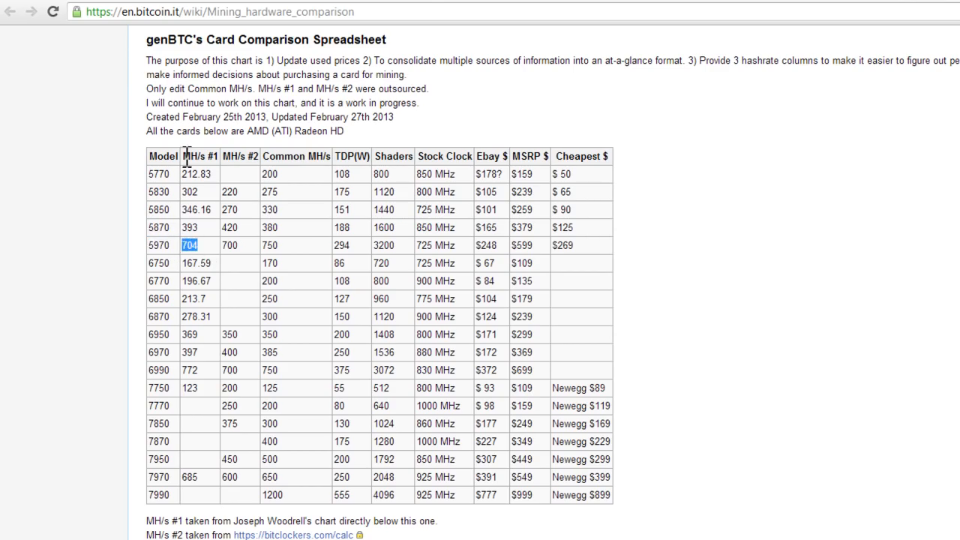
click(189, 245)
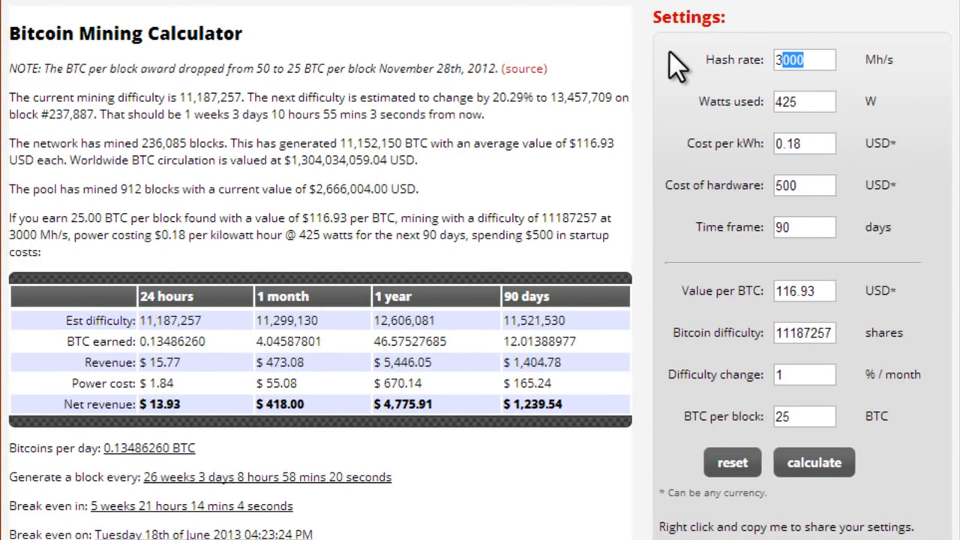
Recalculate at 1408 Mh/s and highlight the $1,885.87 one-year net revenue.
text(1408)
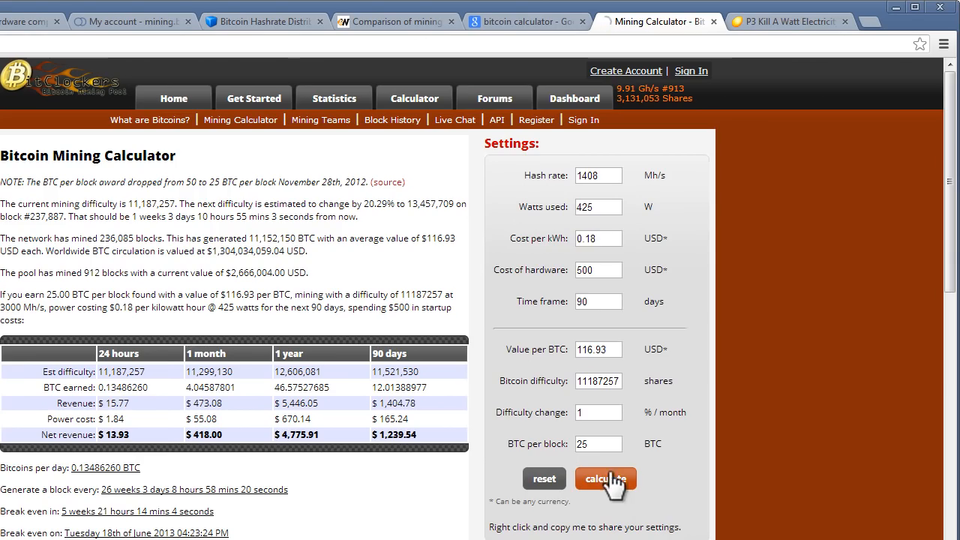
click(606, 479)
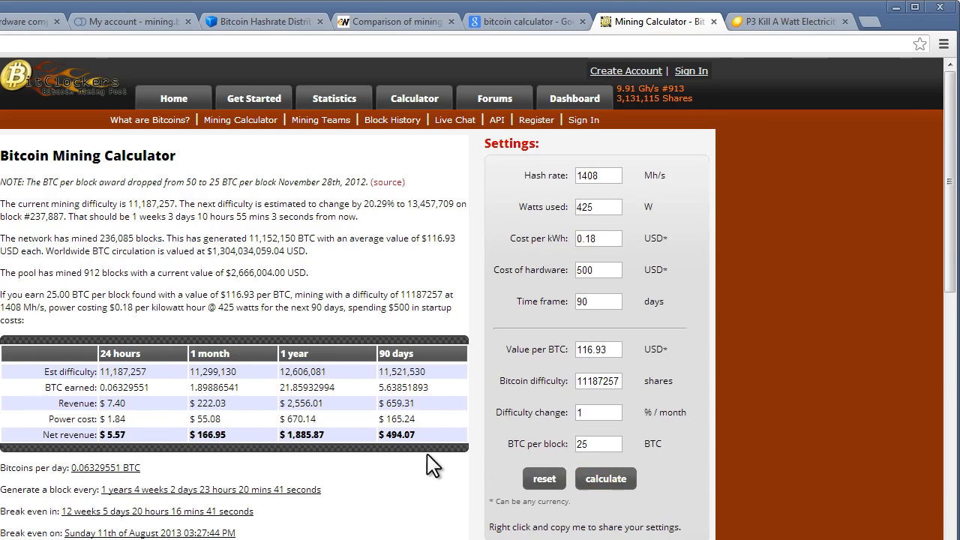
double_click(305, 434)
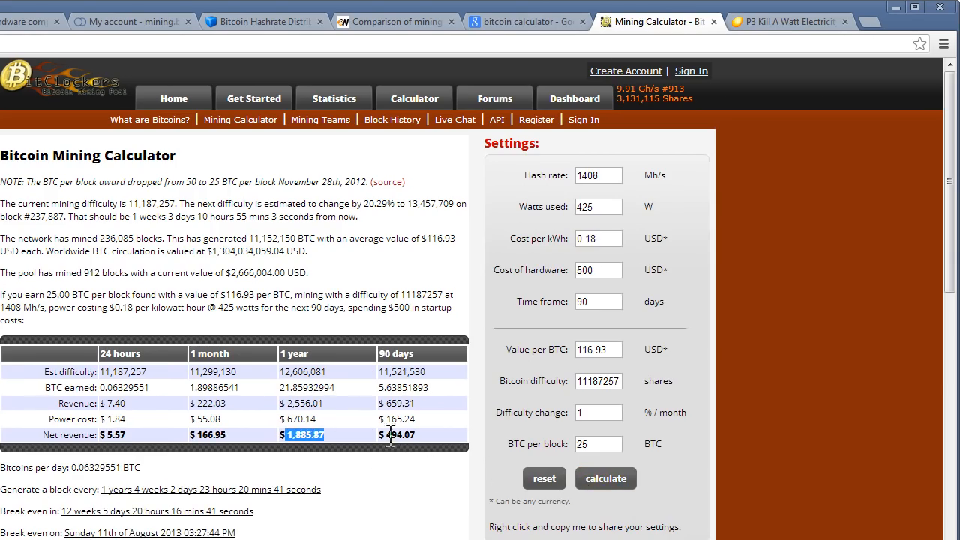
mouse_move(530, 347)
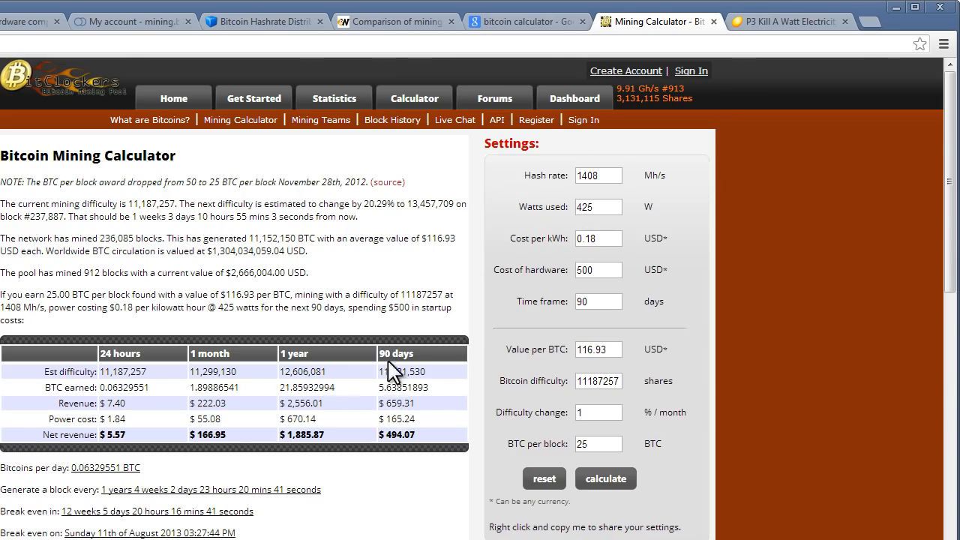
mouse_move(594, 105)
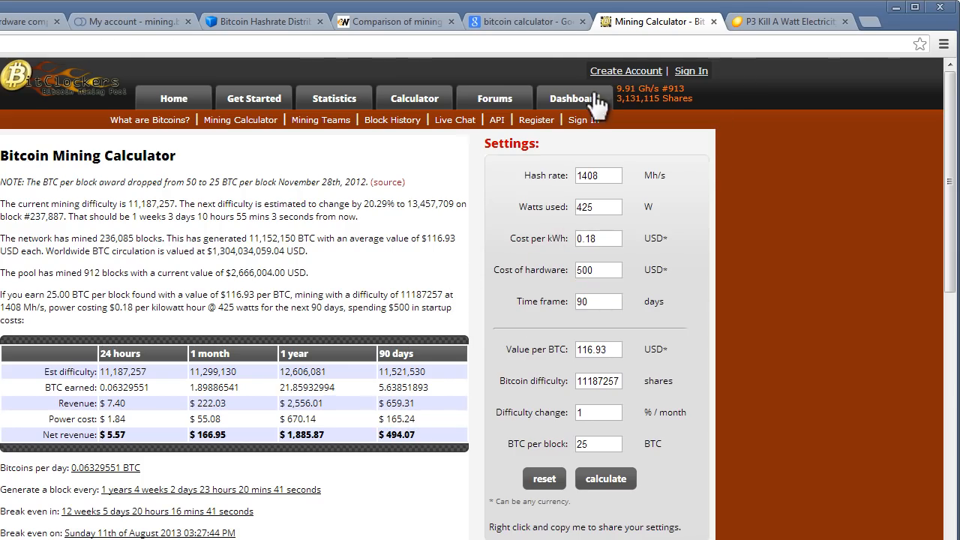
mouse_move(895, 14)
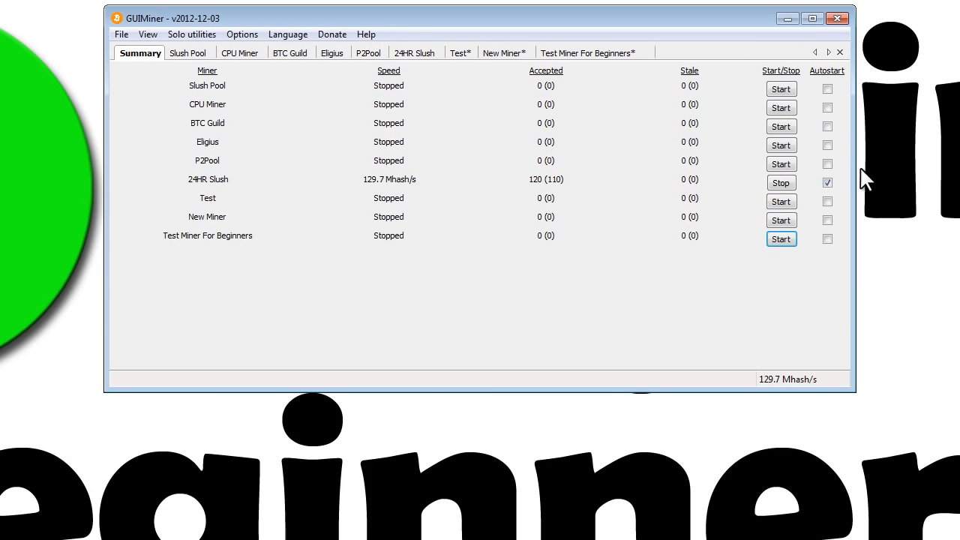
mouse_move(491, 124)
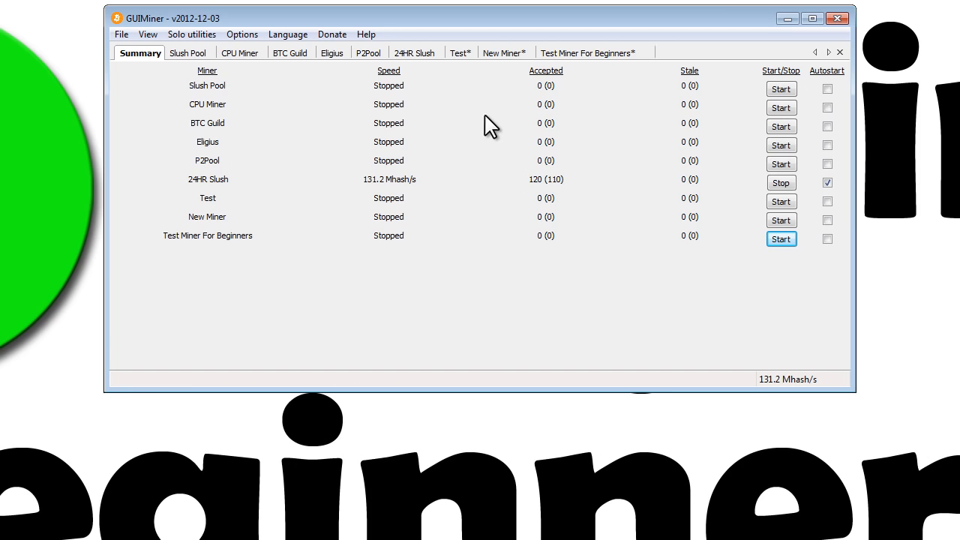
mouse_move(268, 81)
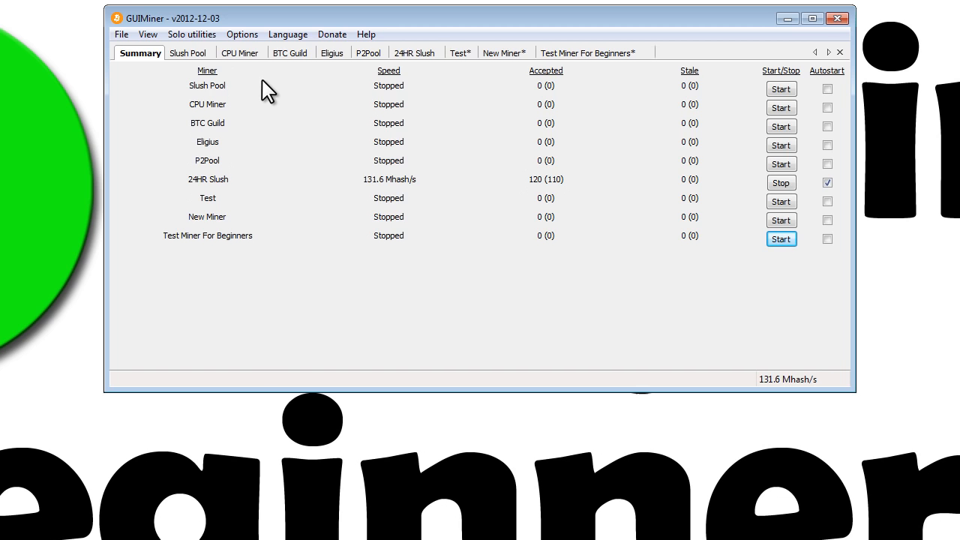
mouse_move(312, 123)
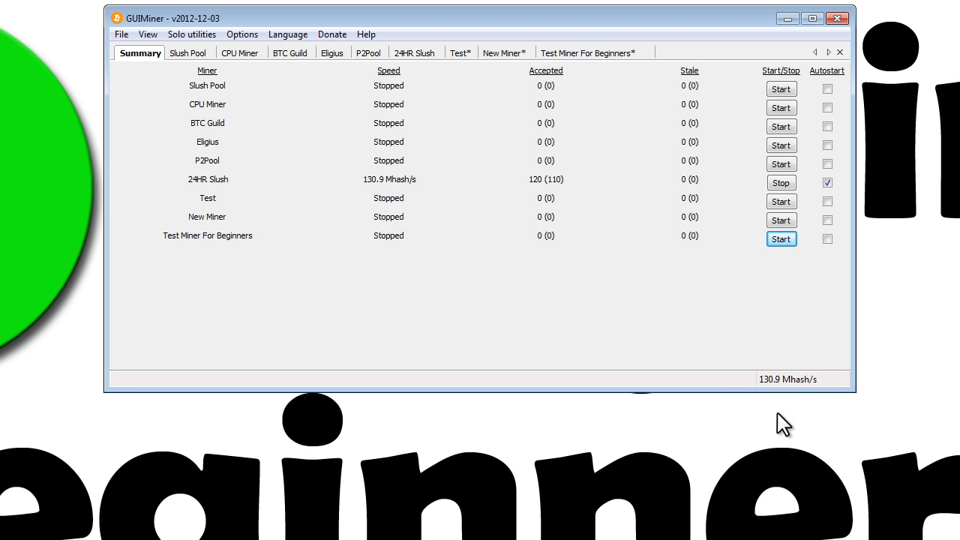
mouse_move(823, 407)
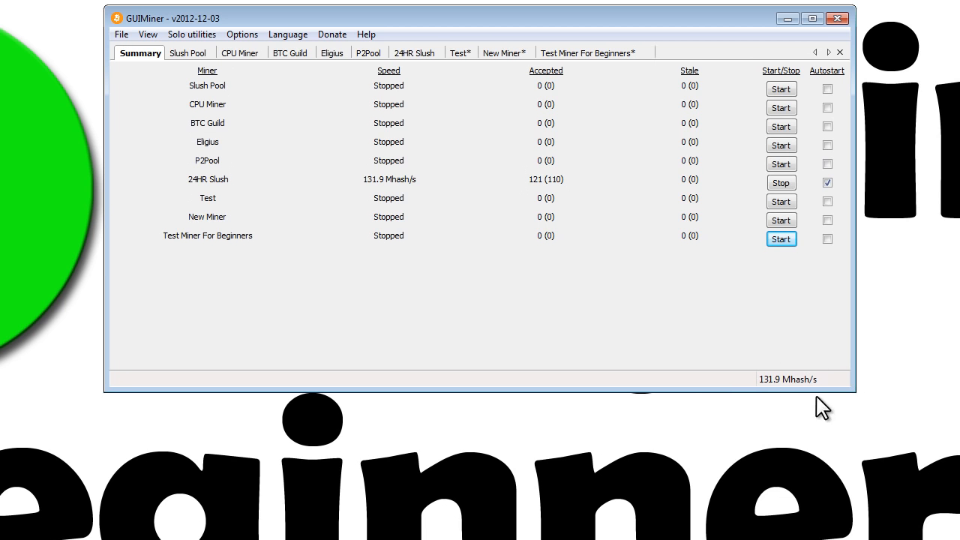
mouse_move(822, 362)
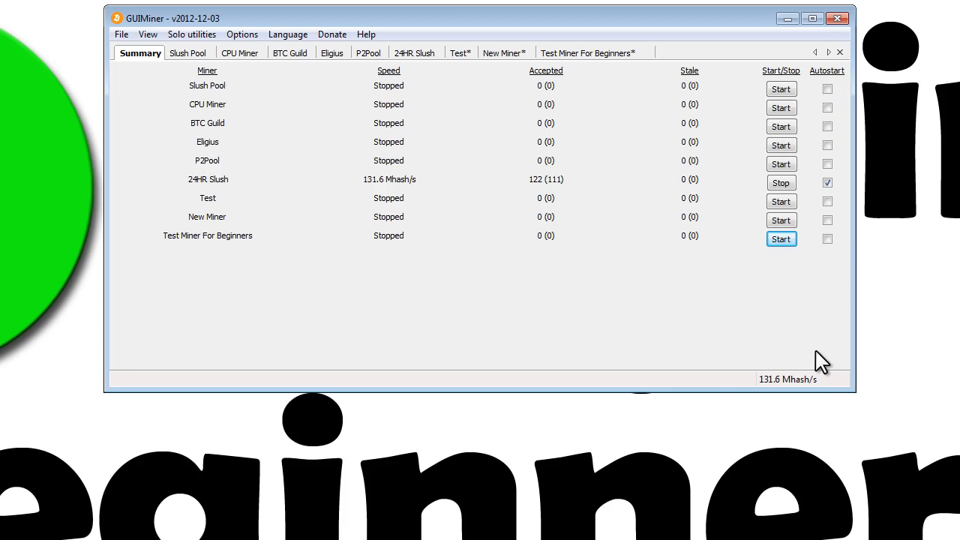